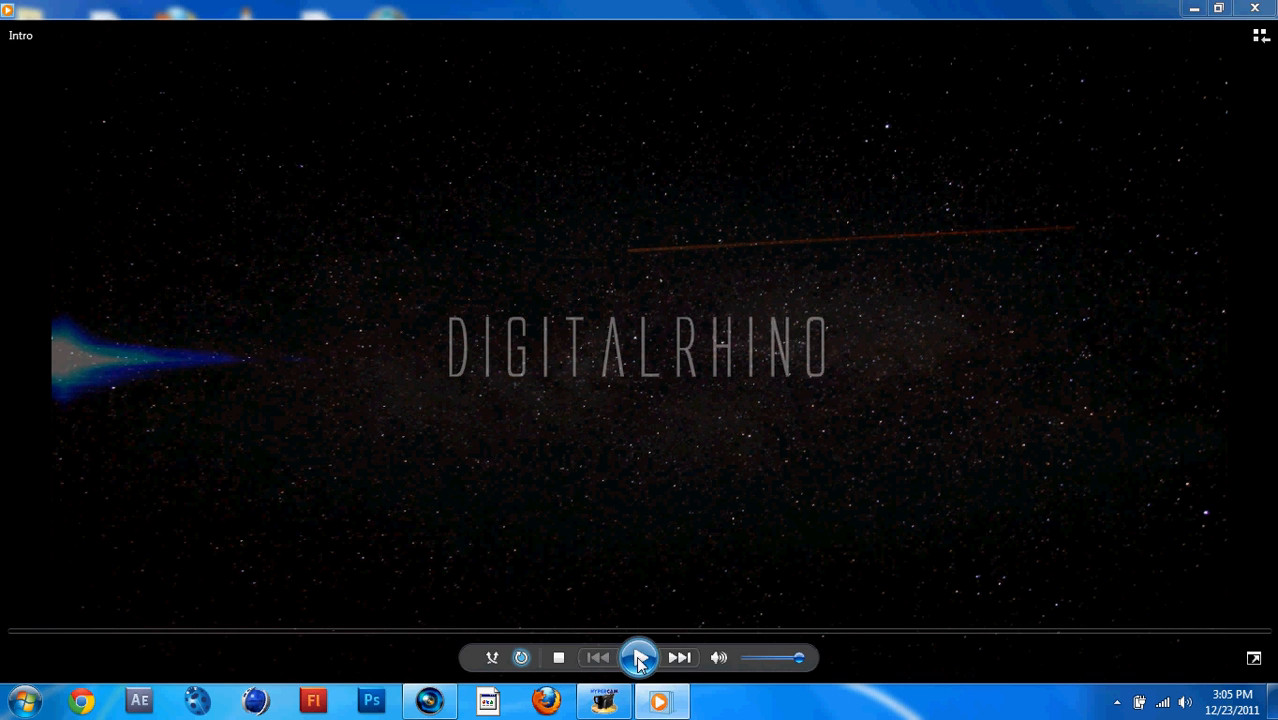
- Close the finished intro video, preview the 'large' lens flare image, then open 'stary-night-sky'
click(638, 656)
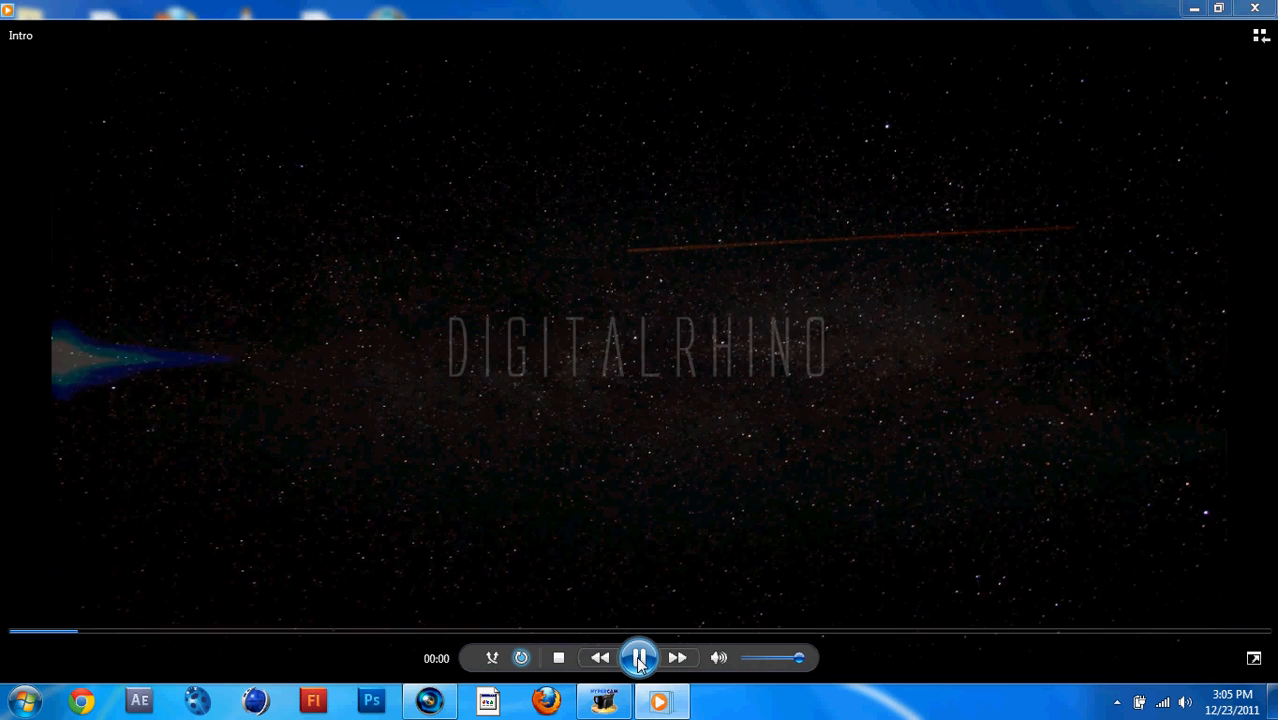
click(1254, 8)
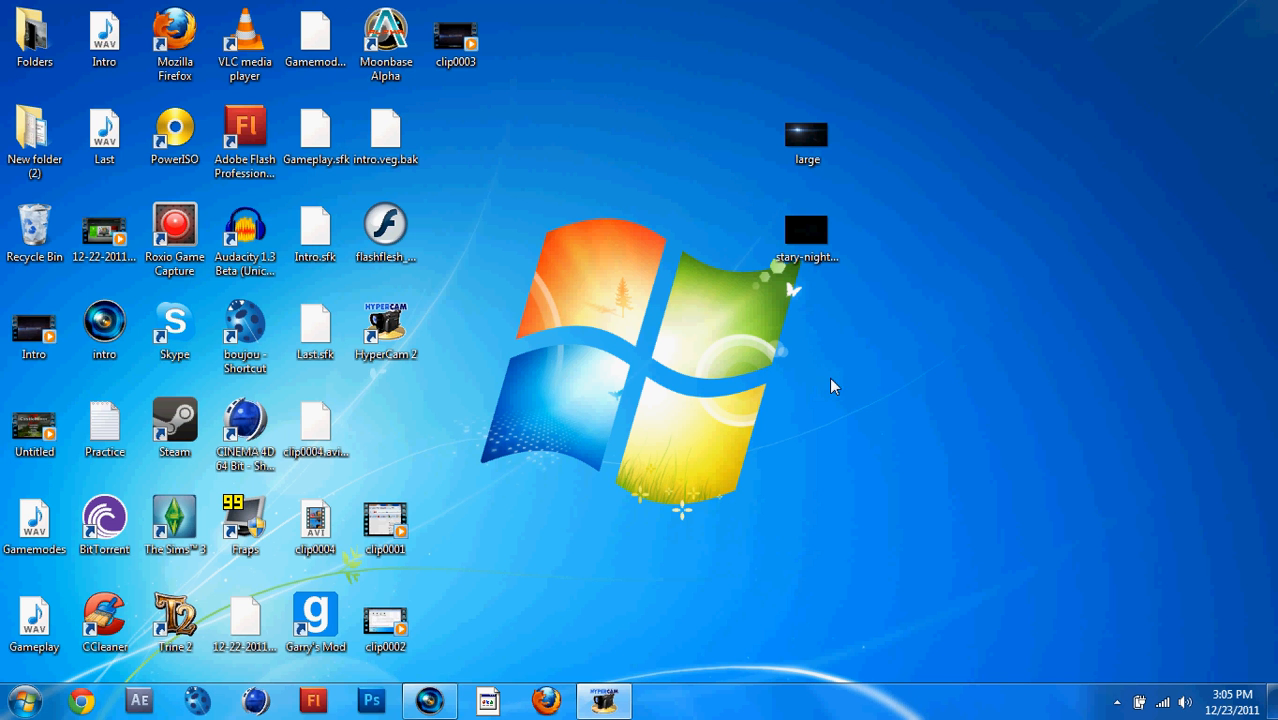
mouse_move(430, 700)
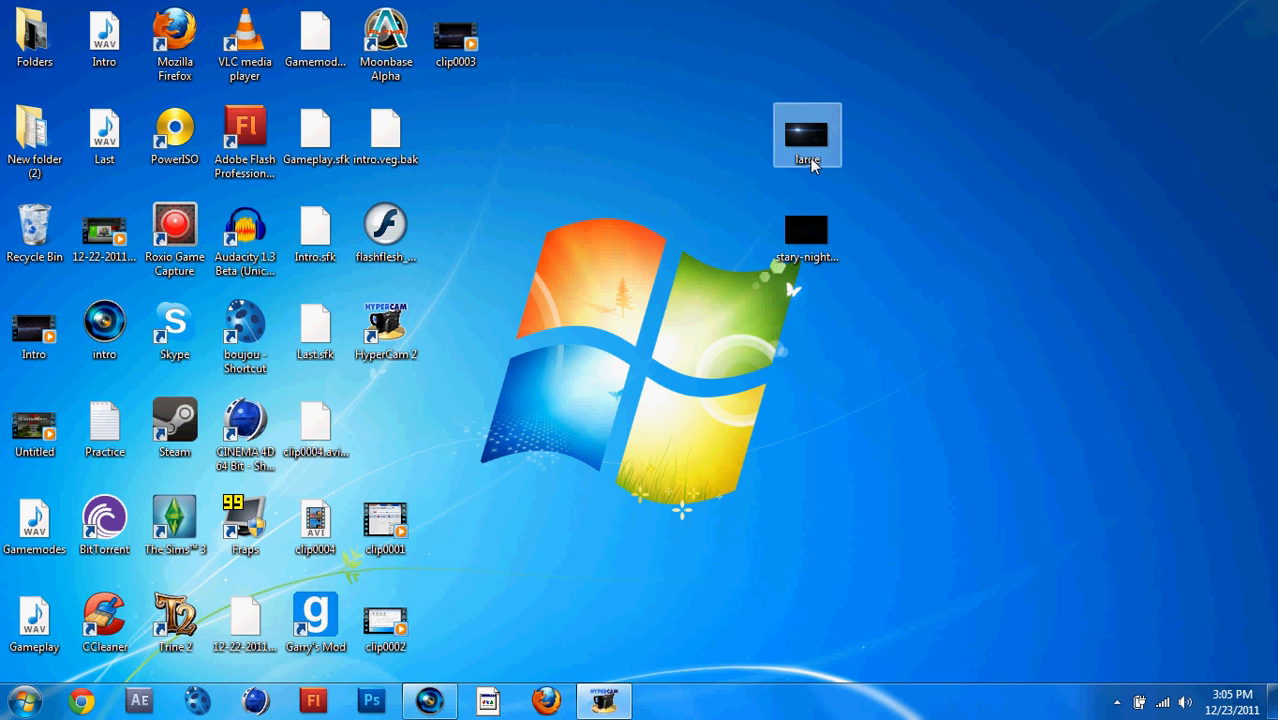
double_click(808, 136)
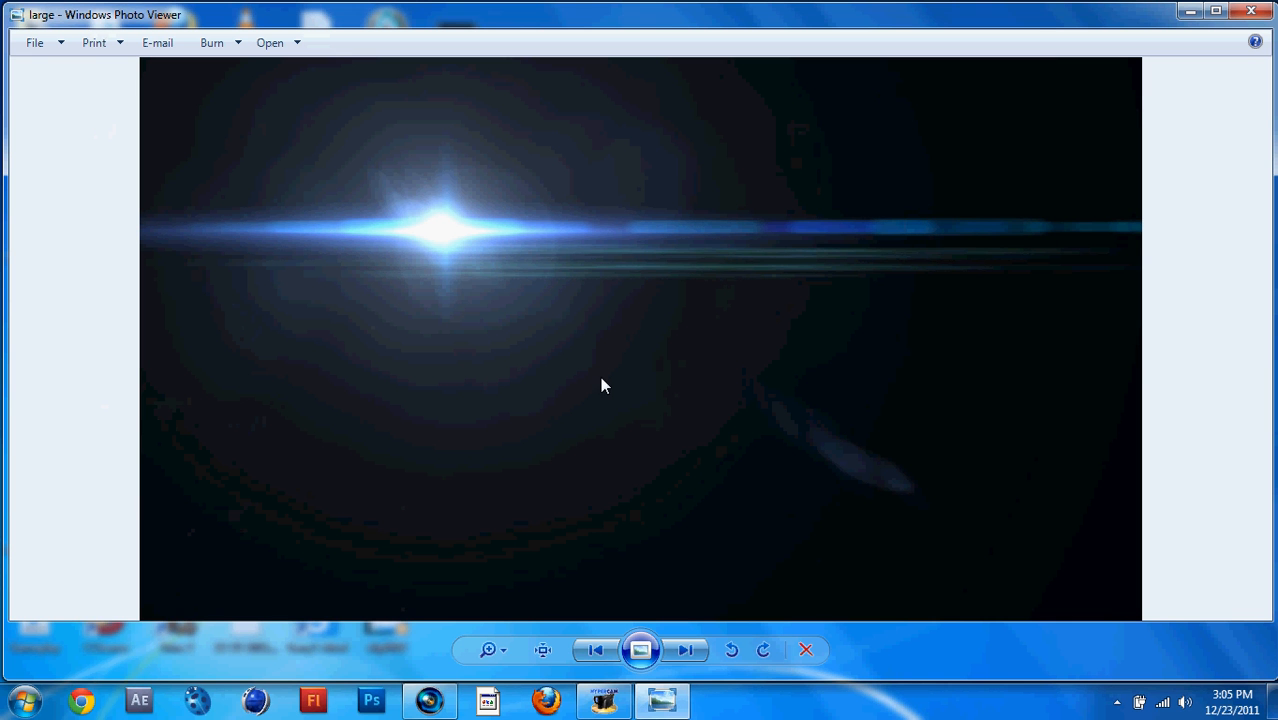
mouse_move(504, 194)
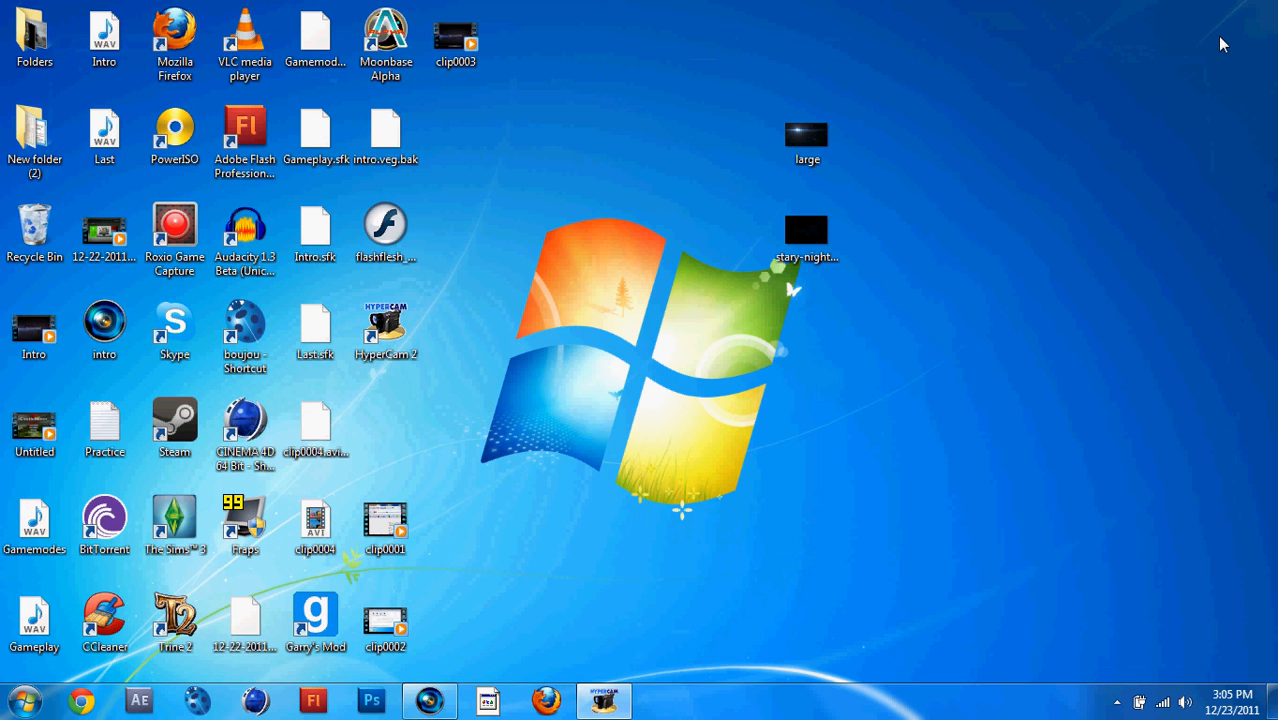
double_click(806, 230)
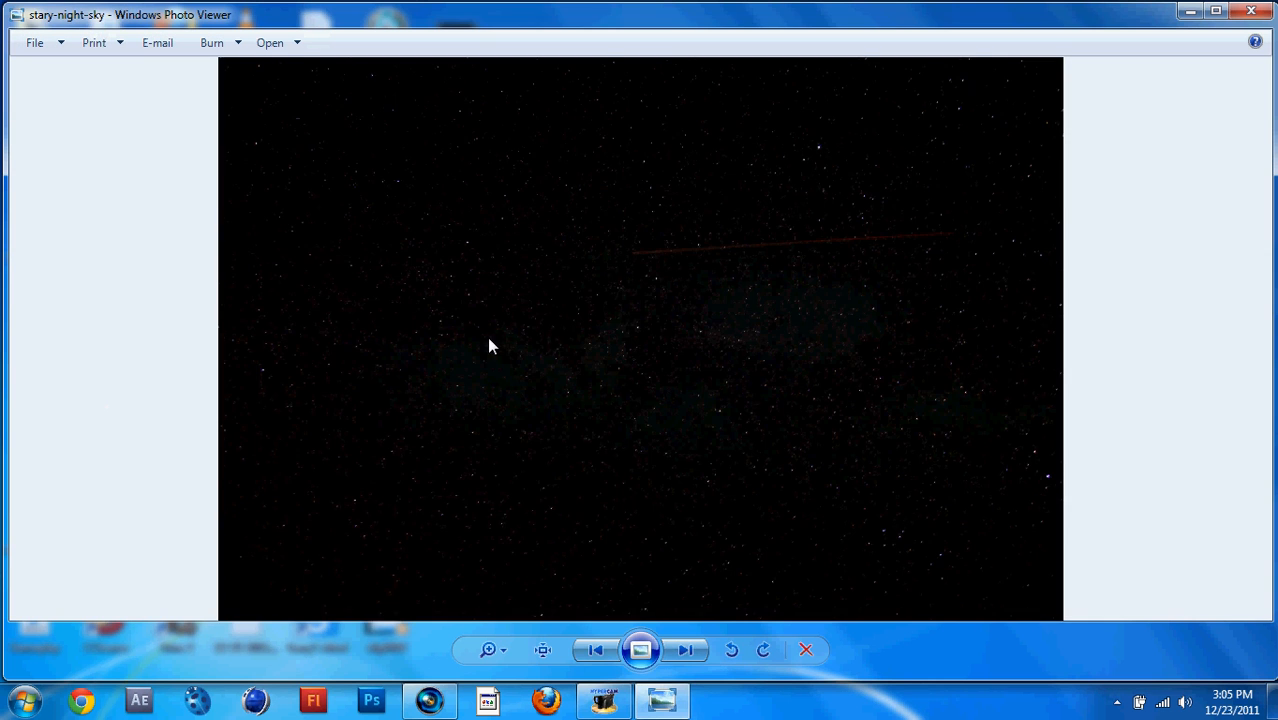
mouse_move(464, 204)
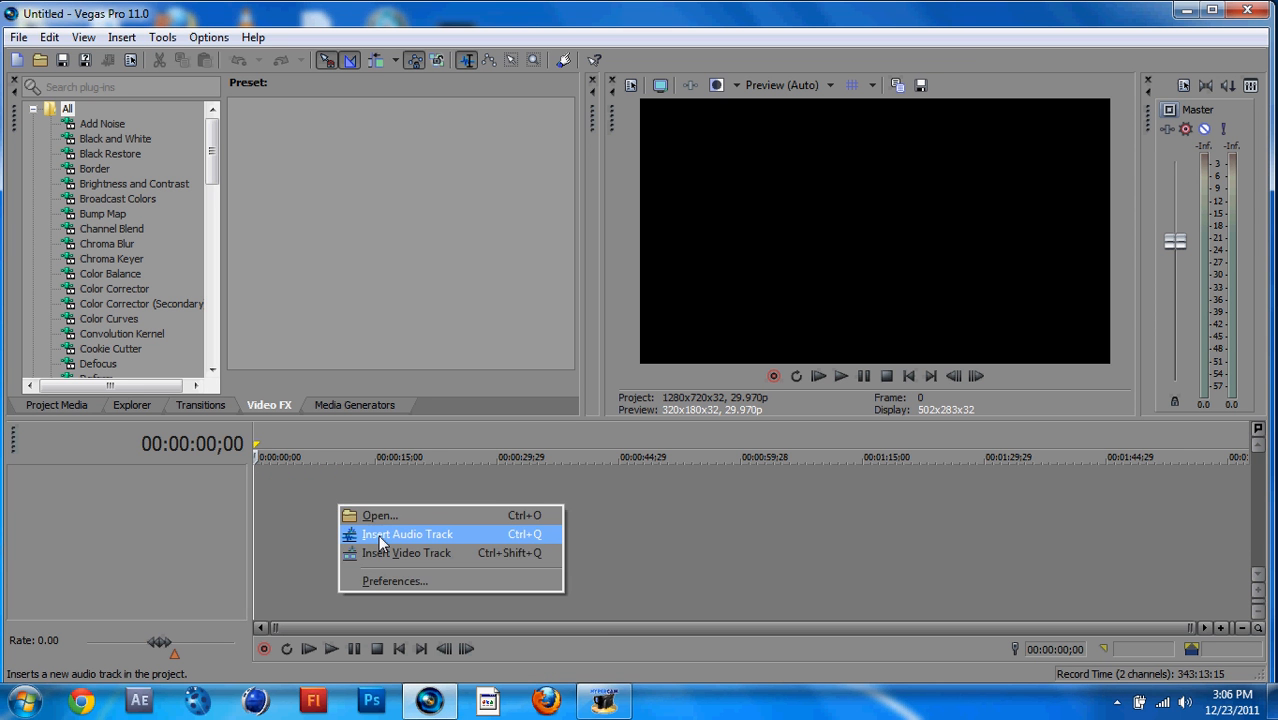
- Insert two empty tracks into the new project's timeline
click(408, 532)
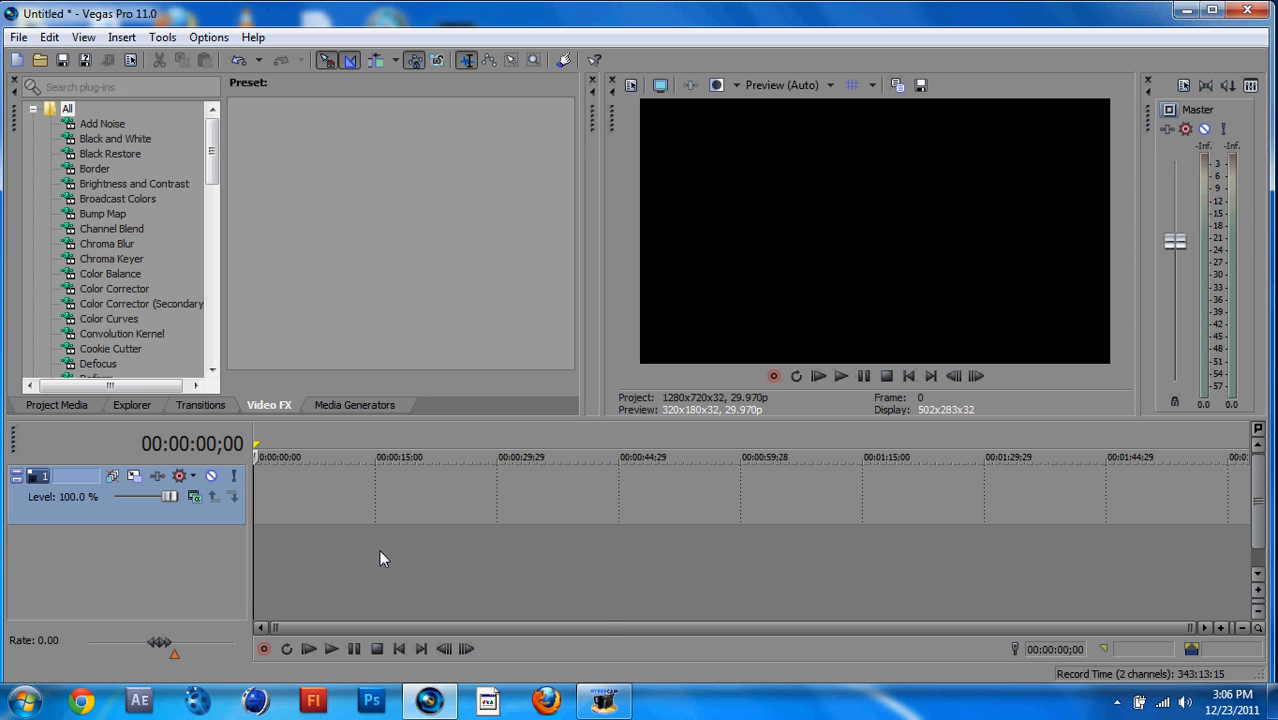
right_click(380, 558)
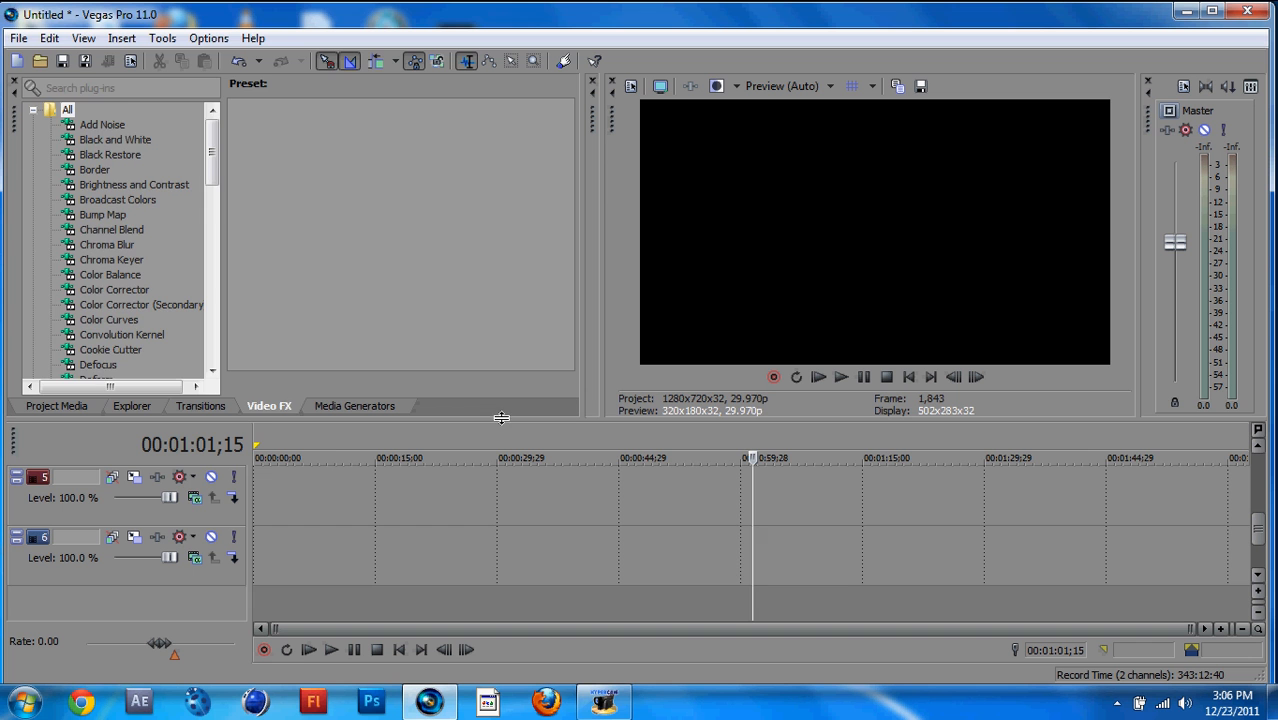
- Drag the stary-night-sky image from Explorer onto the lower track
click(132, 404)
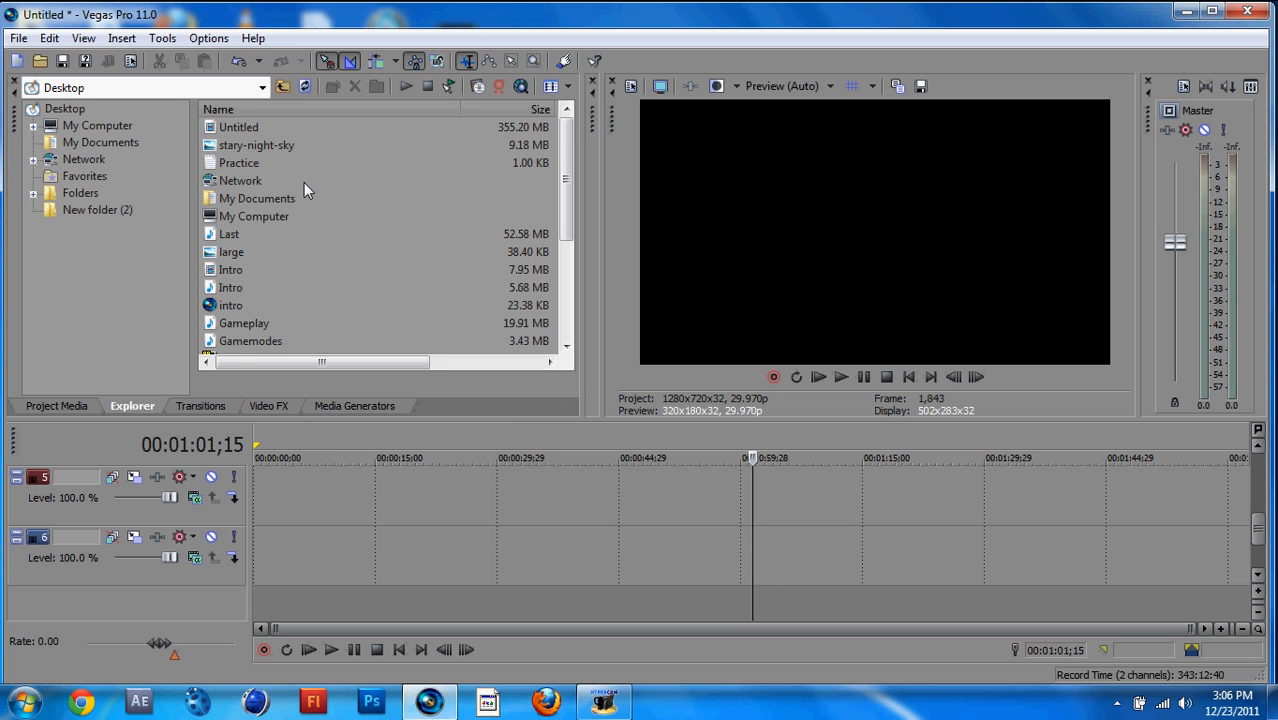
click(256, 144)
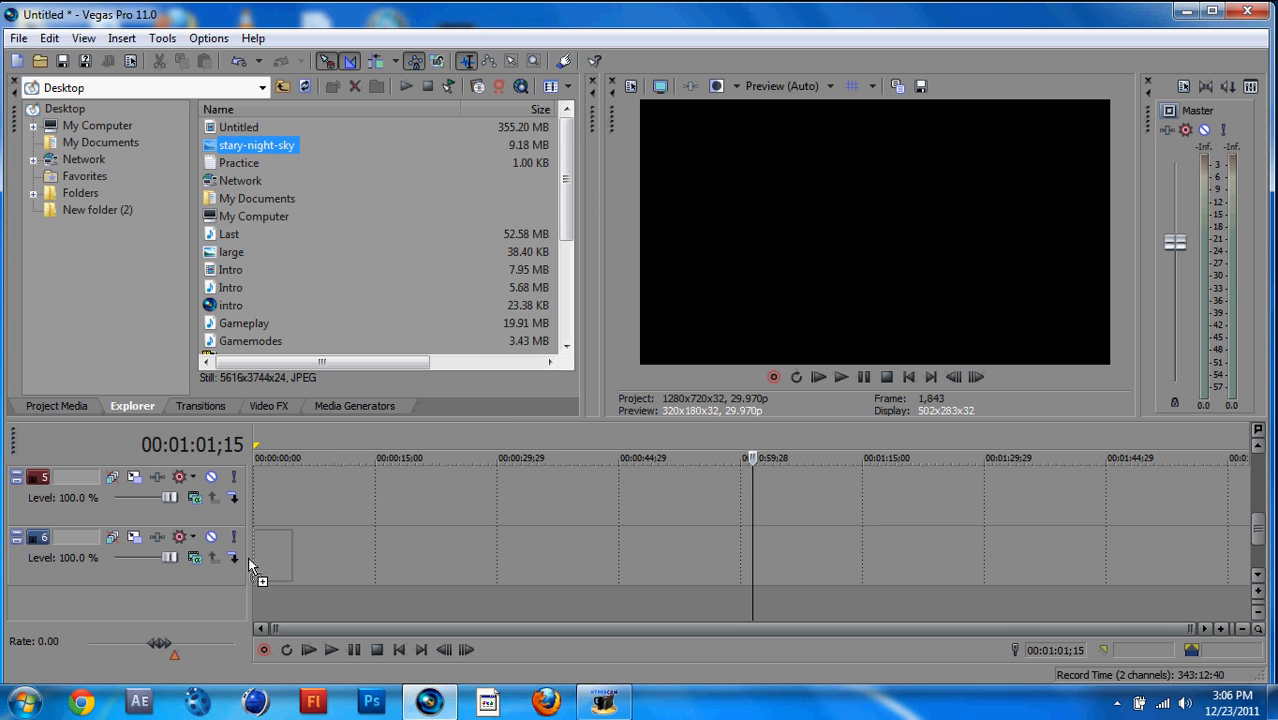
drag(256, 144, 304, 556)
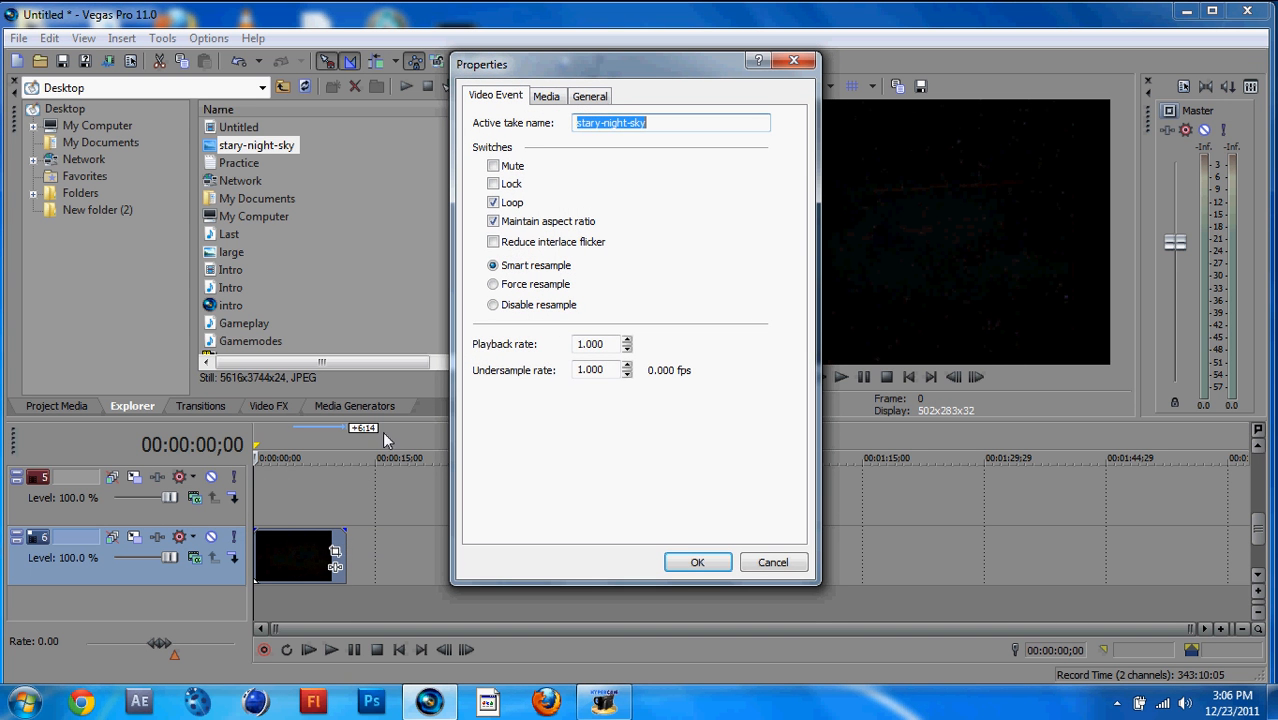
- Set the image to reduce interlace flicker and disable resampling, then apply
click(492, 240)
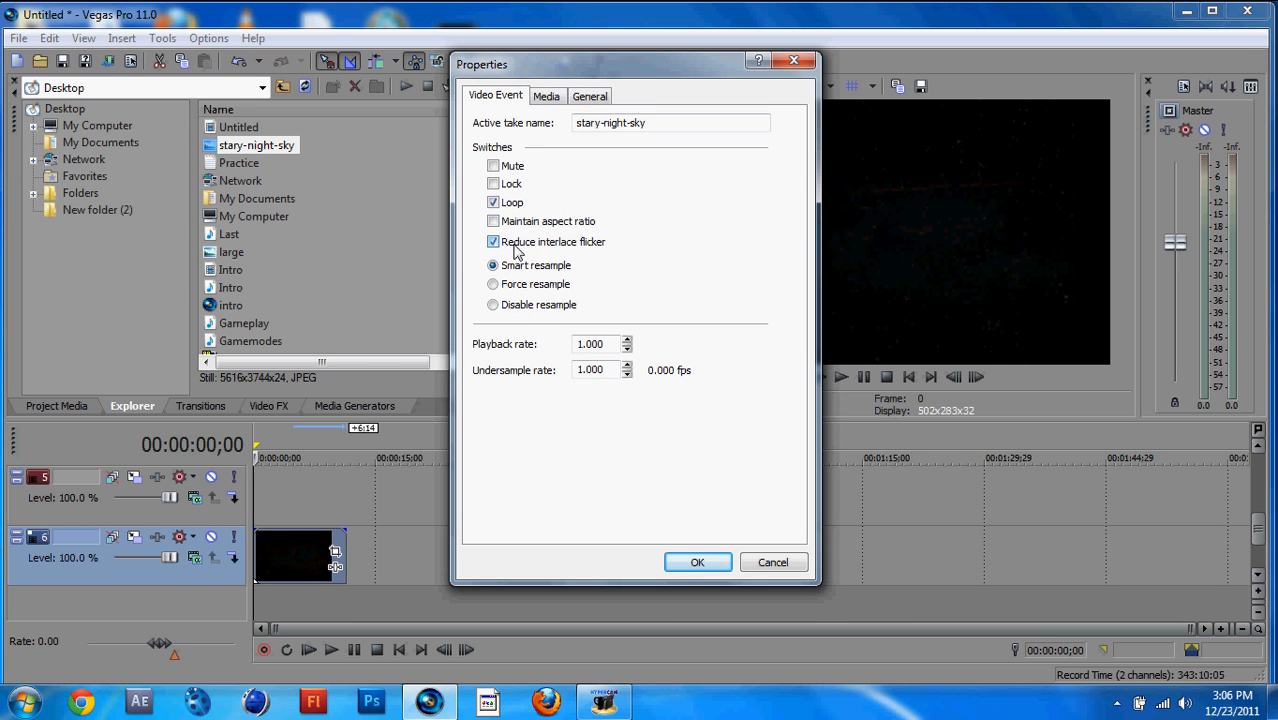
click(492, 304)
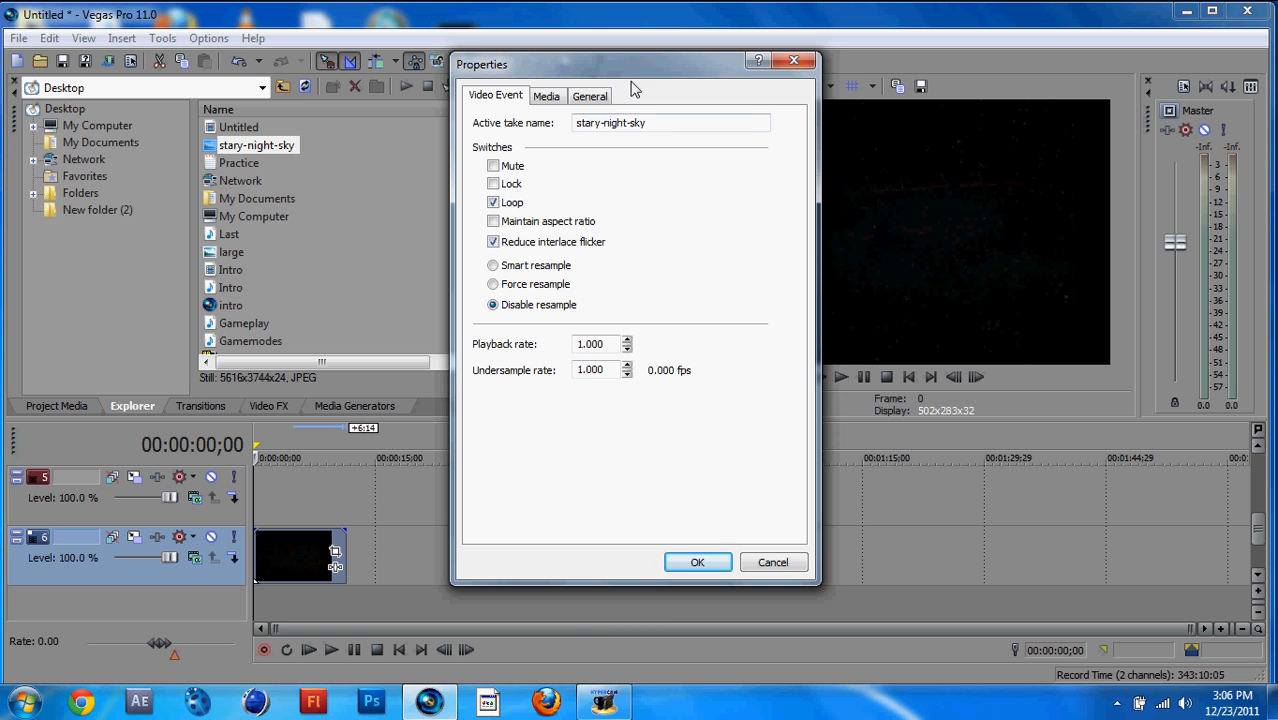
drag(636, 64, 284, 98)
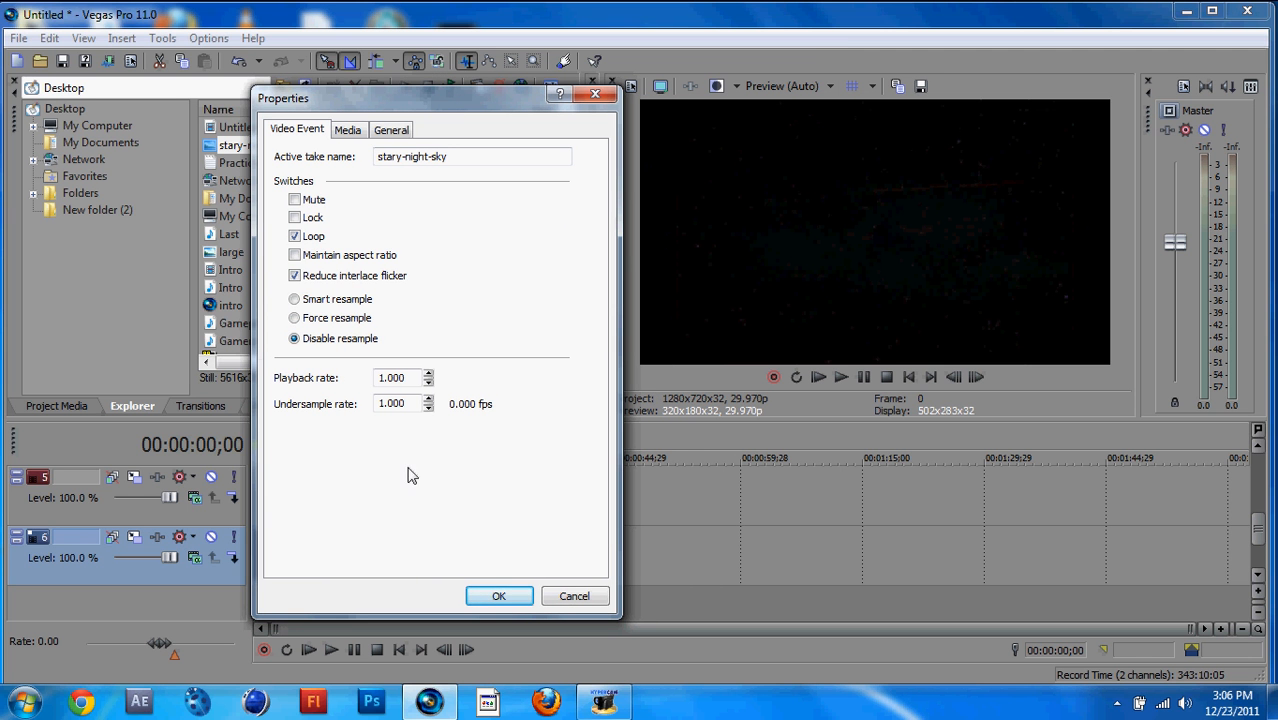
click(498, 596)
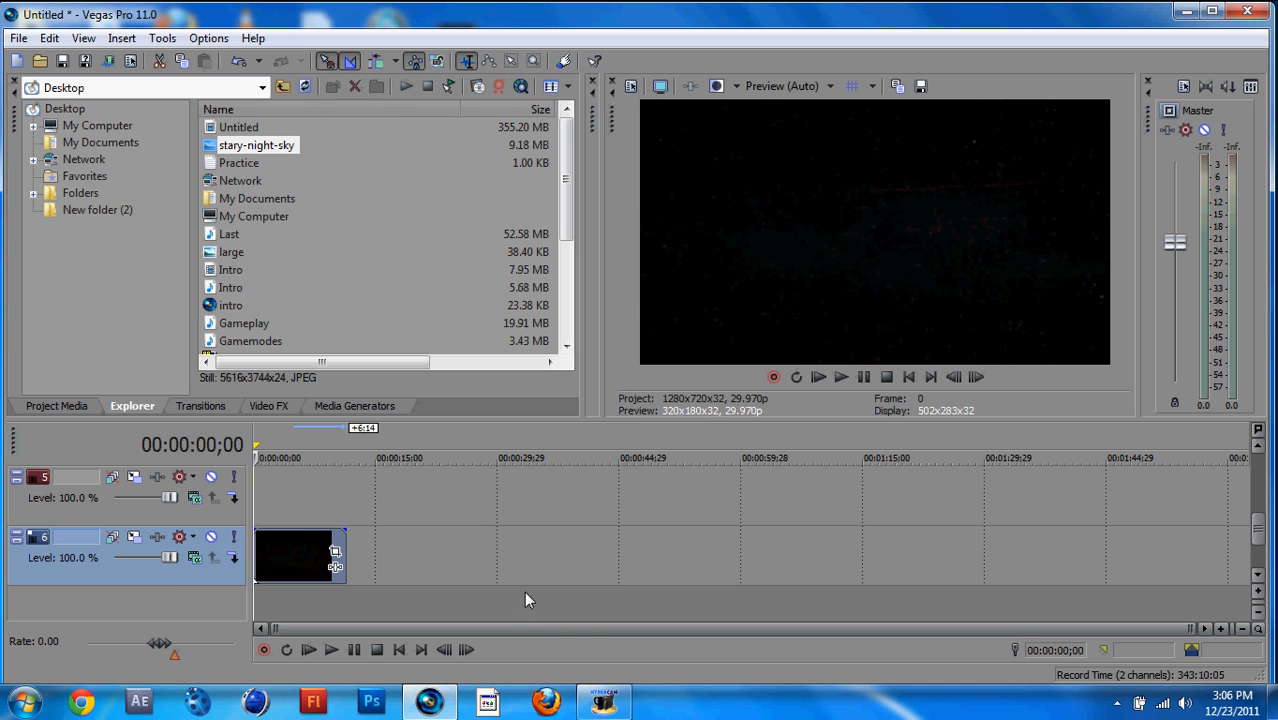
mouse_move(292, 520)
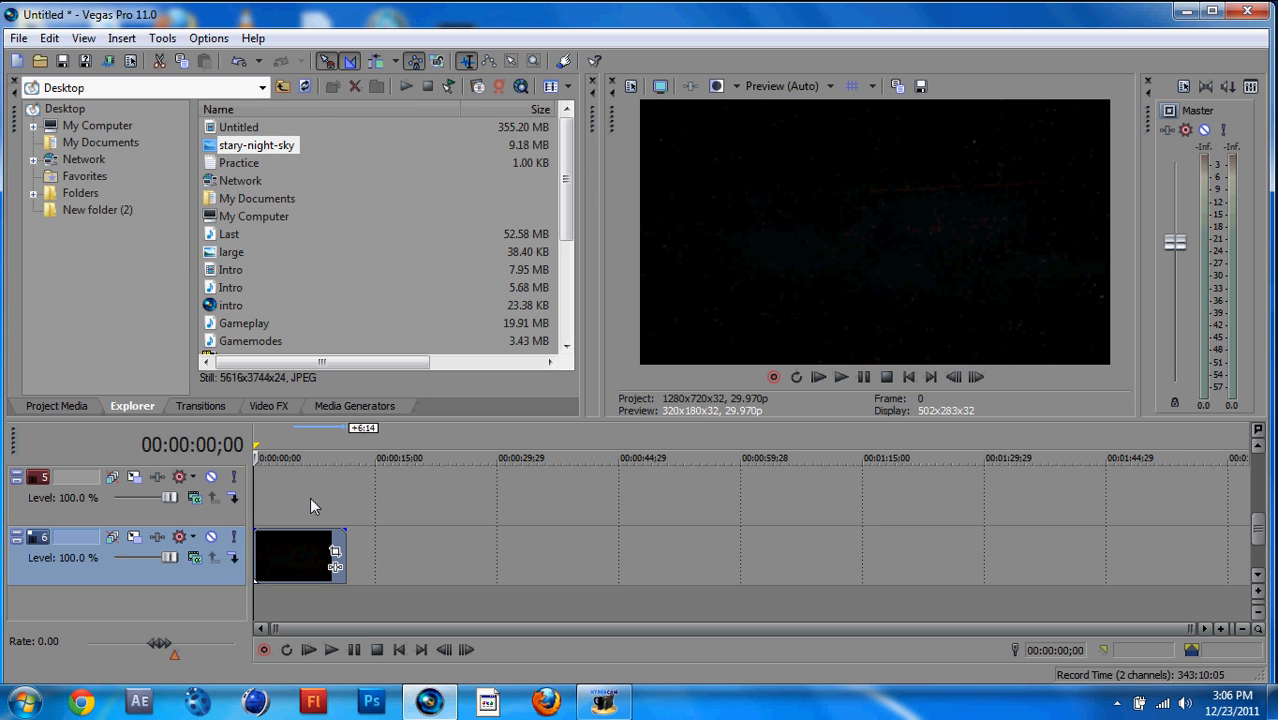
mouse_move(298, 460)
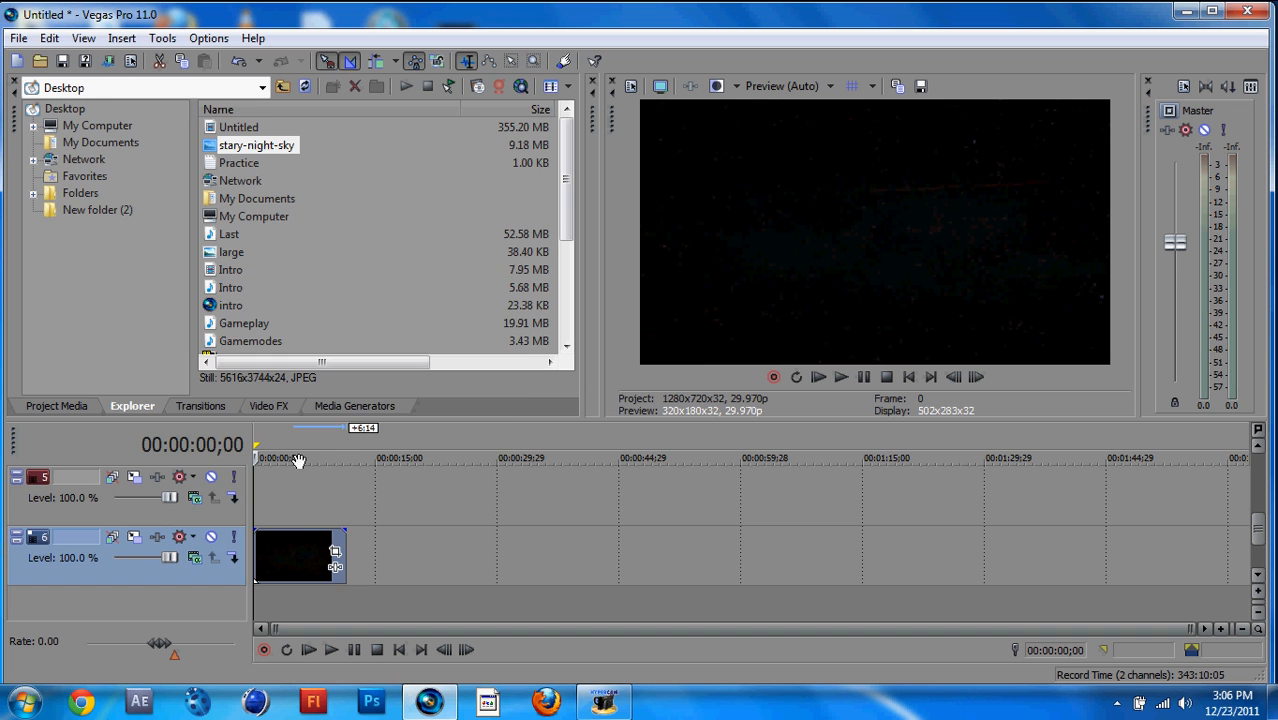
- Browse Media Generators to the Noise Texture presets and locate Blood Cells
click(268, 404)
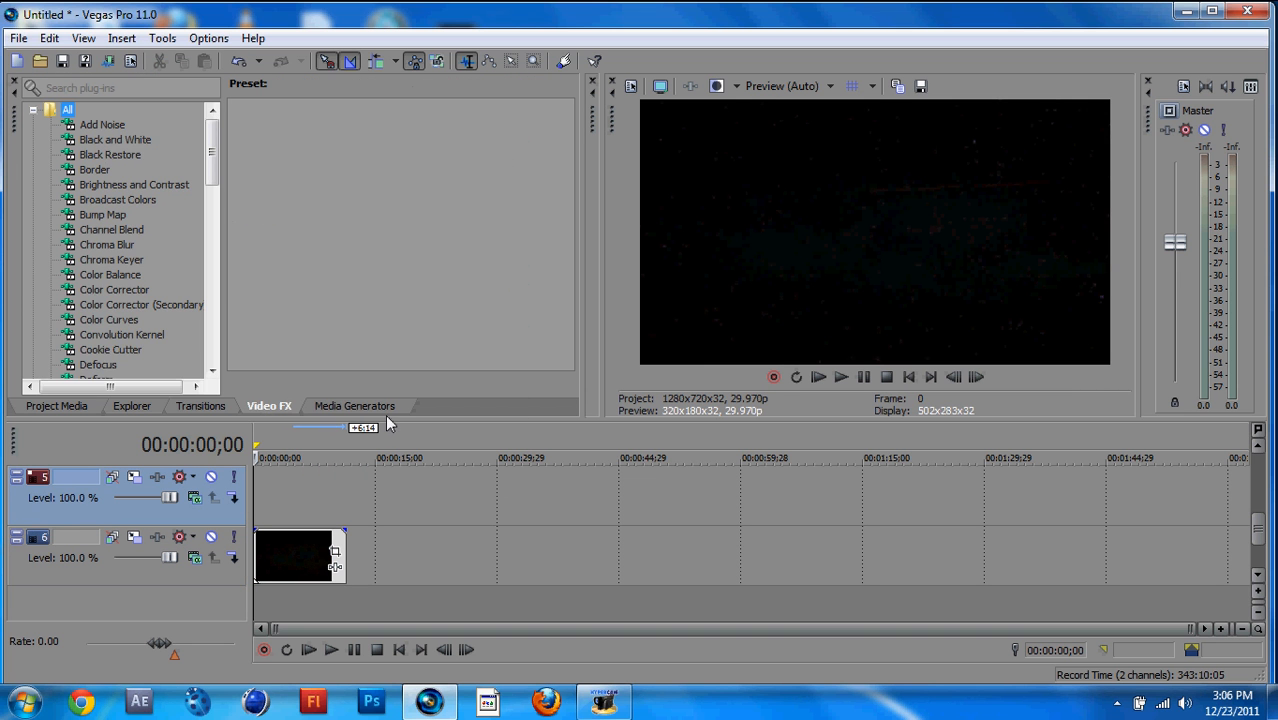
click(356, 404)
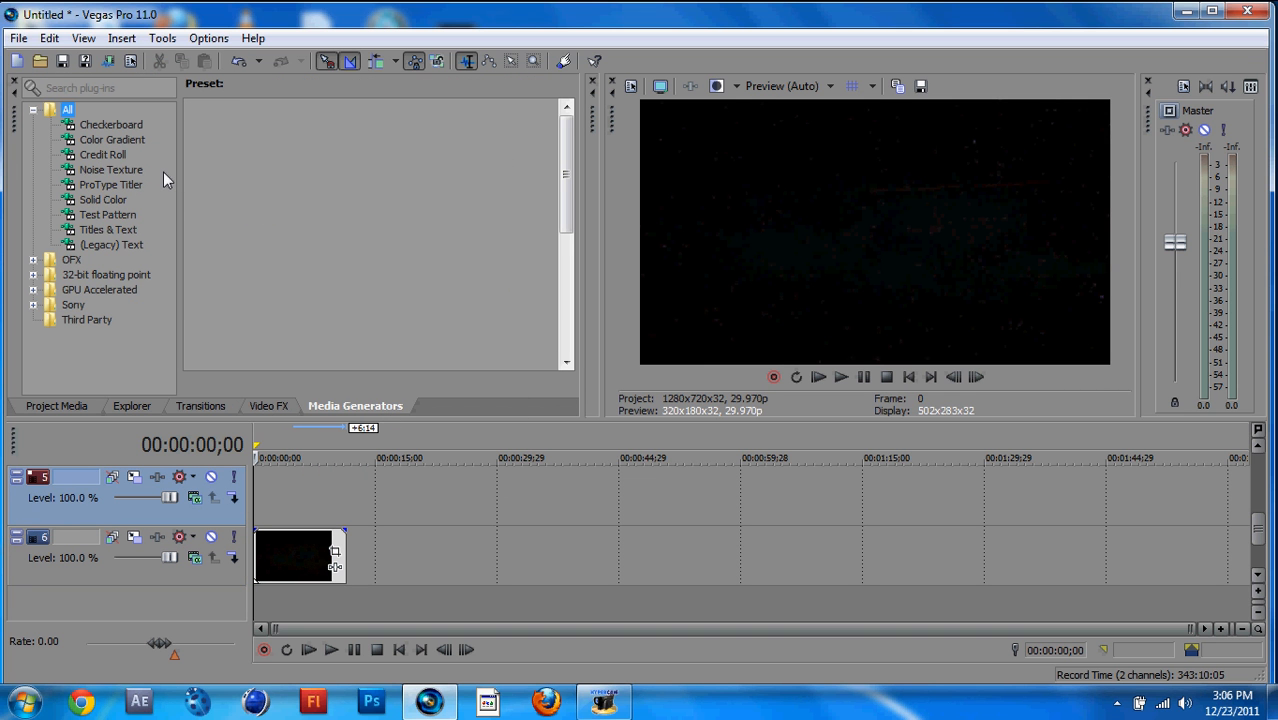
click(112, 168)
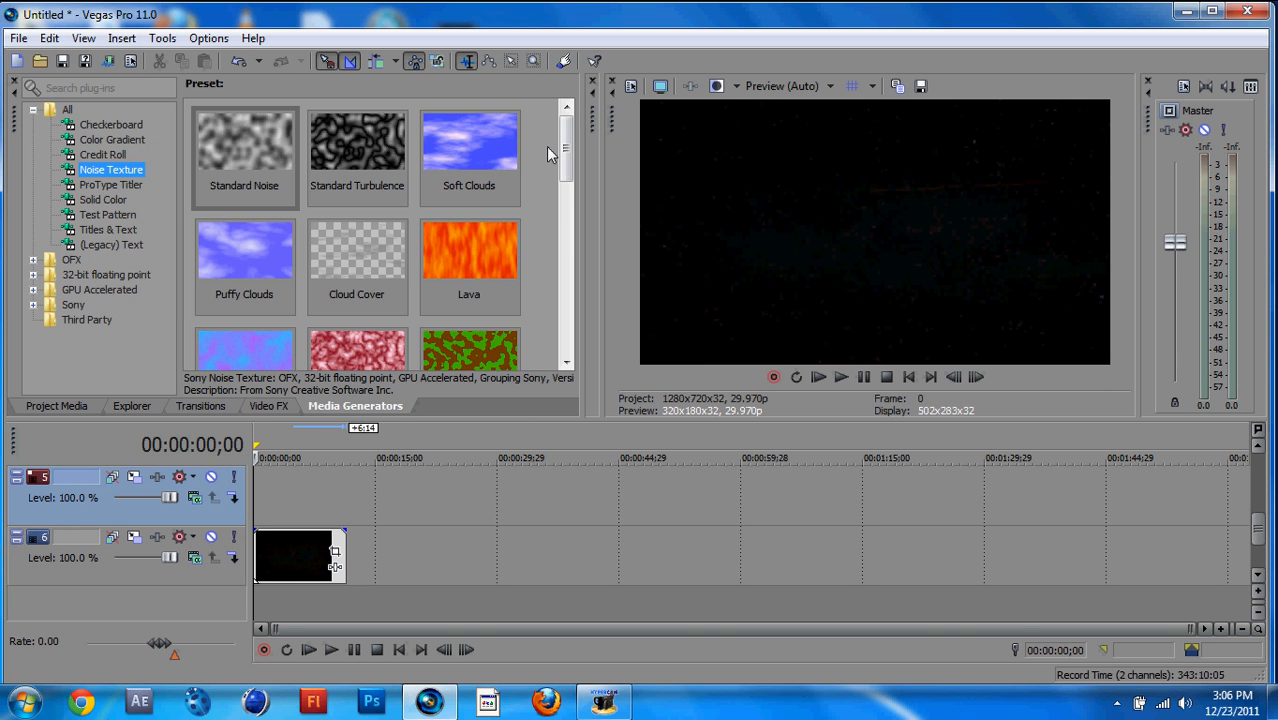
scroll(down, 3)
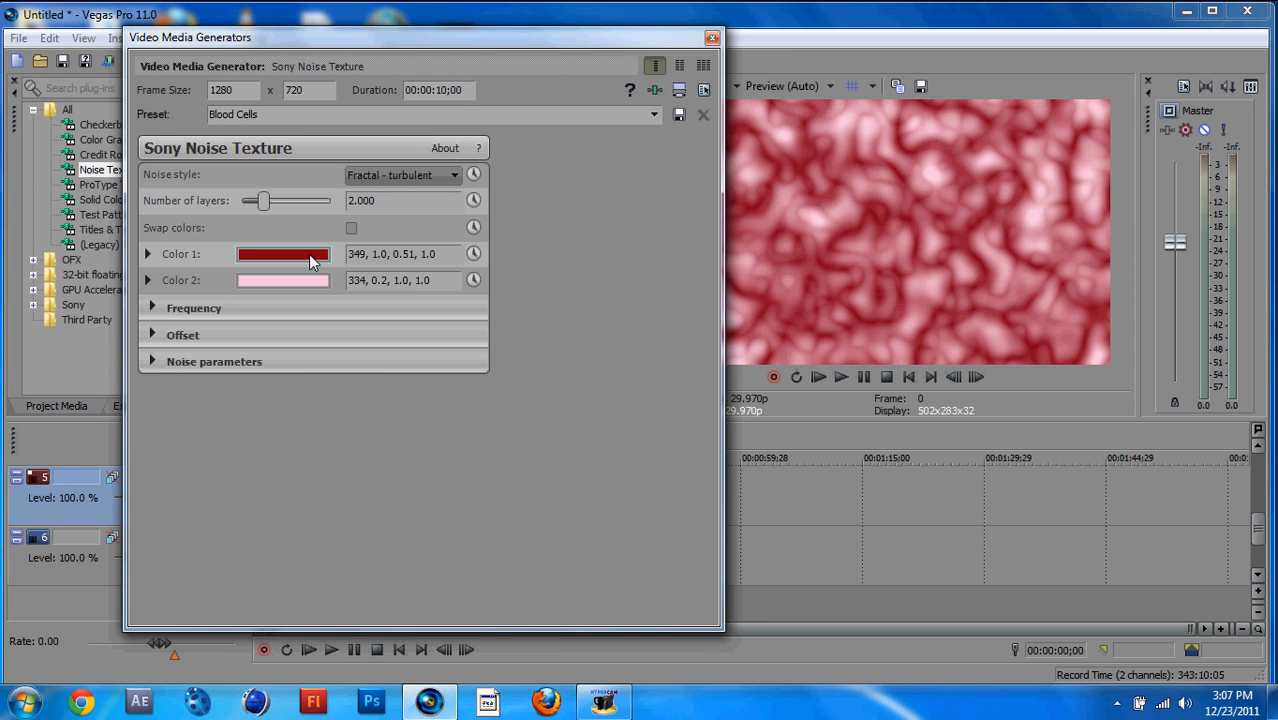
- Recolour the noise texture with pale purple as Color 1 and purple as Color 2
click(284, 252)
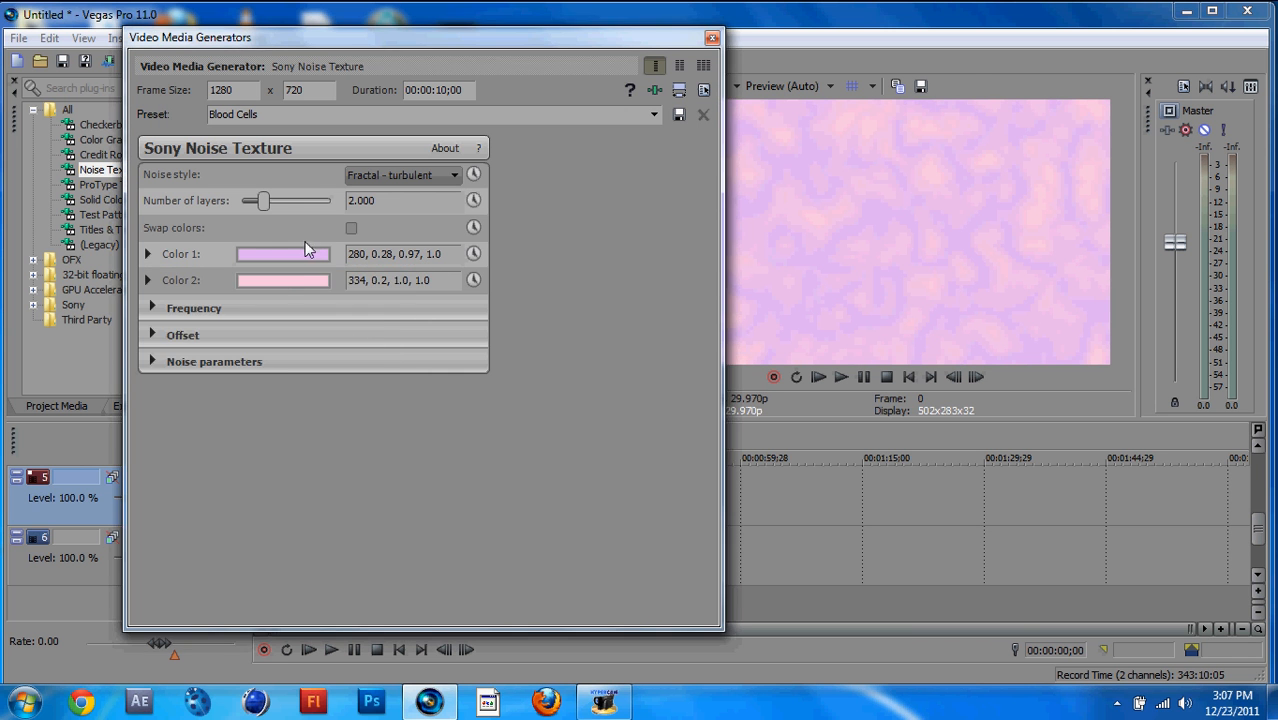
click(284, 280)
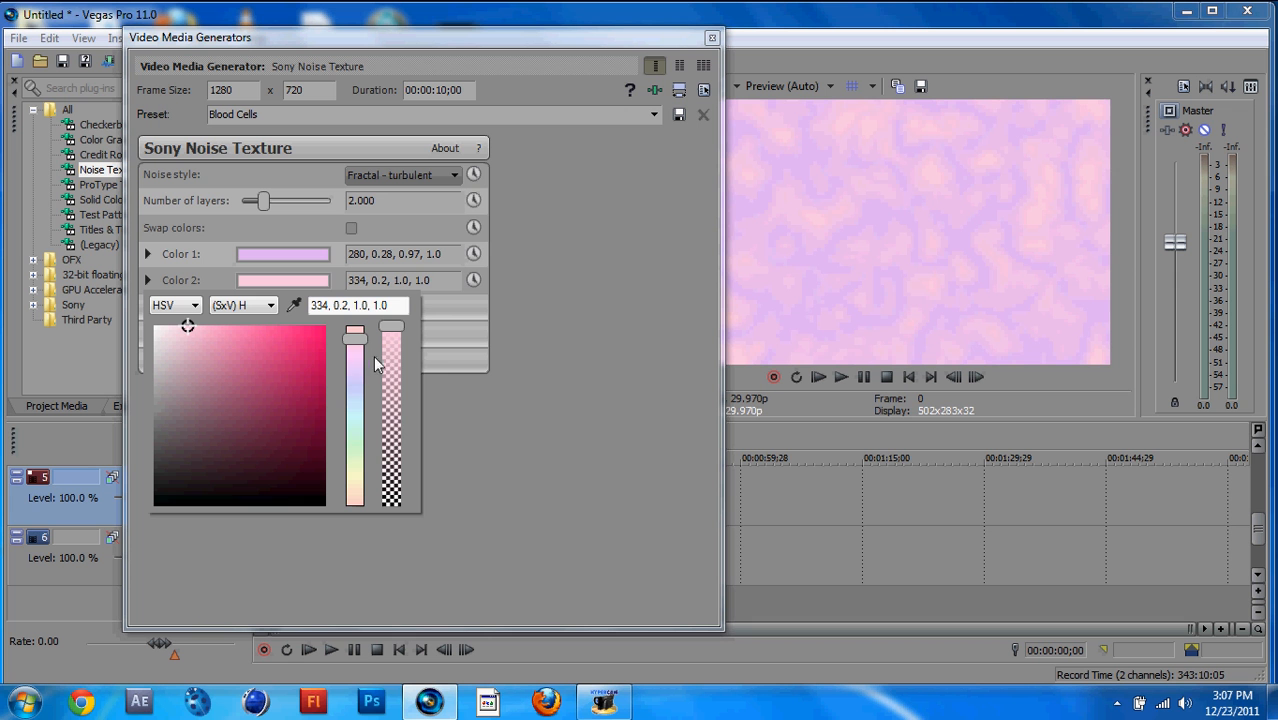
click(232, 352)
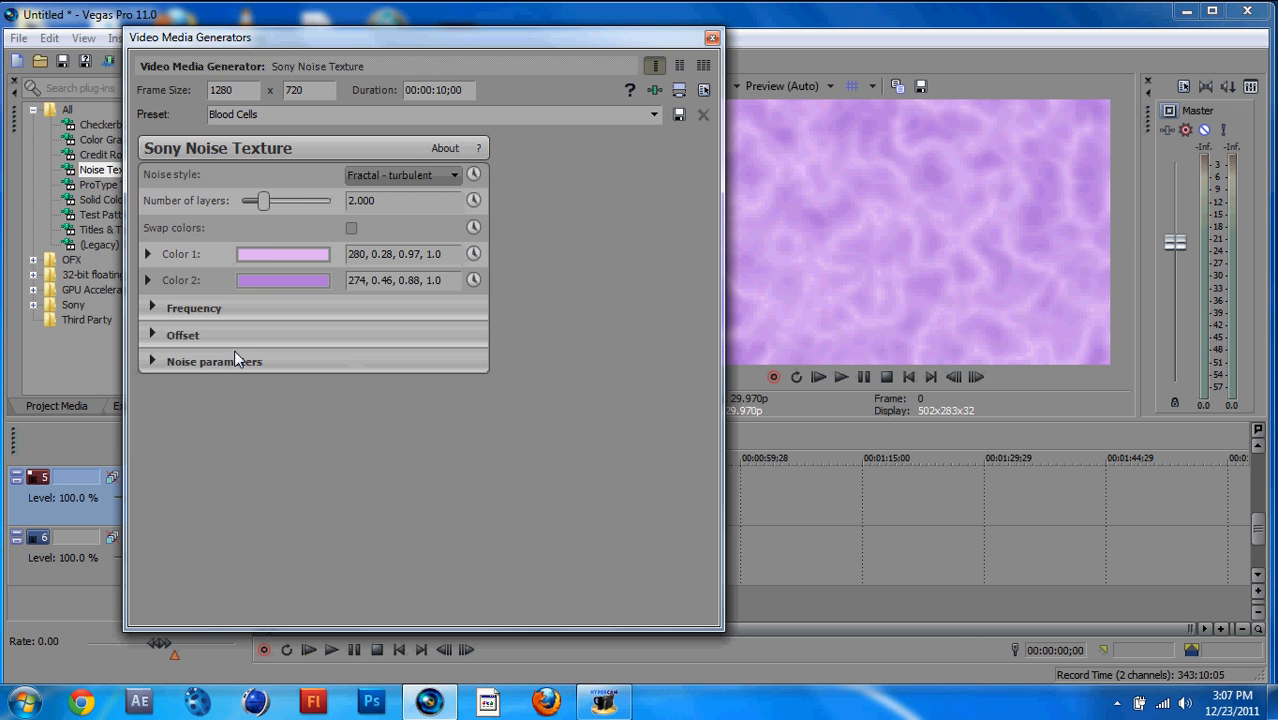
- Enable animation keyframing on the texture's Offset progress
click(152, 334)
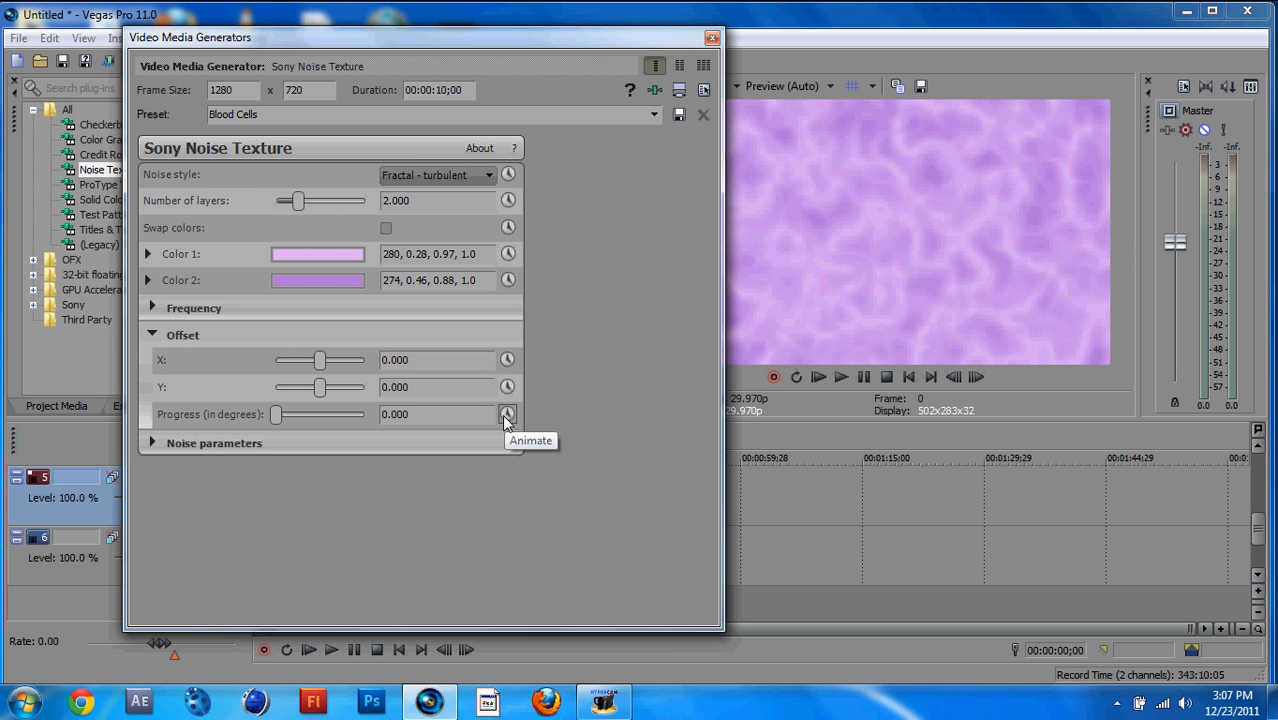
click(508, 414)
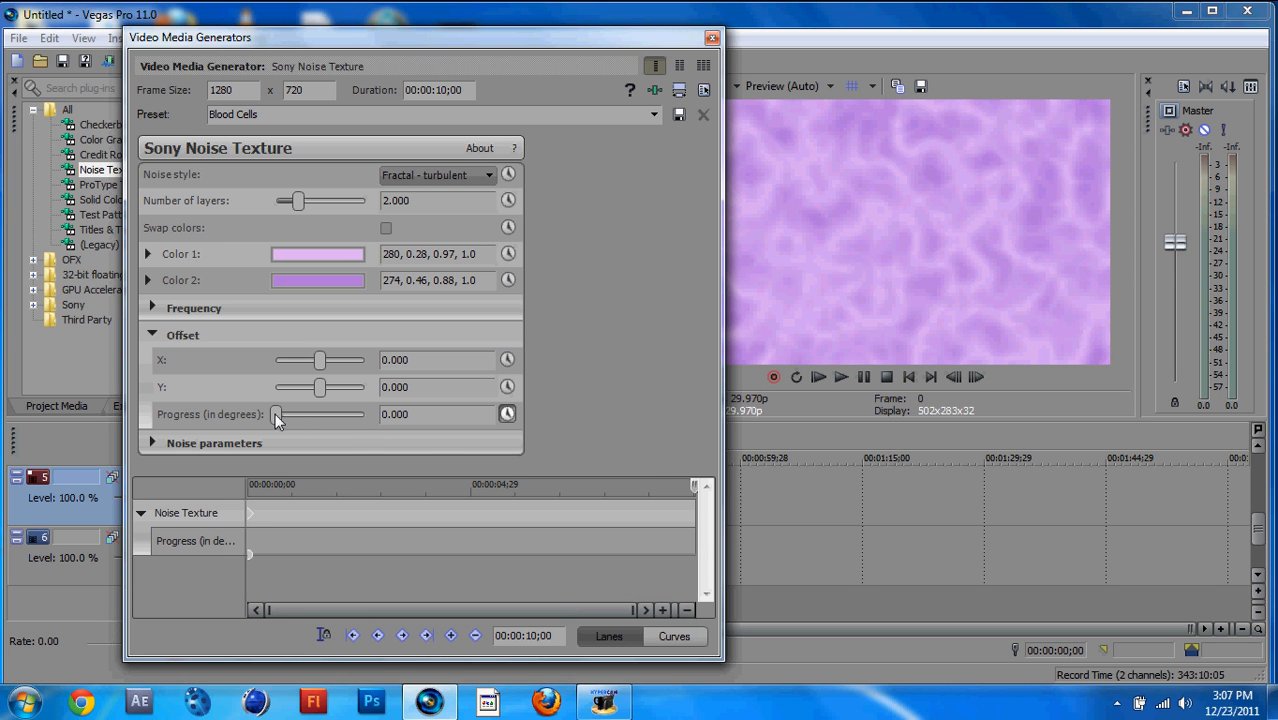
- Raise the Offset progress slider to set an animation keyframe for the fog
drag(278, 414, 364, 414)
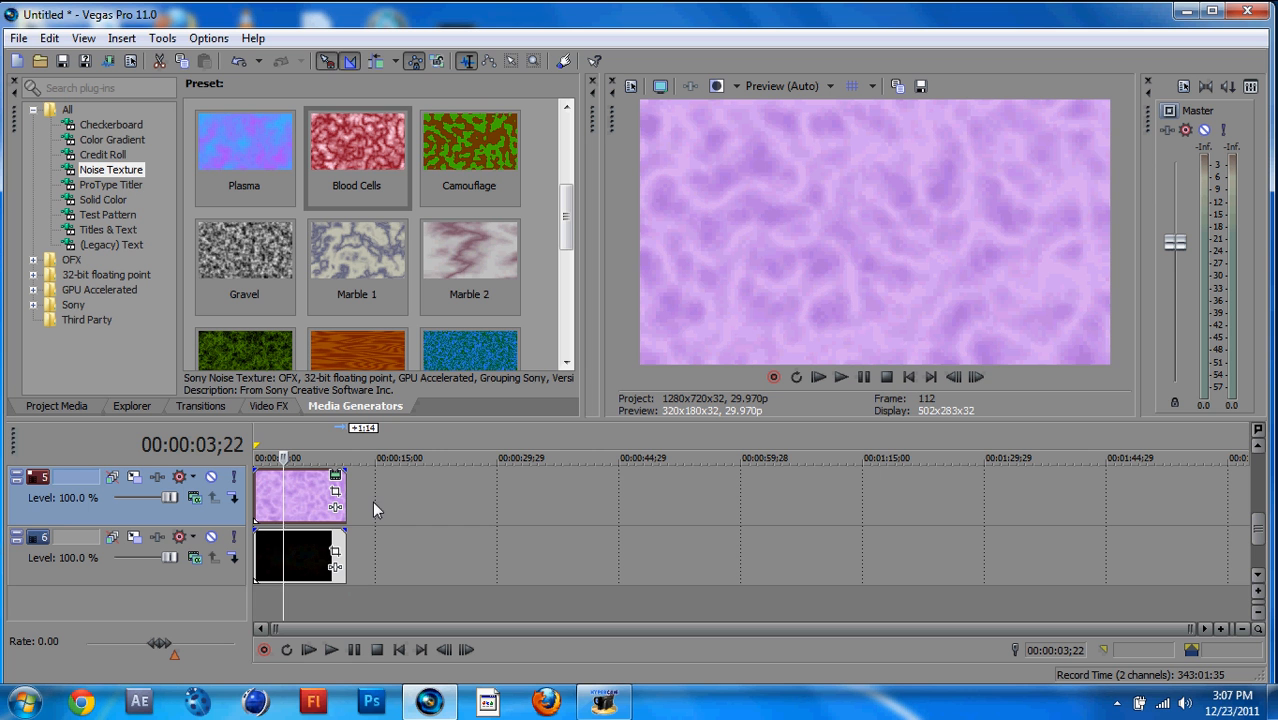
mouse_move(312, 482)
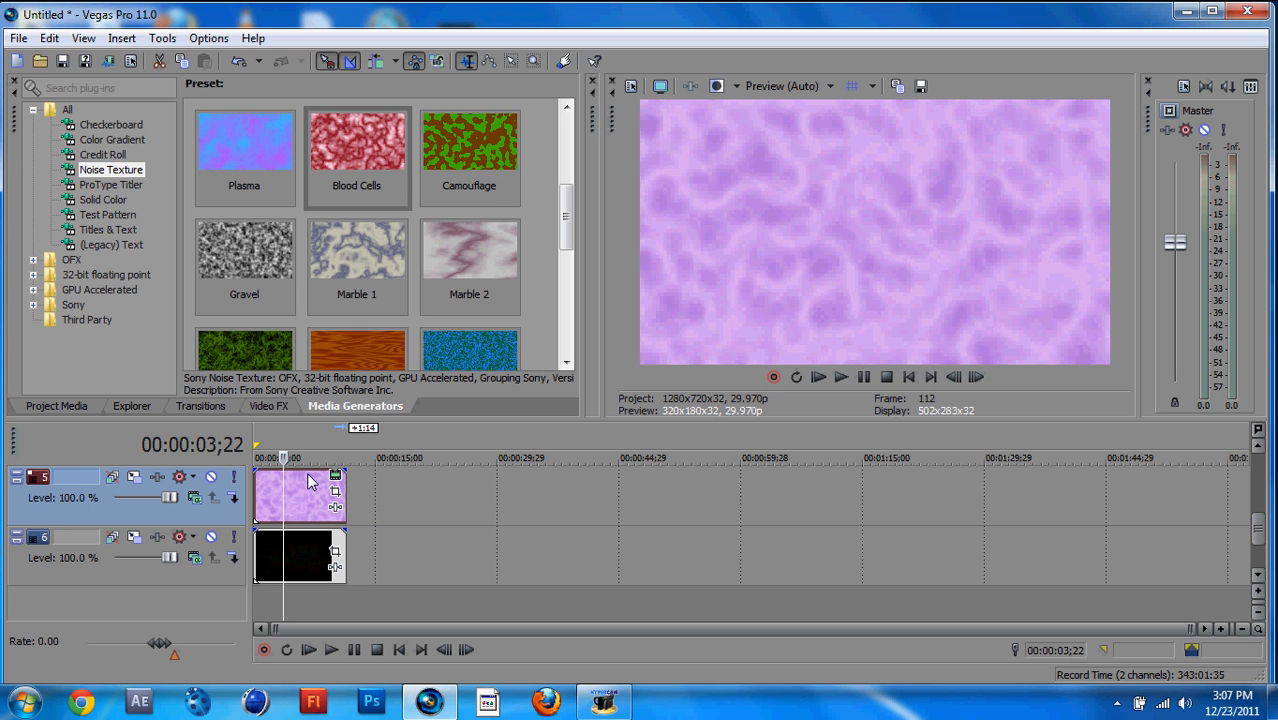
mouse_move(312, 480)
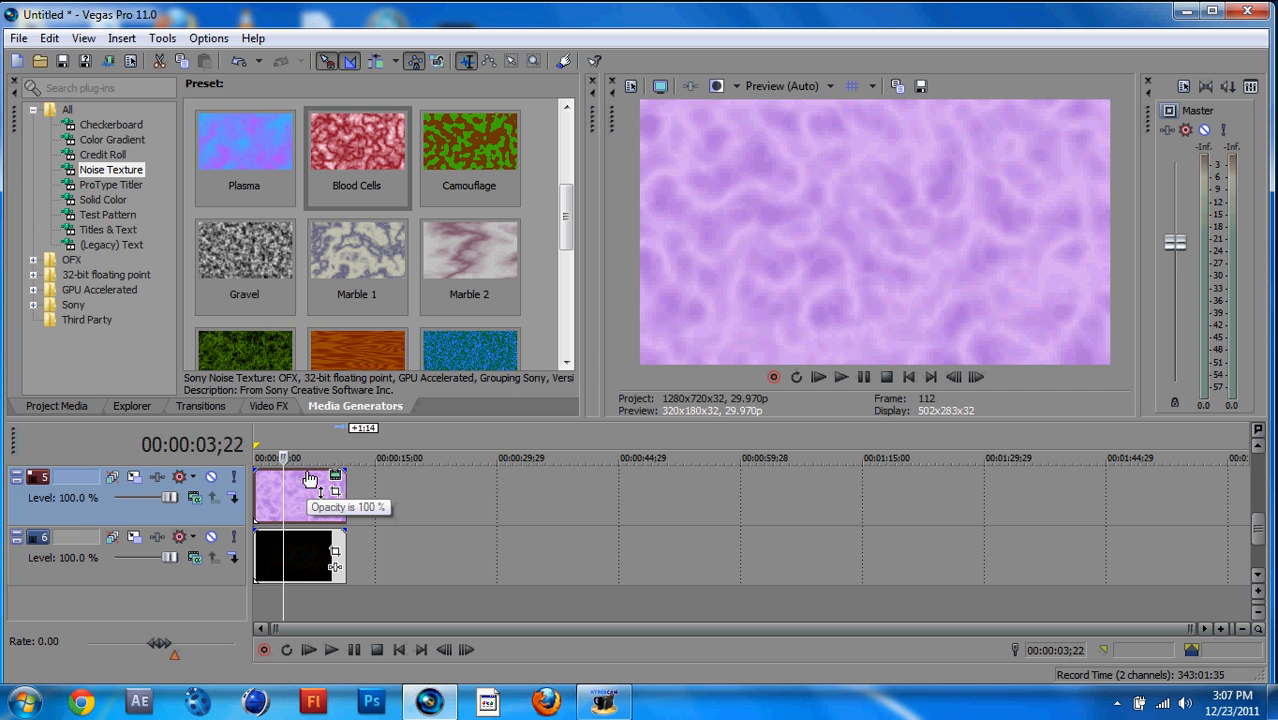
mouse_move(310, 480)
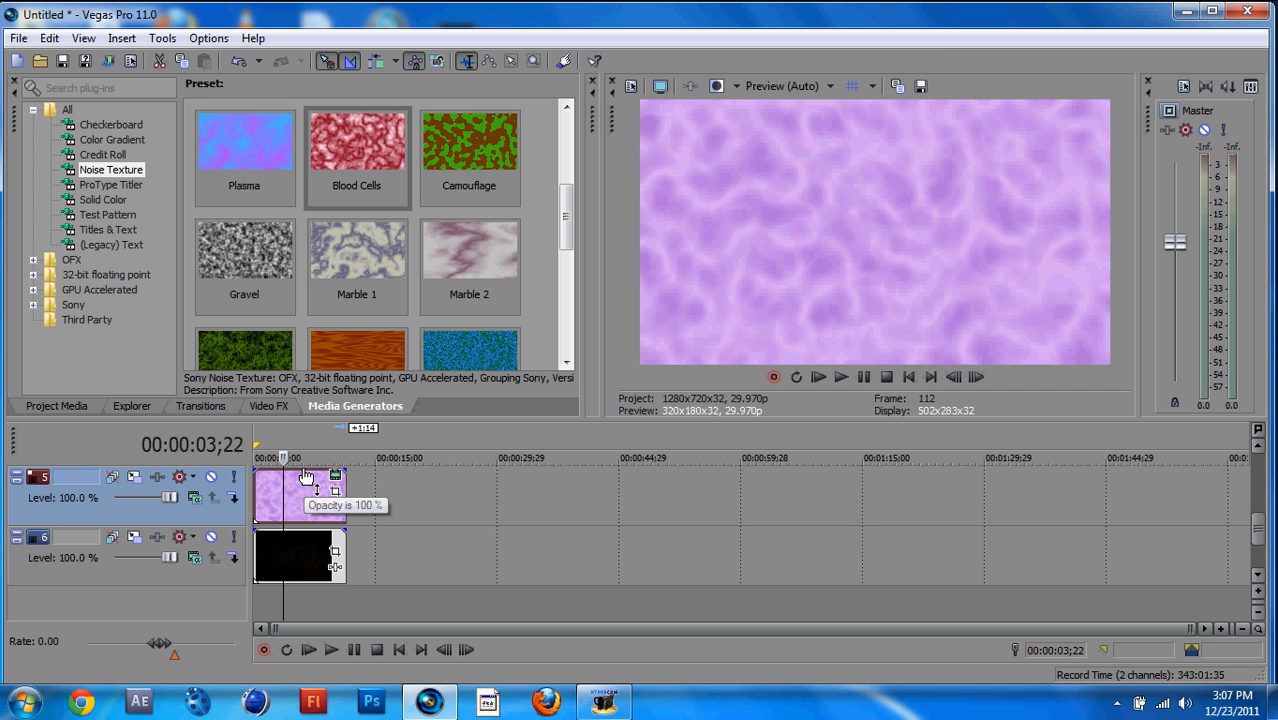
- Lower the purple fog clip's opacity to about 17%
drag(304, 496, 316, 530)
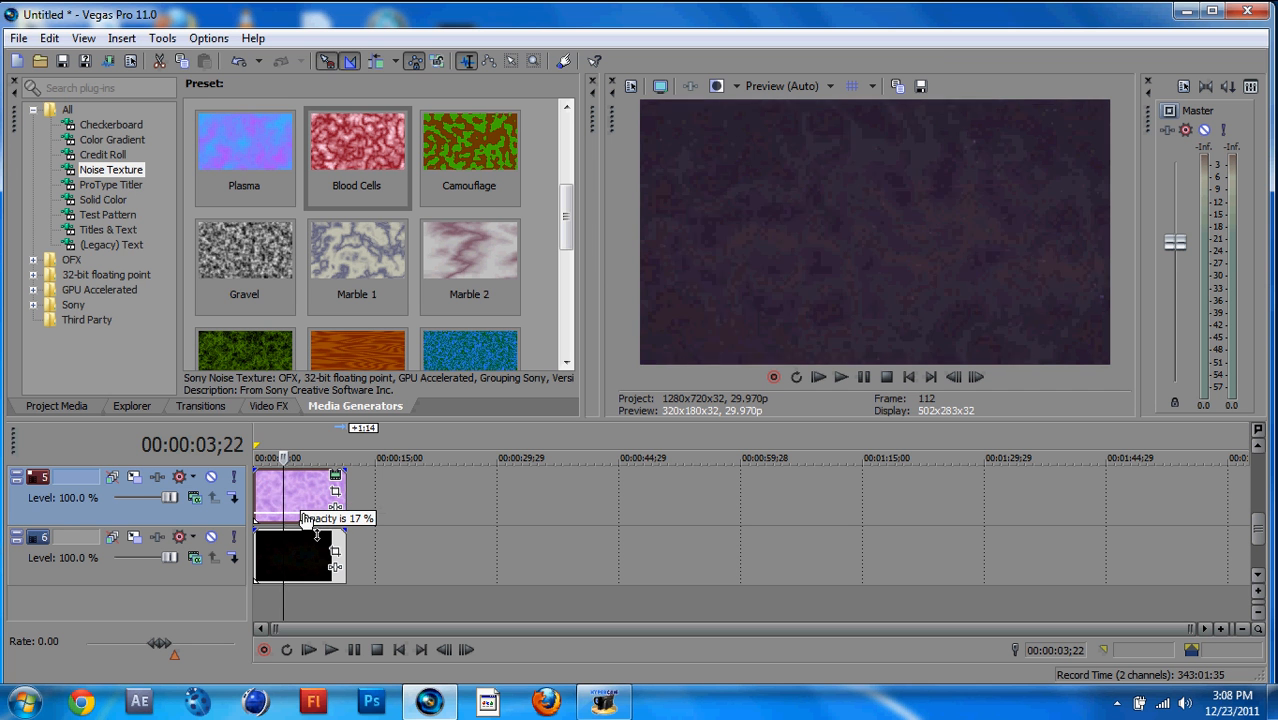
drag(316, 510, 316, 504)
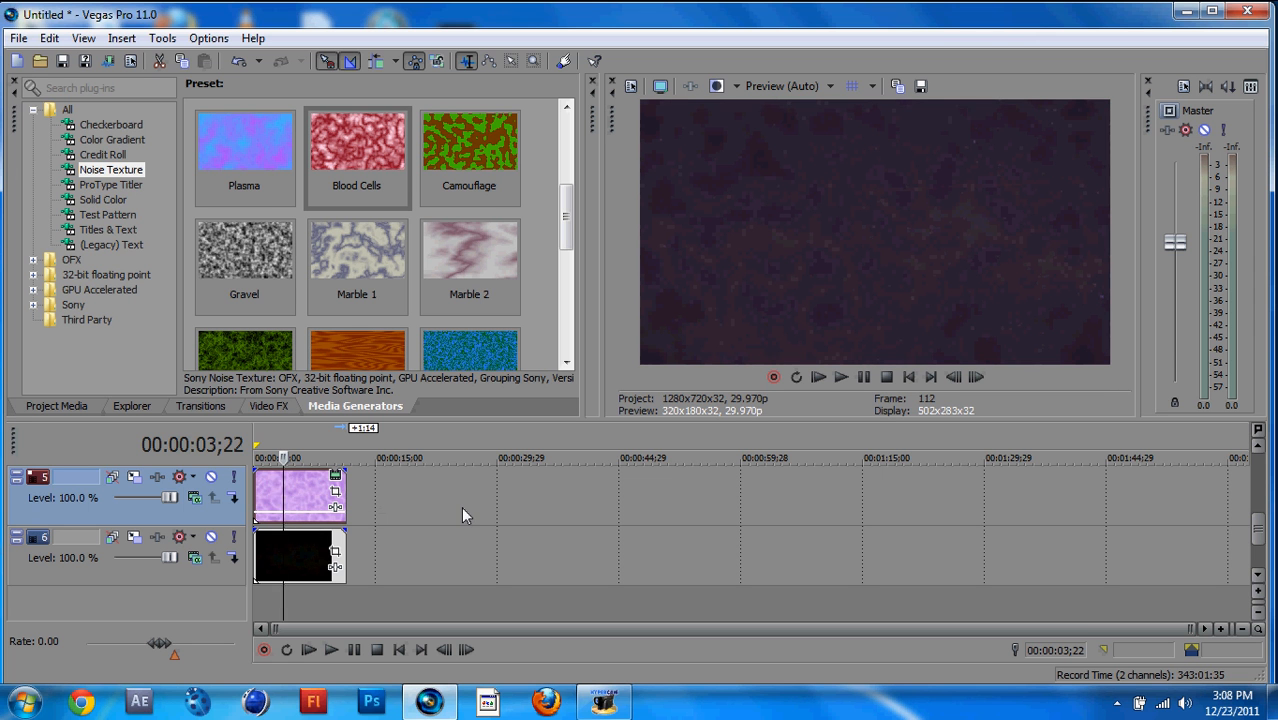
scroll(down, 3)
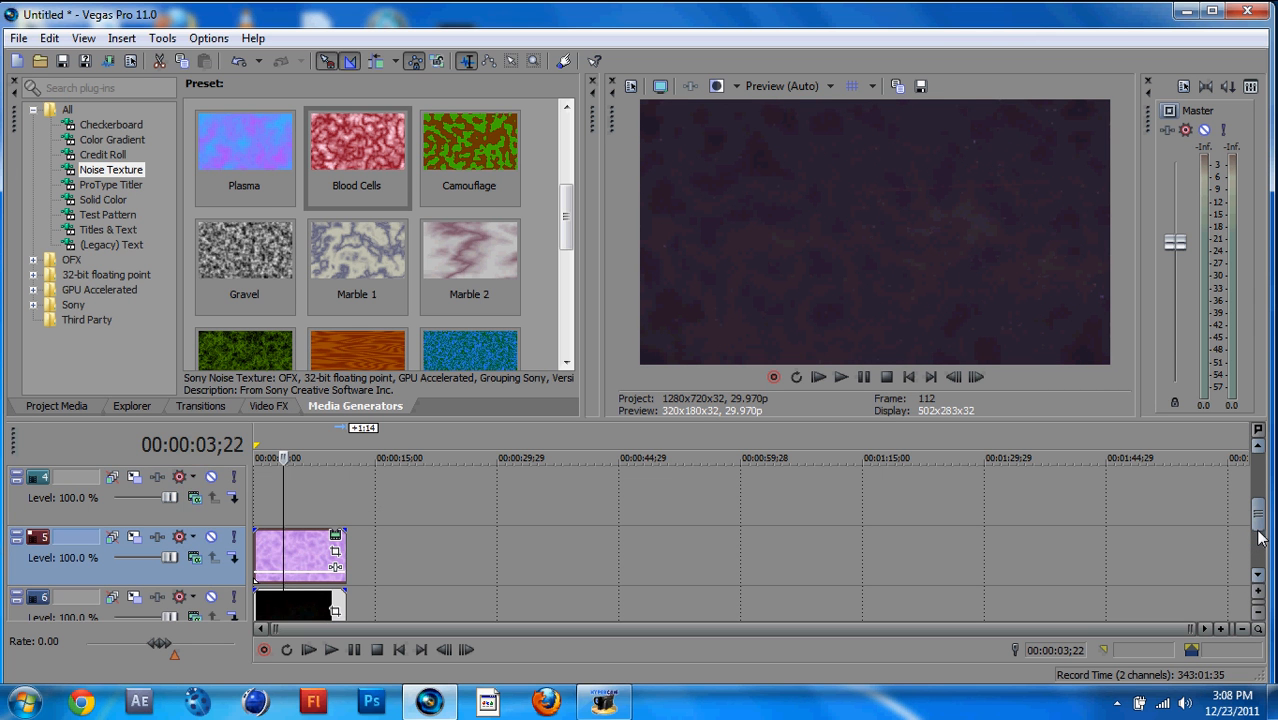
mouse_move(118, 456)
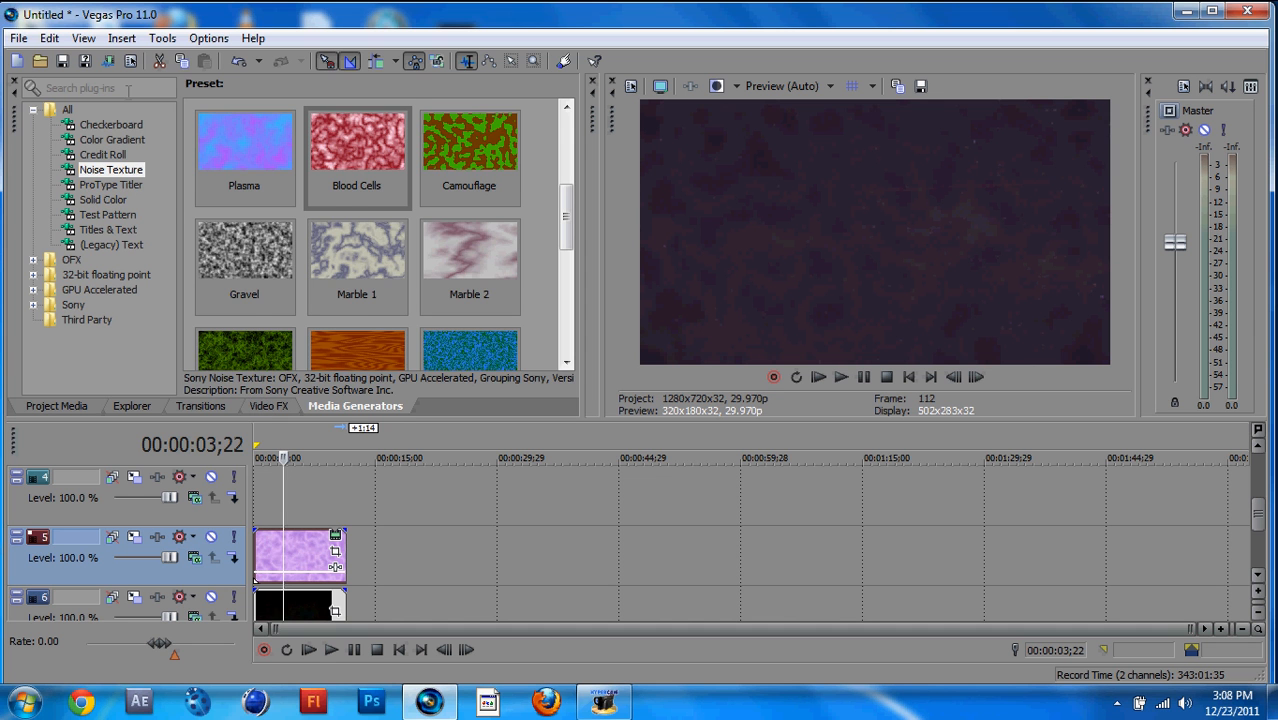
- Add an Elliptical Transparent to Black color gradient on a new top track as a vignette
click(112, 140)
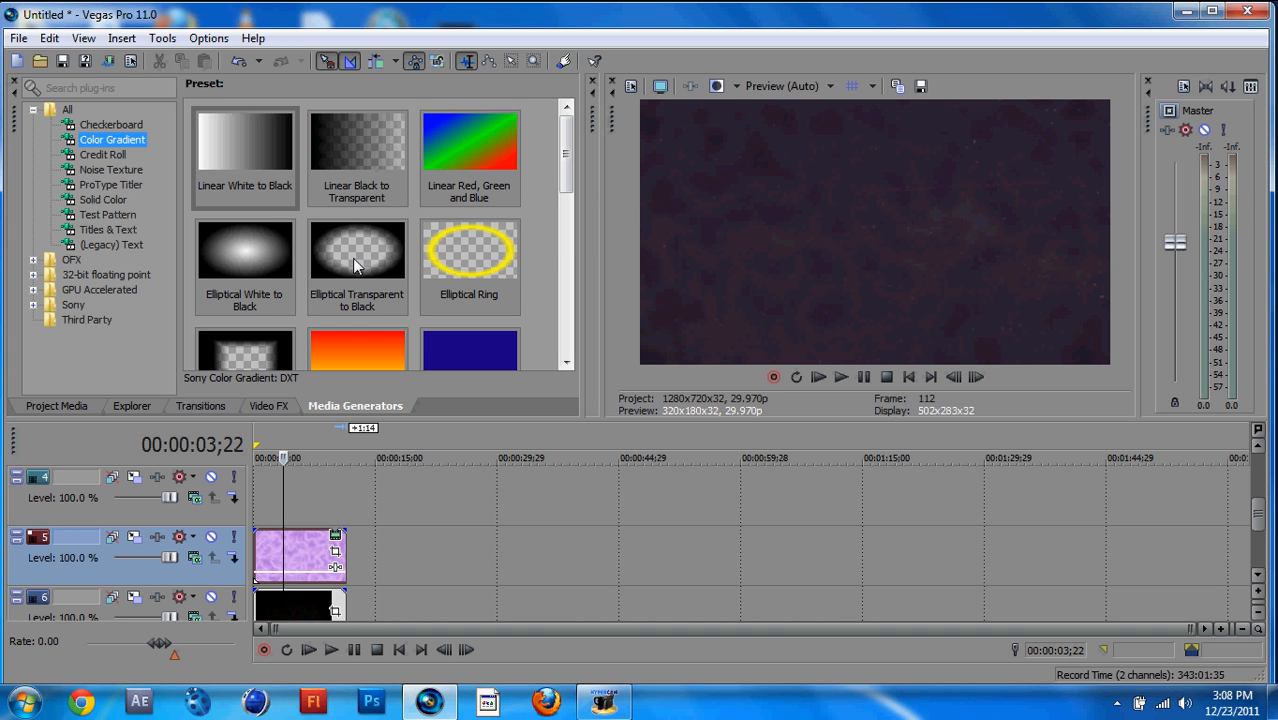
click(356, 250)
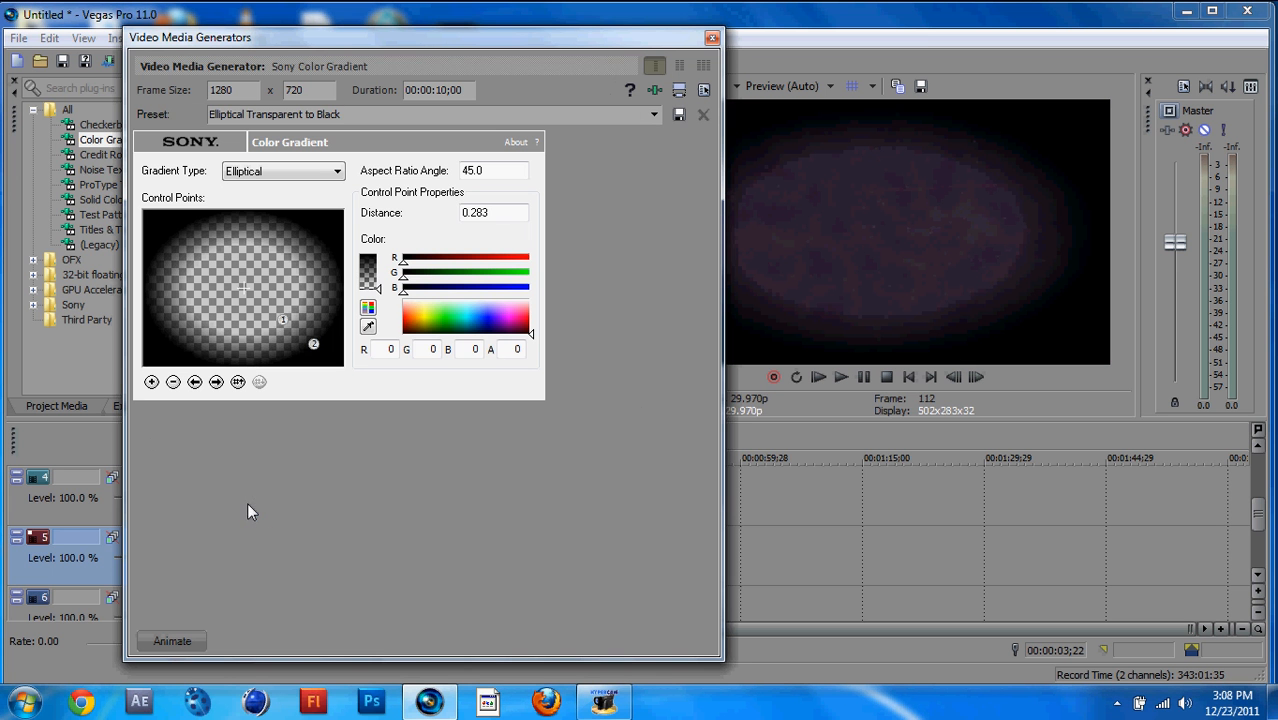
mouse_move(1092, 212)
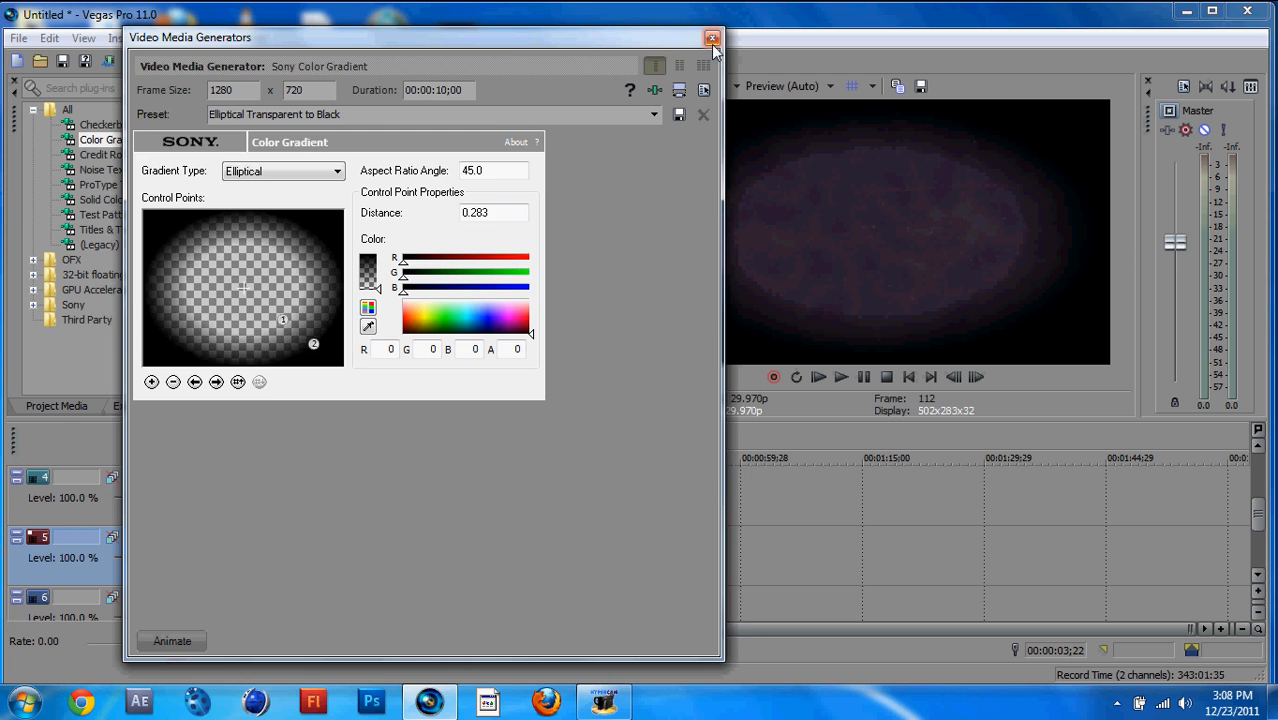
click(712, 36)
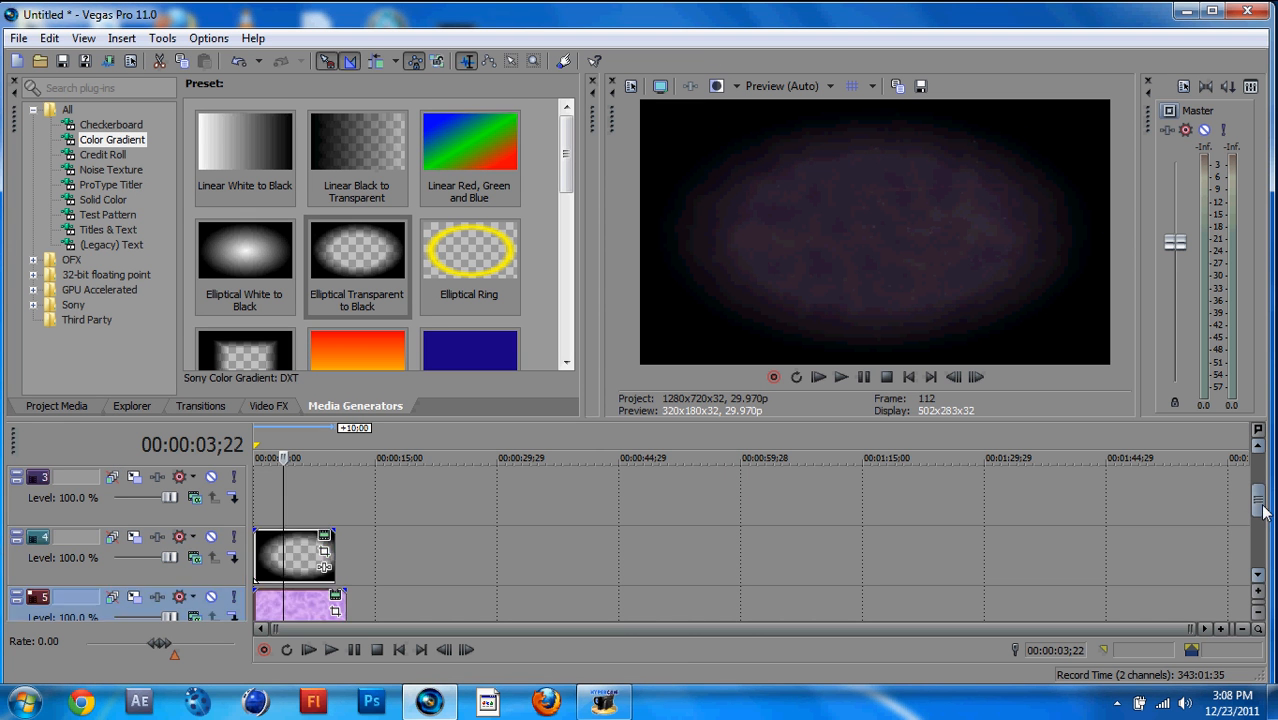
mouse_move(62, 508)
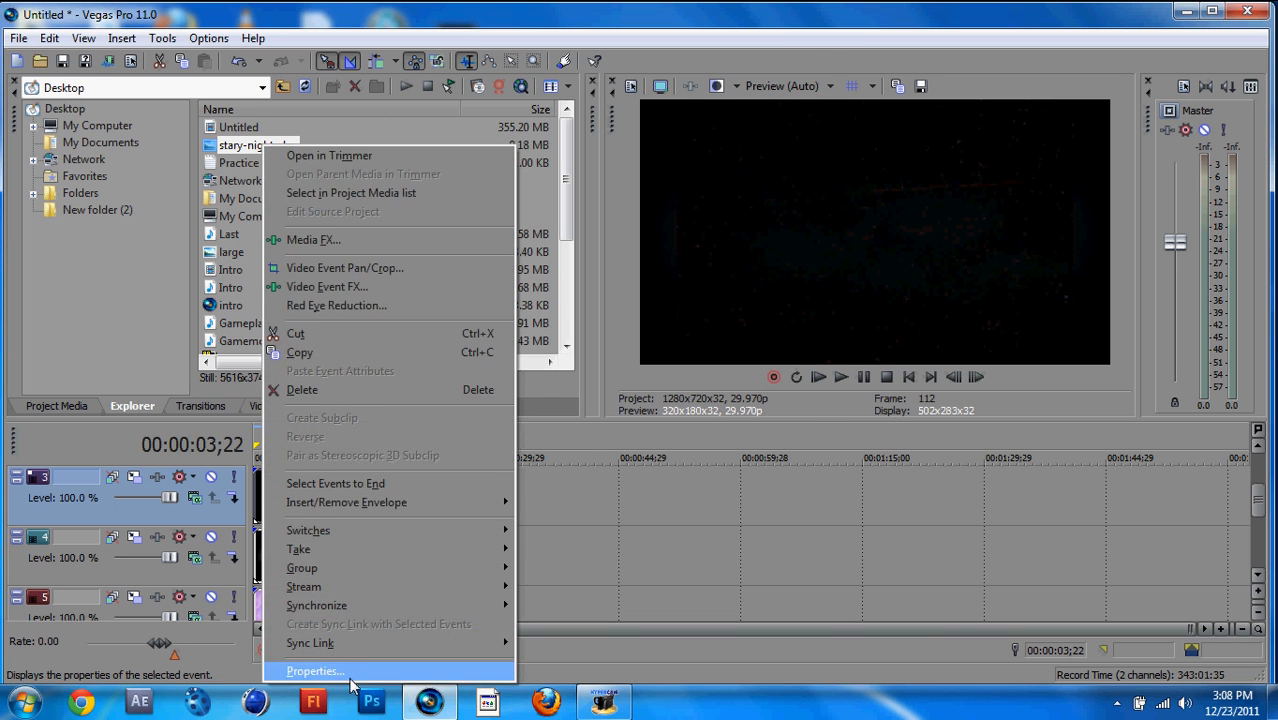
- Disable resampling for the star image clip via its Properties
click(316, 672)
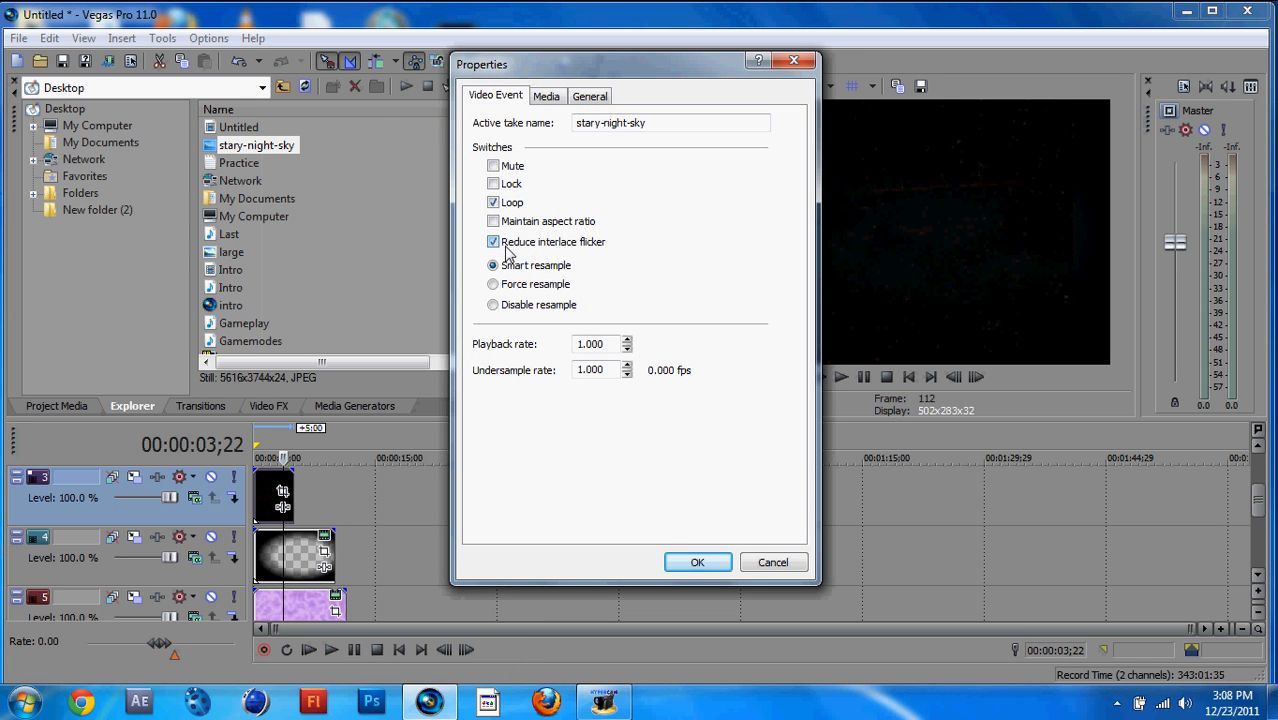
click(492, 304)
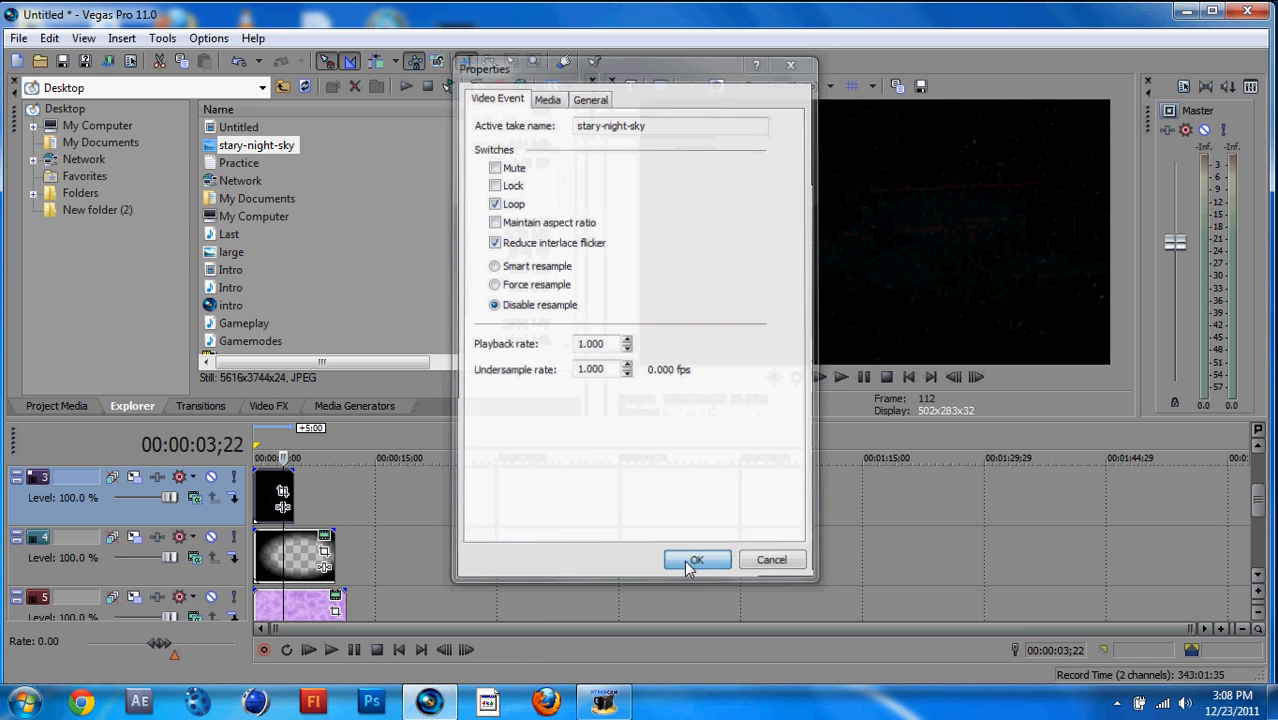
click(696, 560)
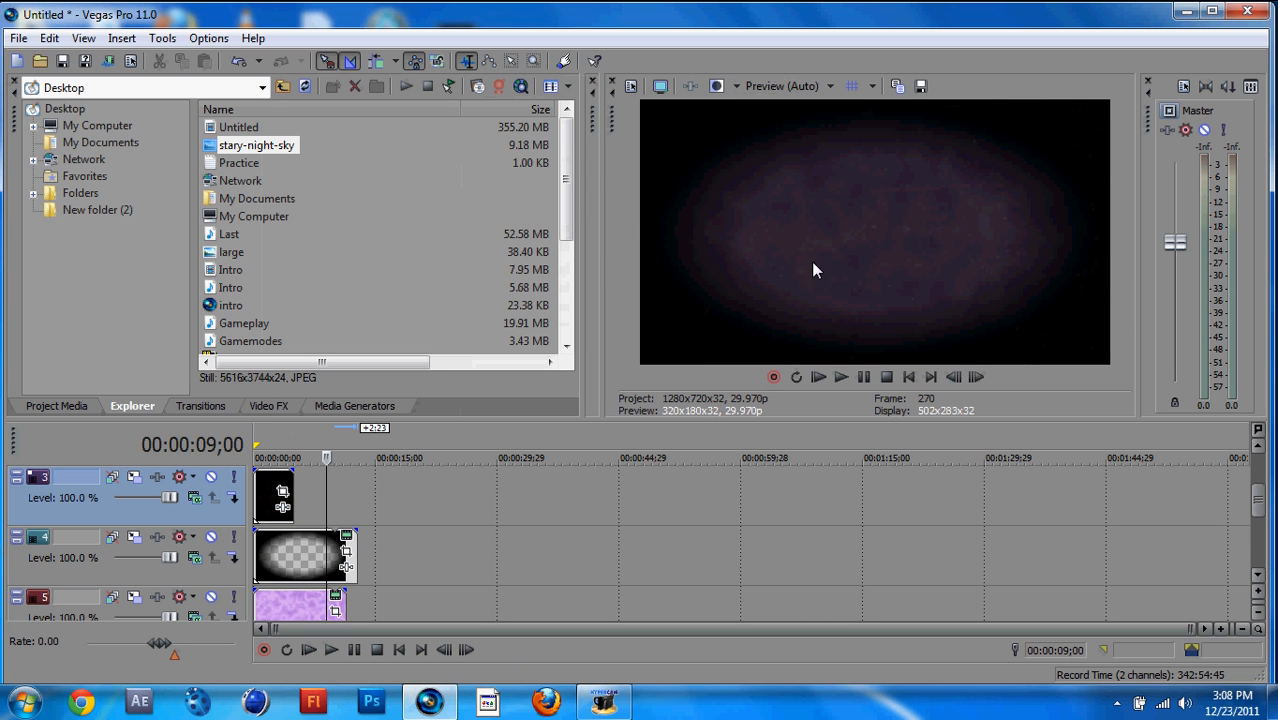
mouse_move(658, 180)
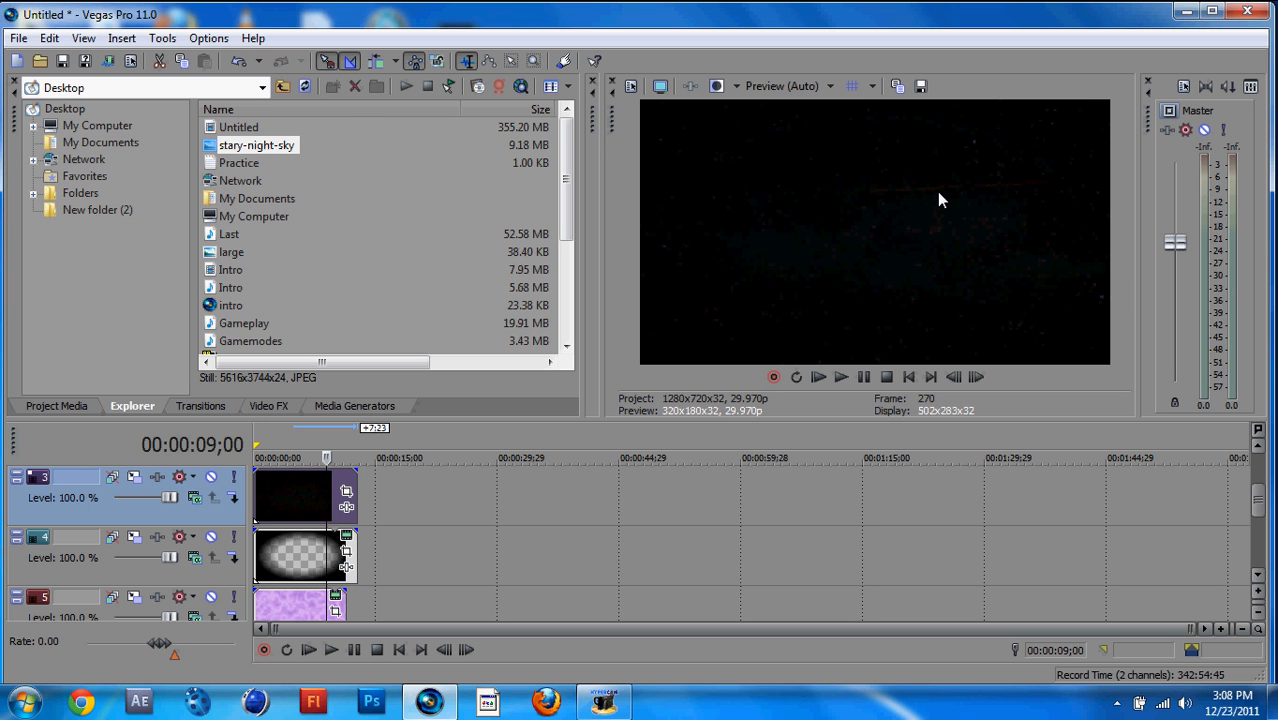
mouse_move(208, 496)
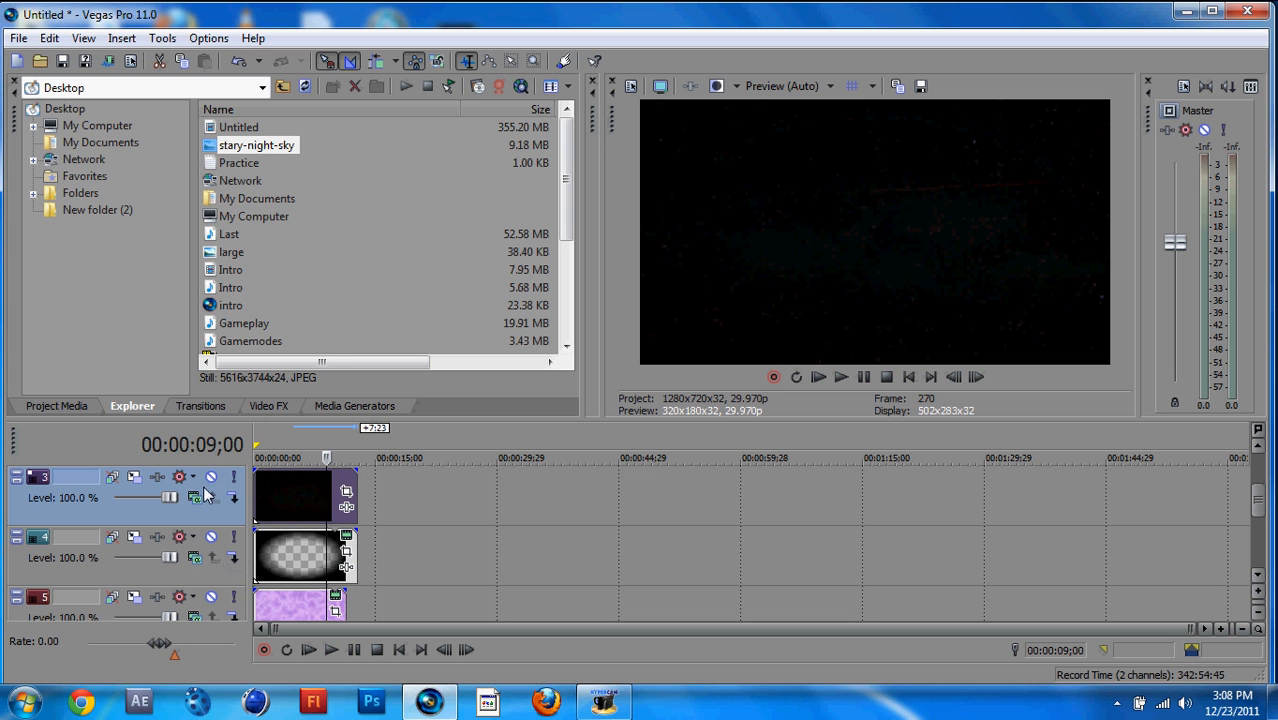
- Change the star track's compositing mode to blend over the fog, then scrub the preview
click(192, 498)
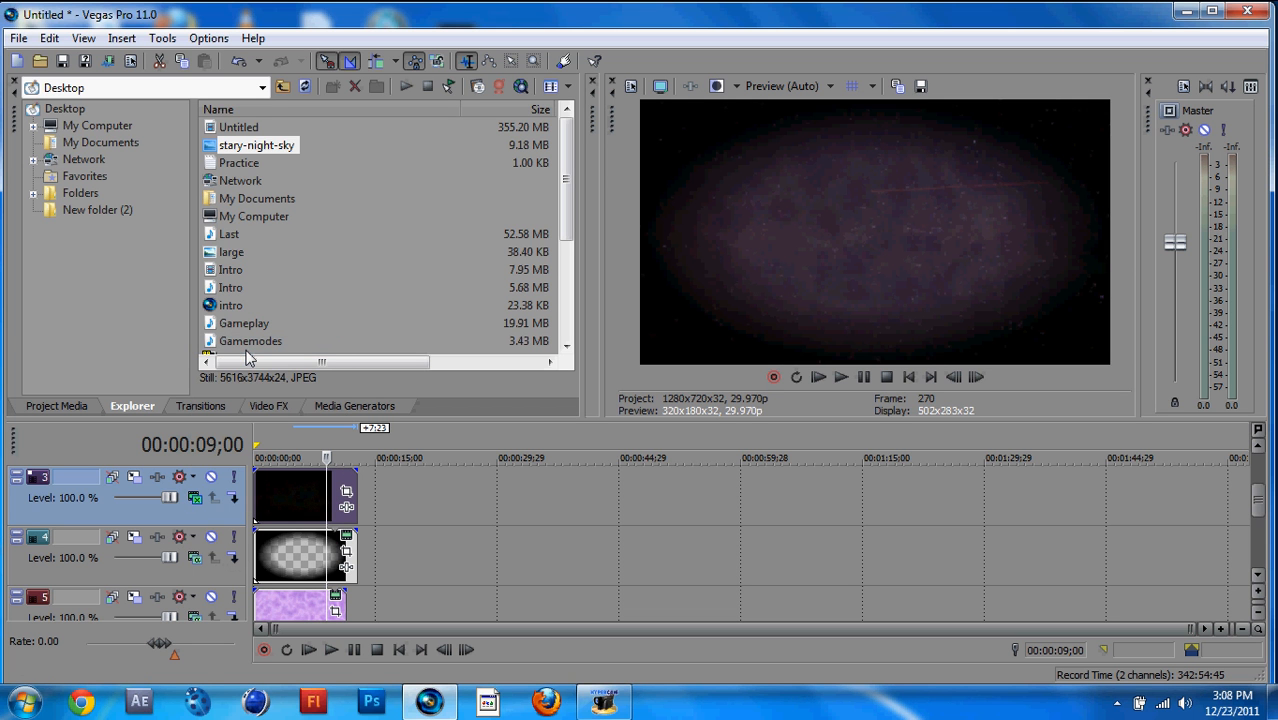
mouse_move(630, 272)
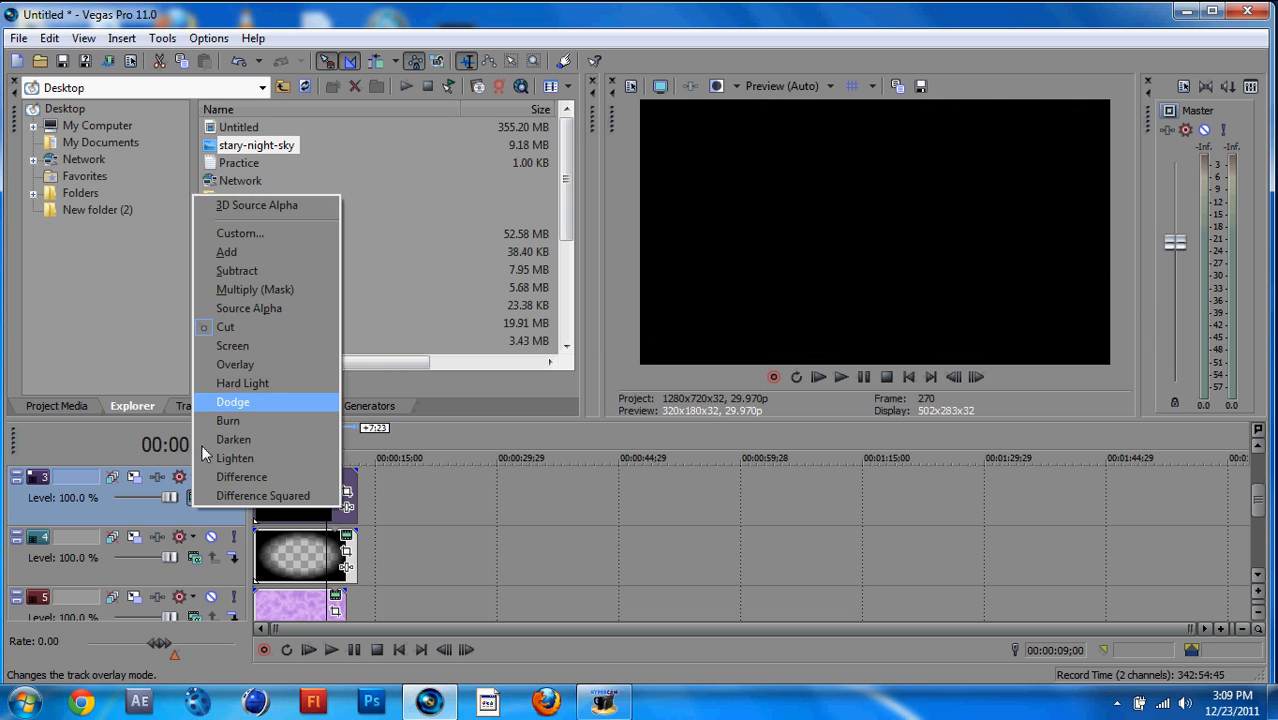
click(232, 400)
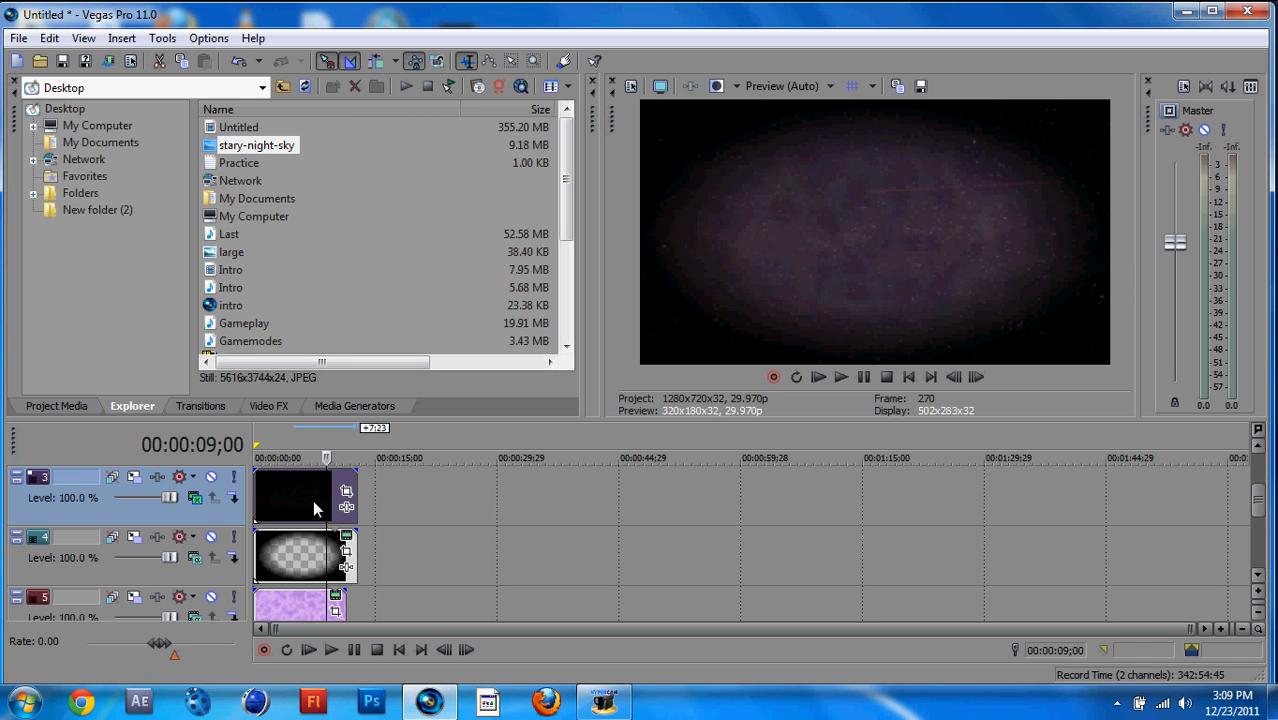
mouse_move(348, 560)
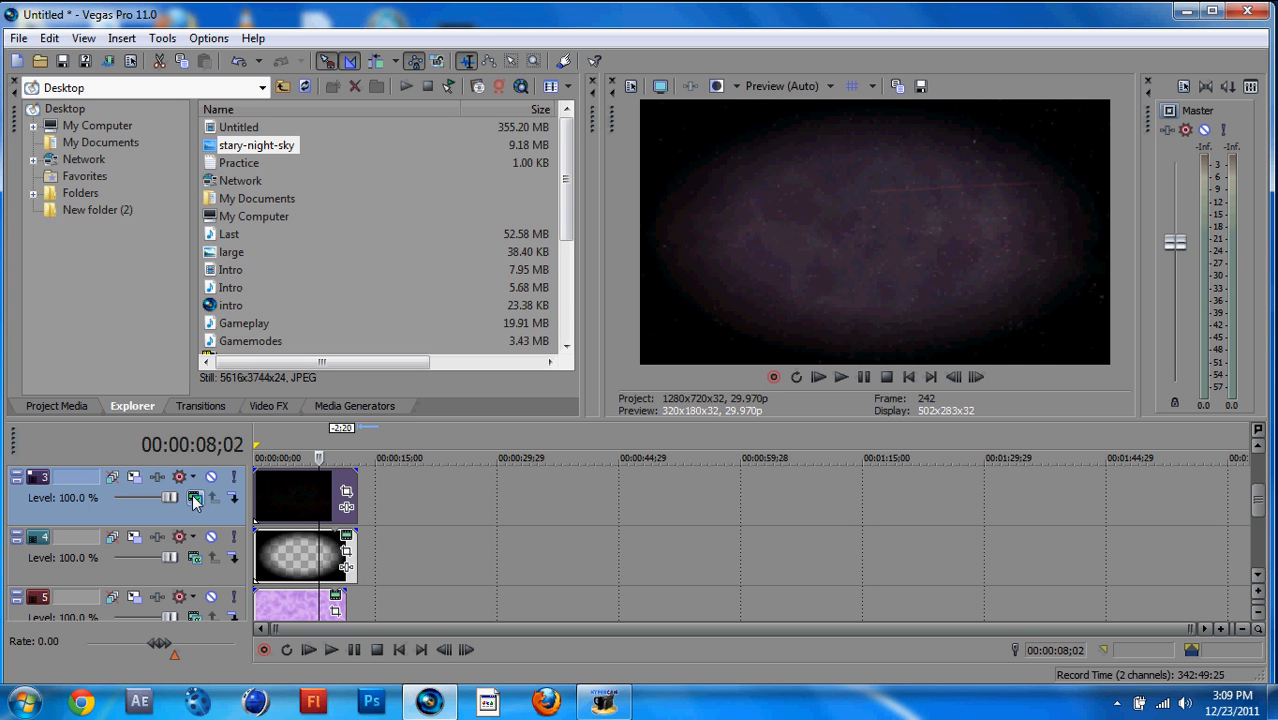
click(196, 498)
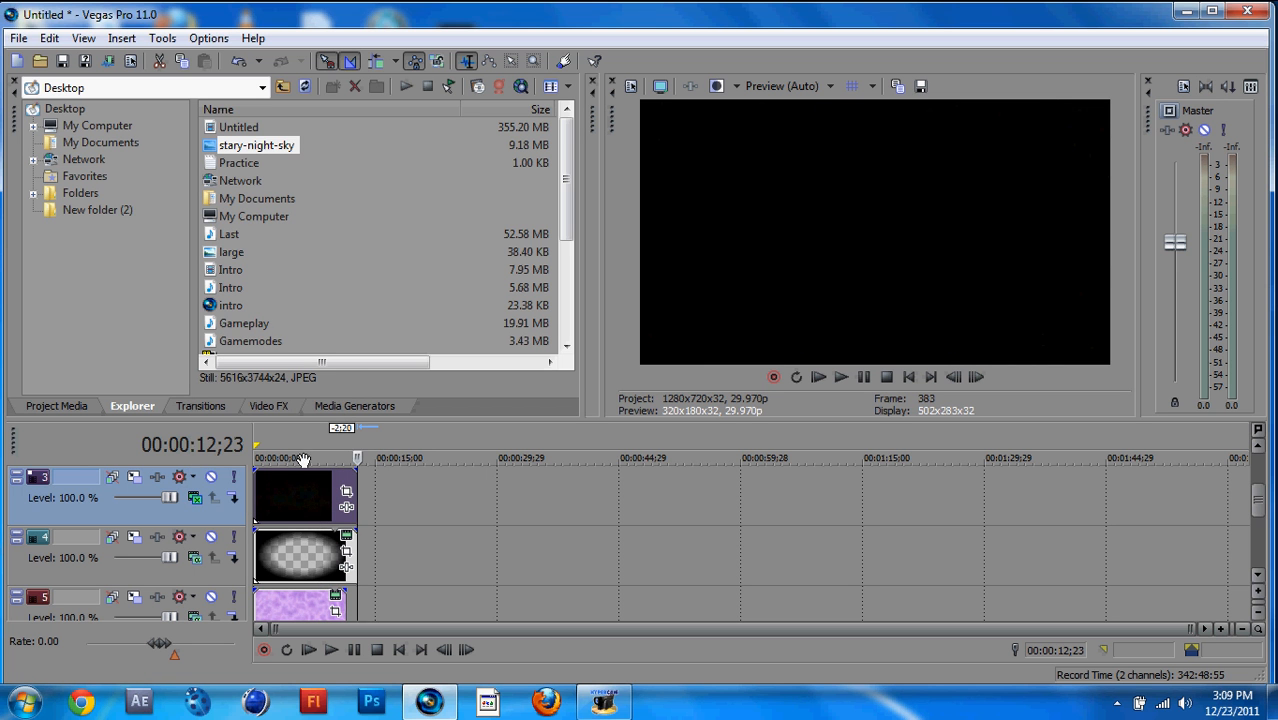
click(300, 456)
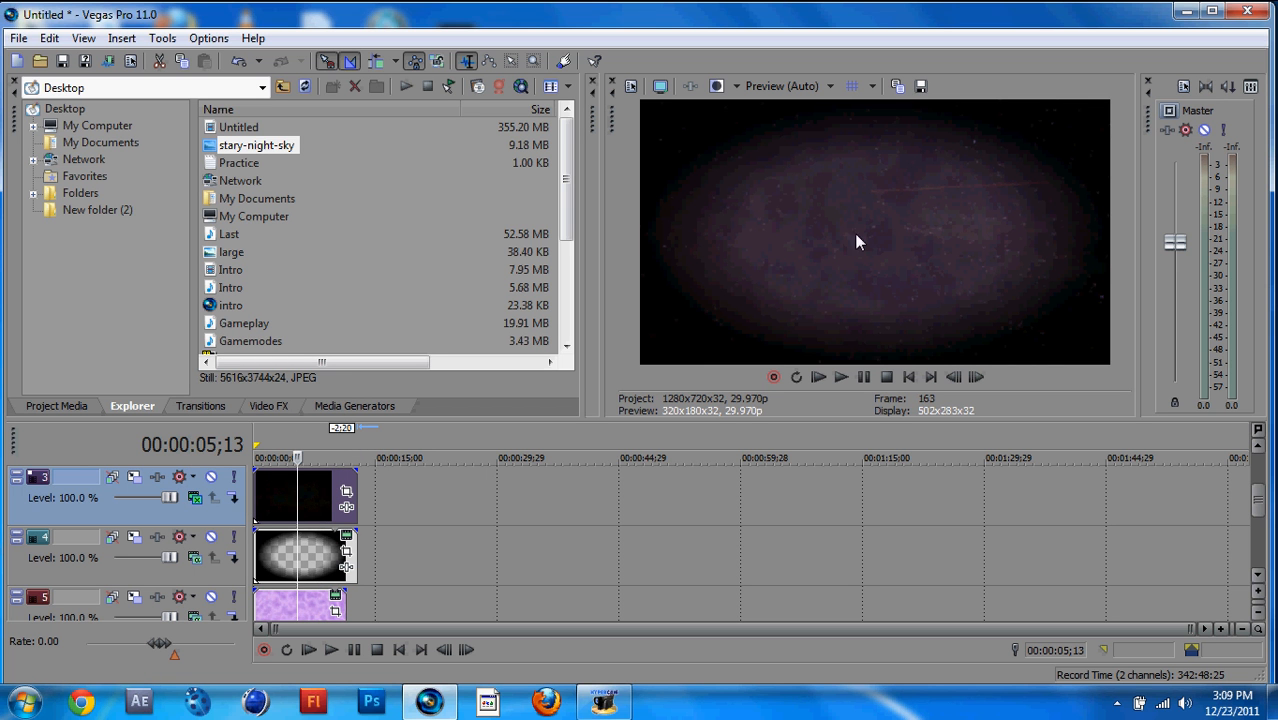
mouse_move(356, 562)
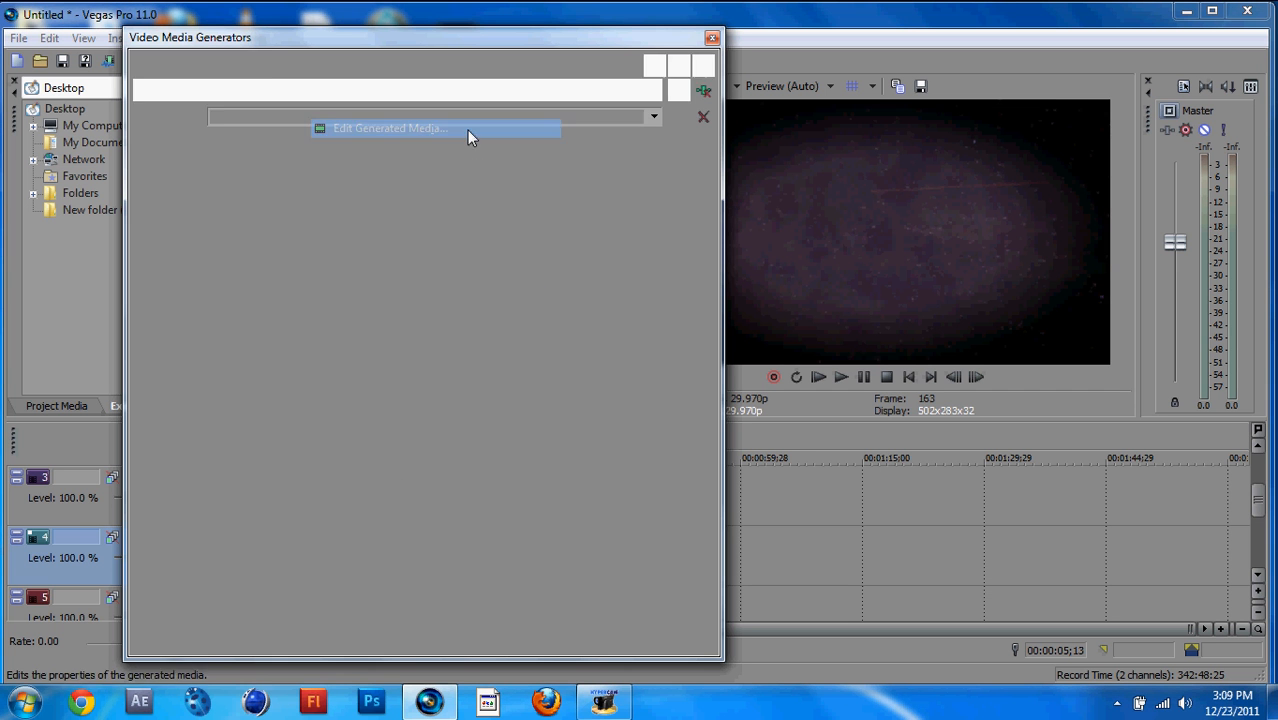
- Reshape the vignette gradient into a wide, flat ellipse with a larger clear centre
click(390, 128)
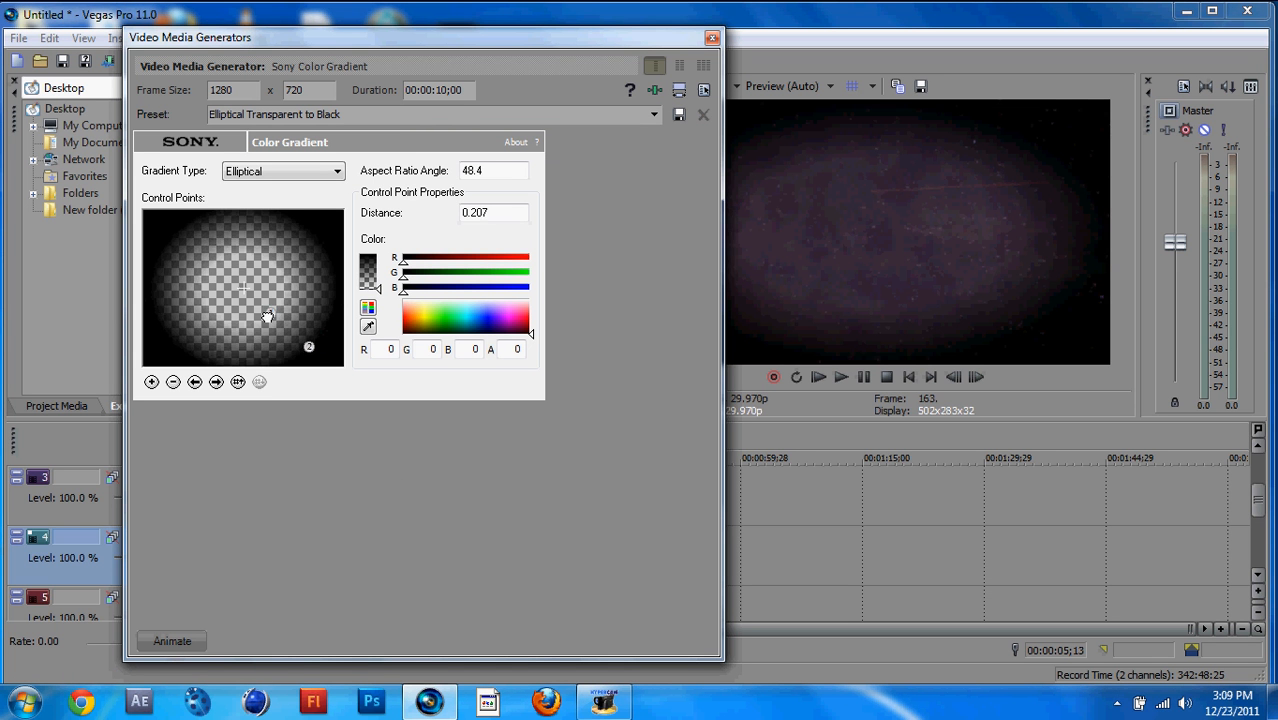
drag(268, 318, 258, 300)
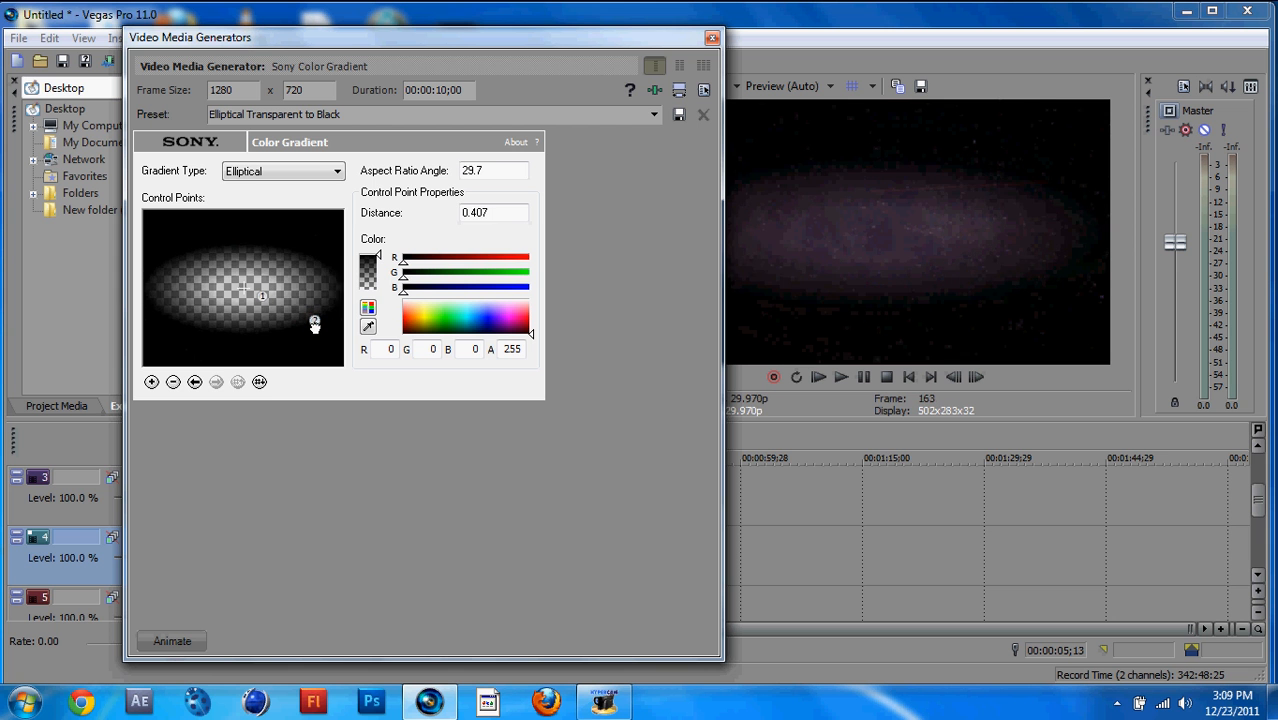
drag(314, 322, 306, 320)
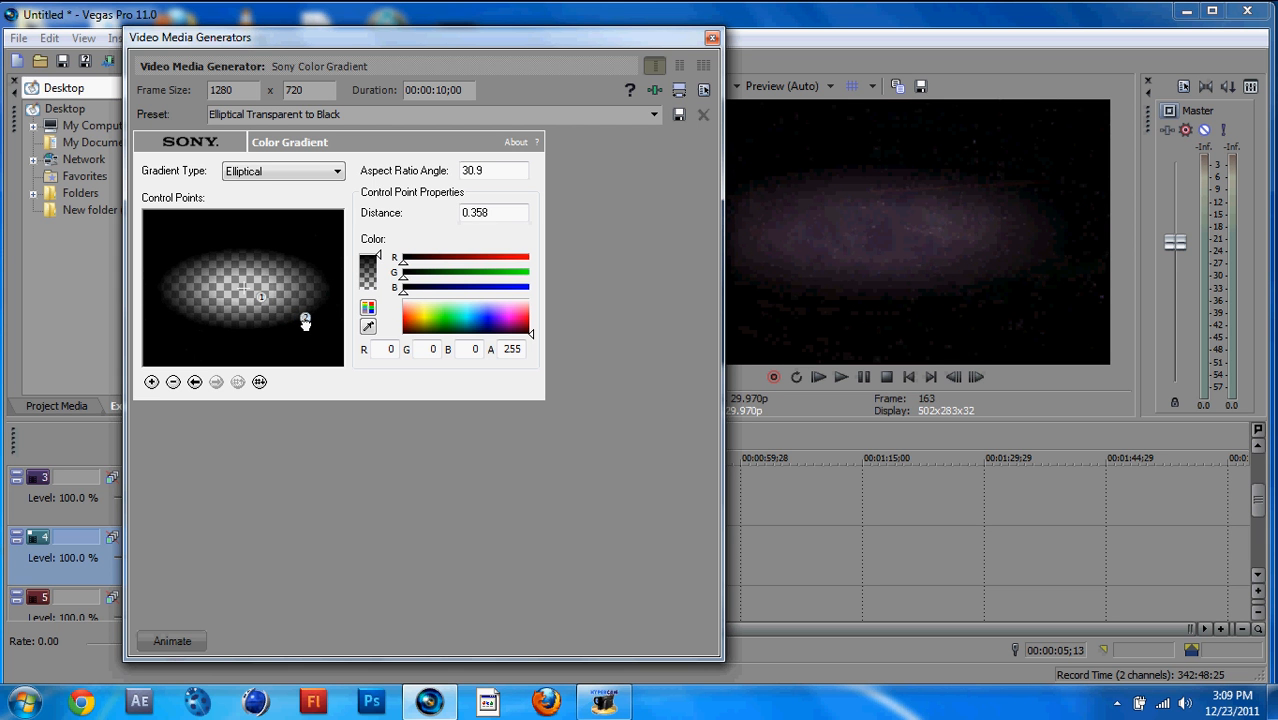
drag(306, 322, 342, 342)
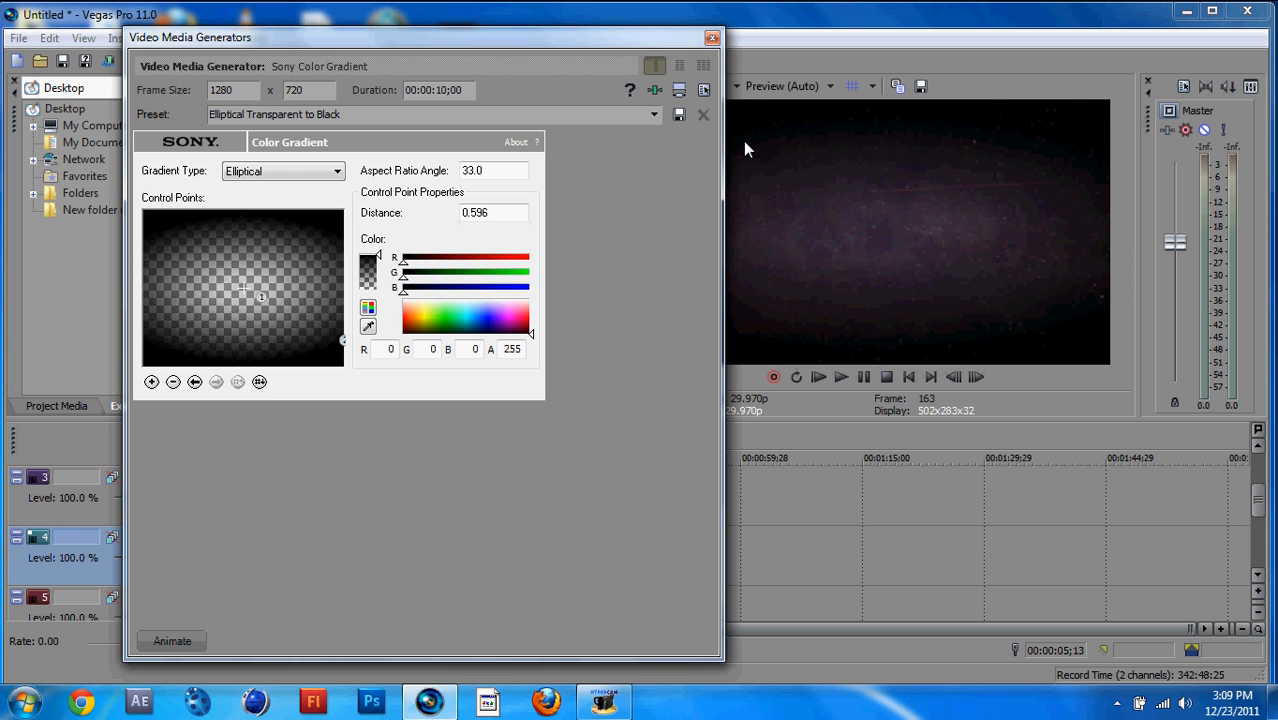
mouse_move(258, 318)
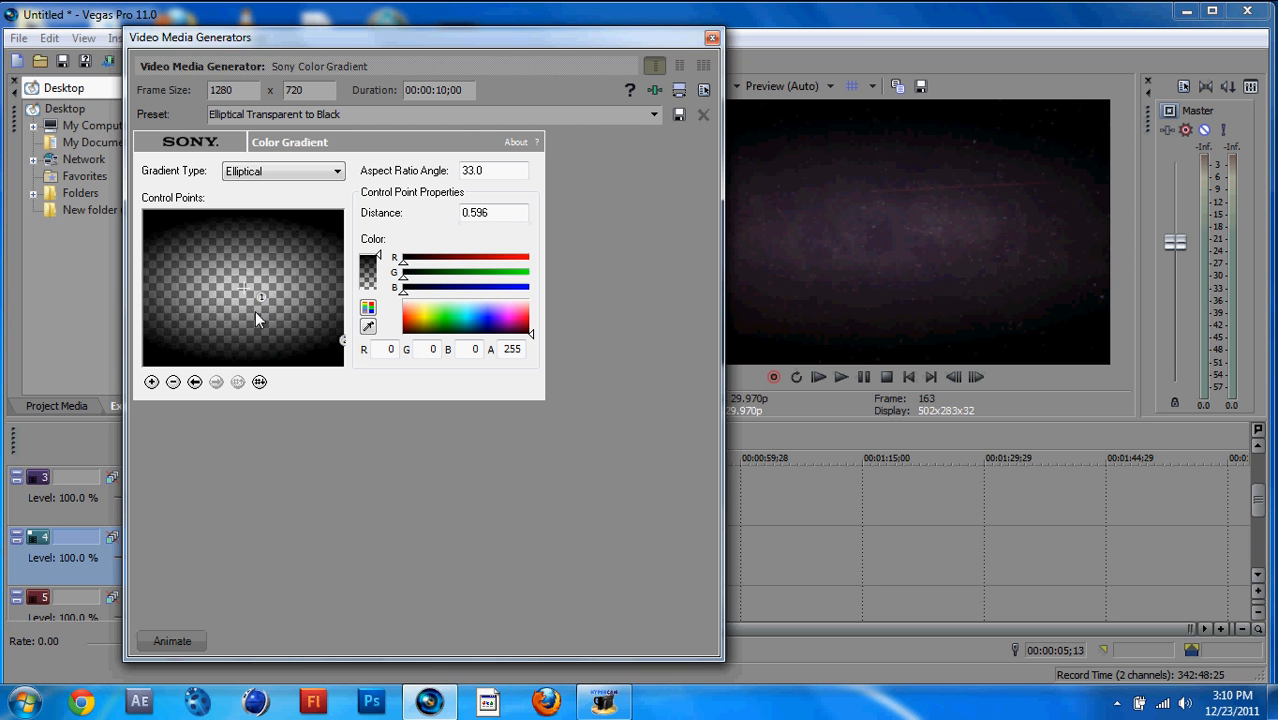
click(712, 36)
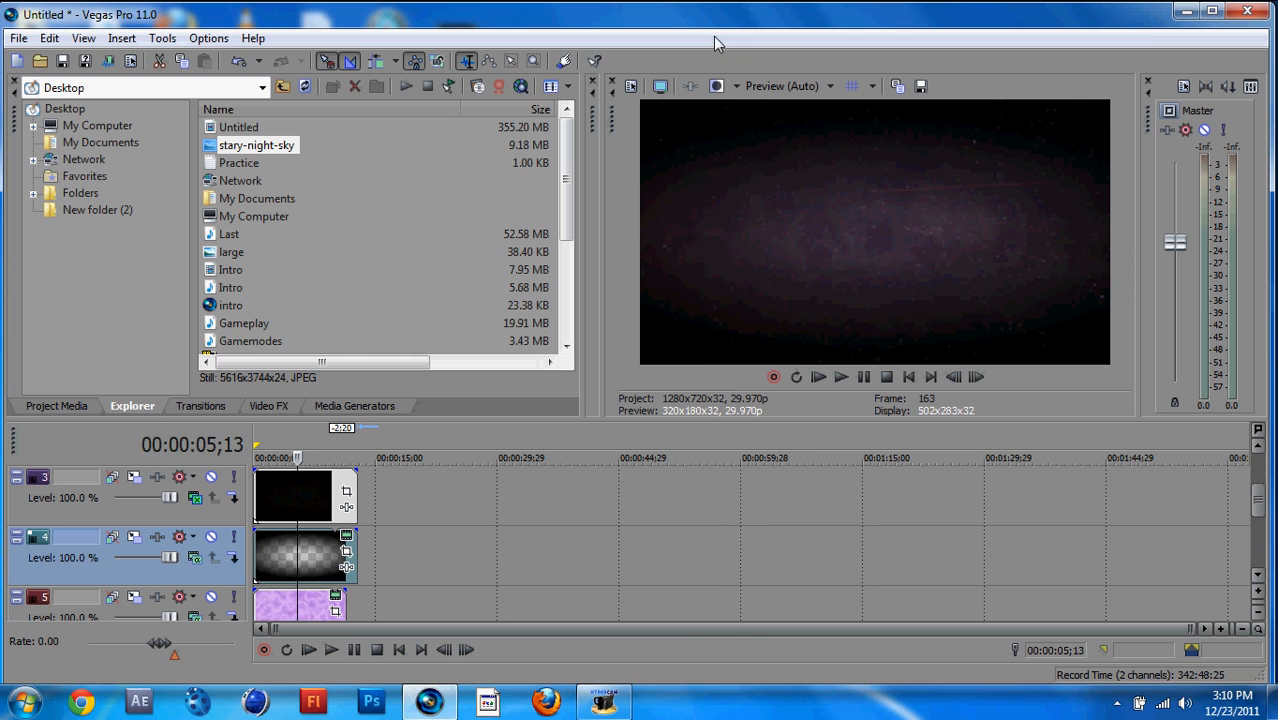
mouse_move(448, 488)
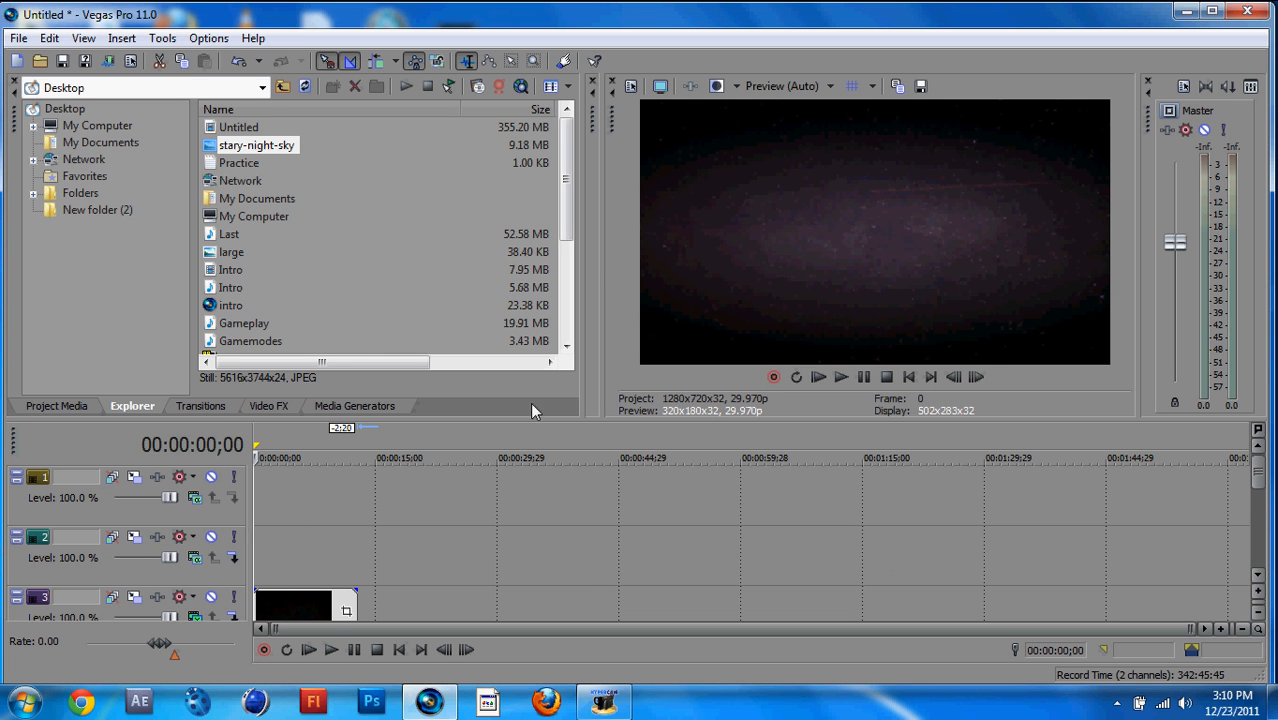
- Place the 'large' lens flare on track 2 and set its compositing mode to Add
click(232, 252)
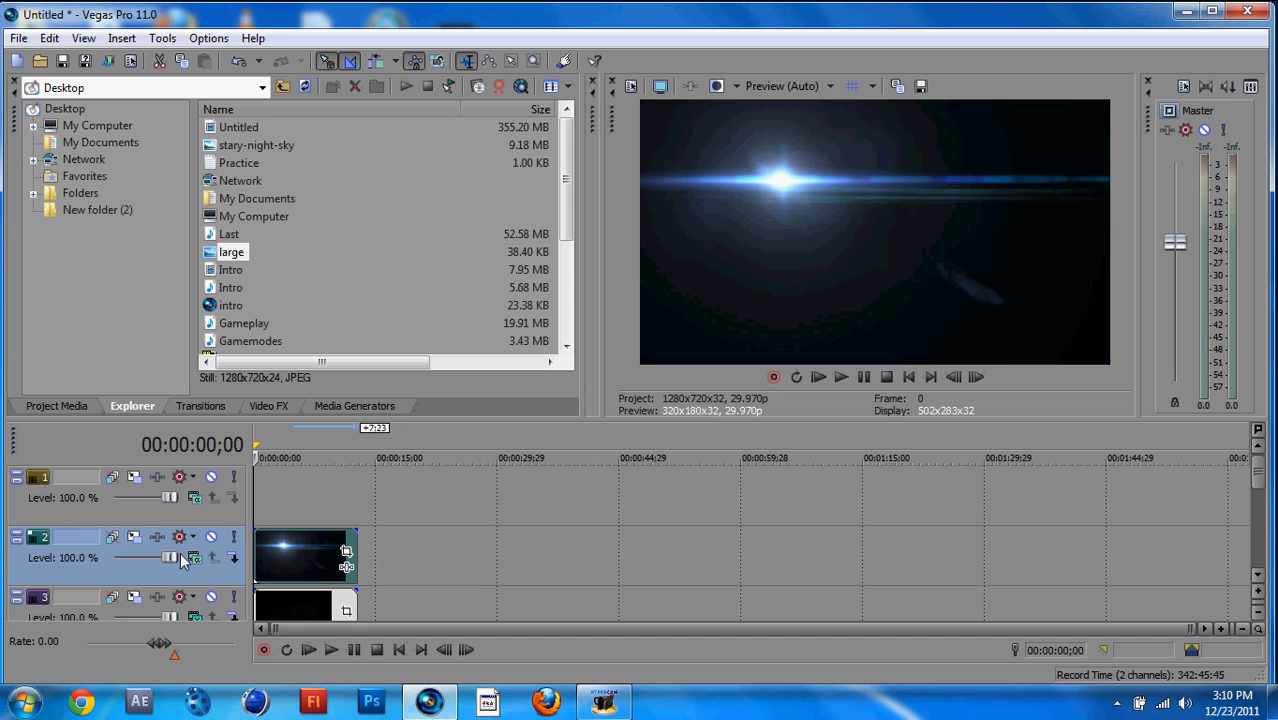
click(196, 558)
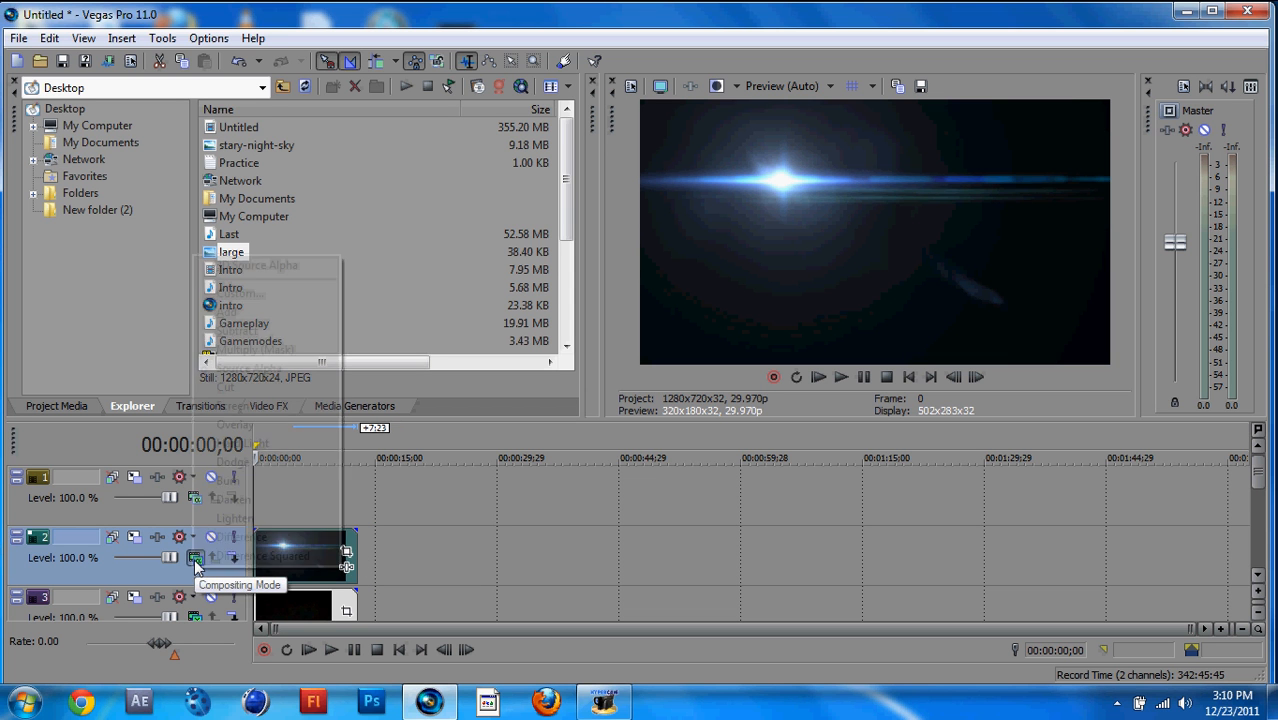
click(196, 558)
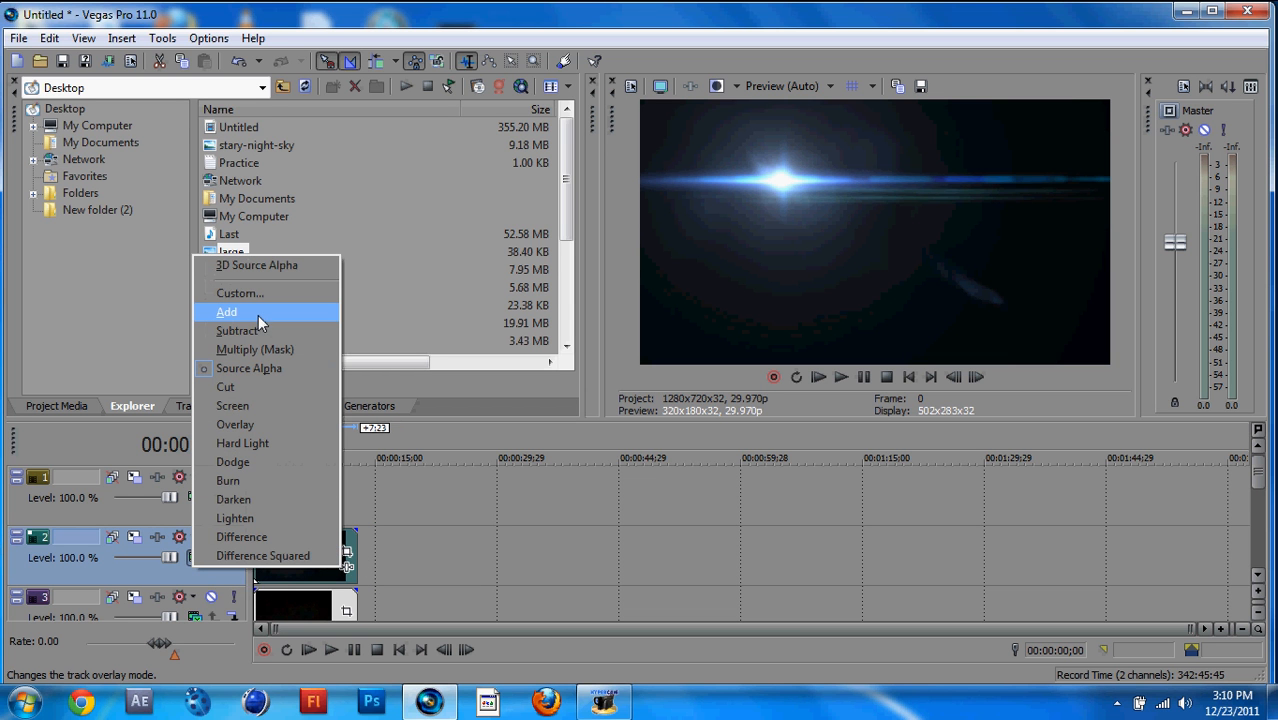
click(228, 312)
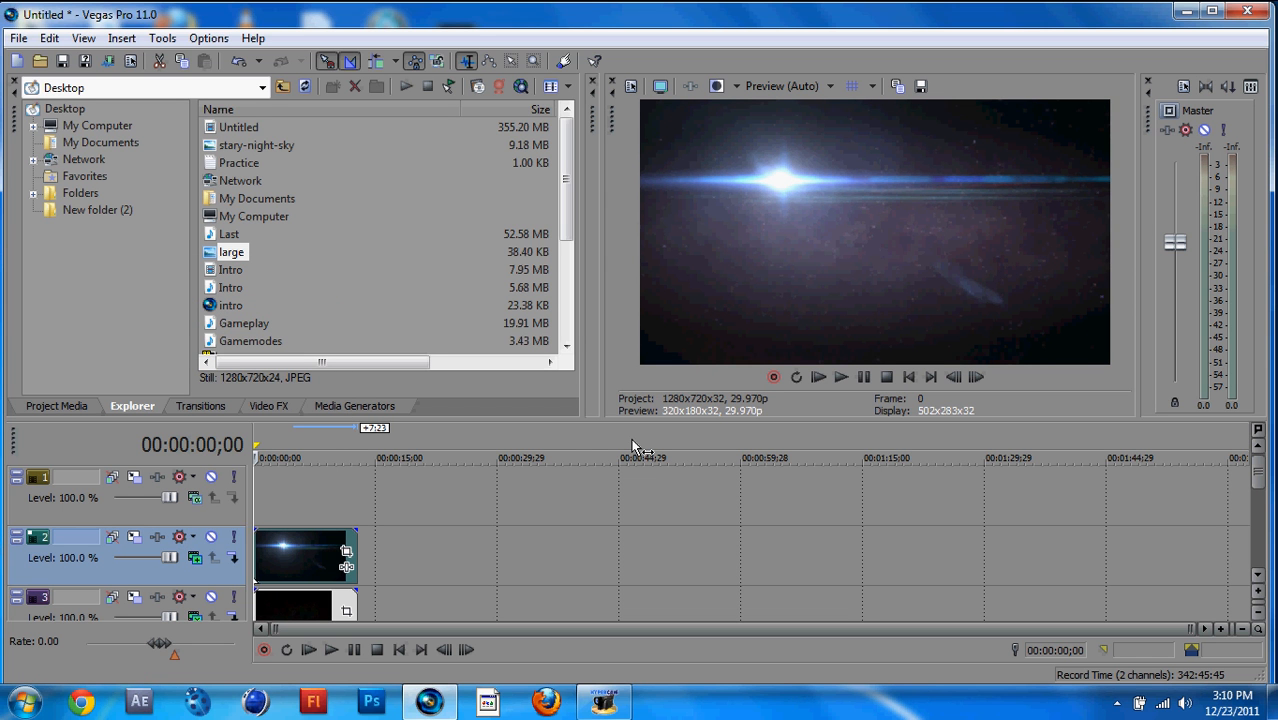
mouse_move(320, 516)
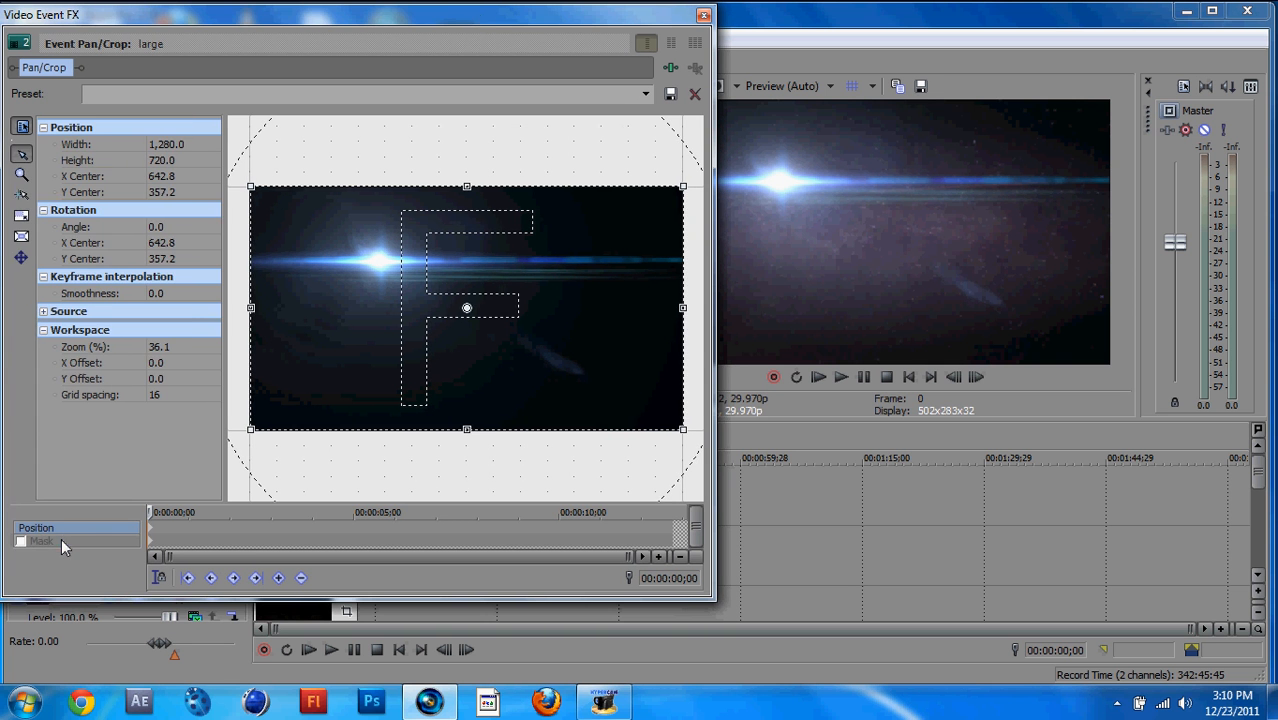
- Enable Mask in Event Pan/Crop and draw a mask path around most of the flare image
click(42, 540)
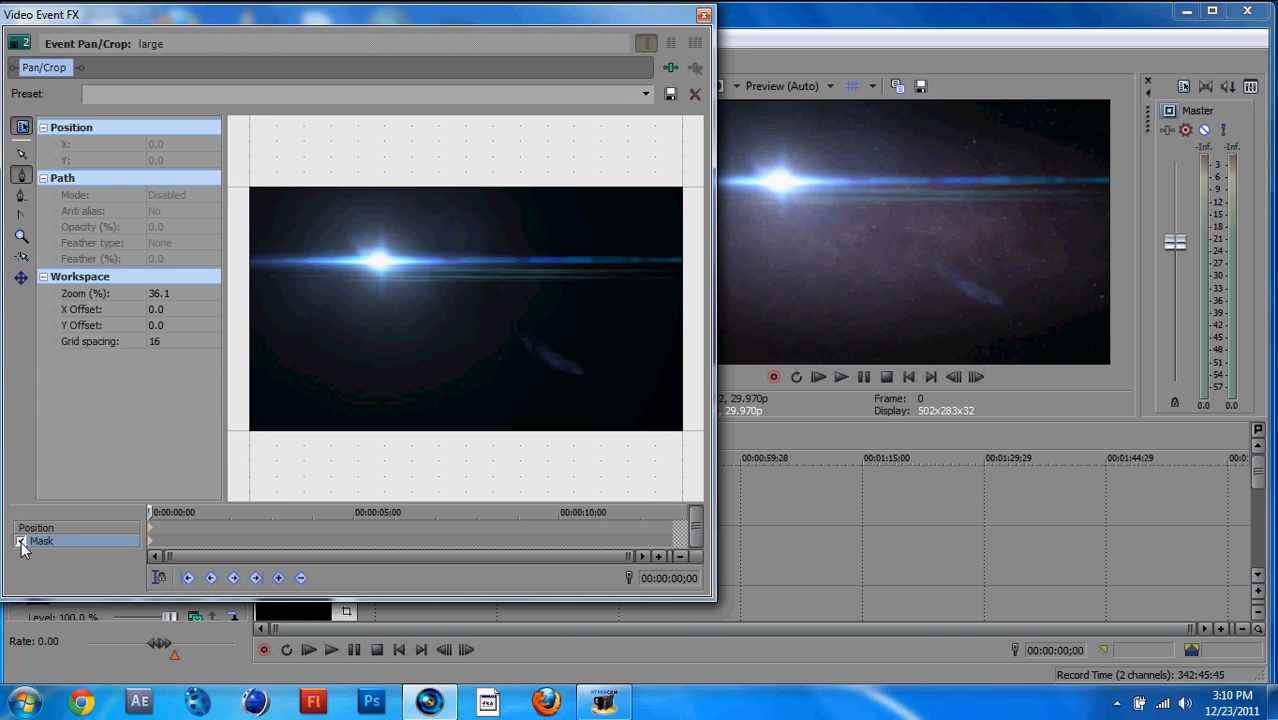
click(20, 540)
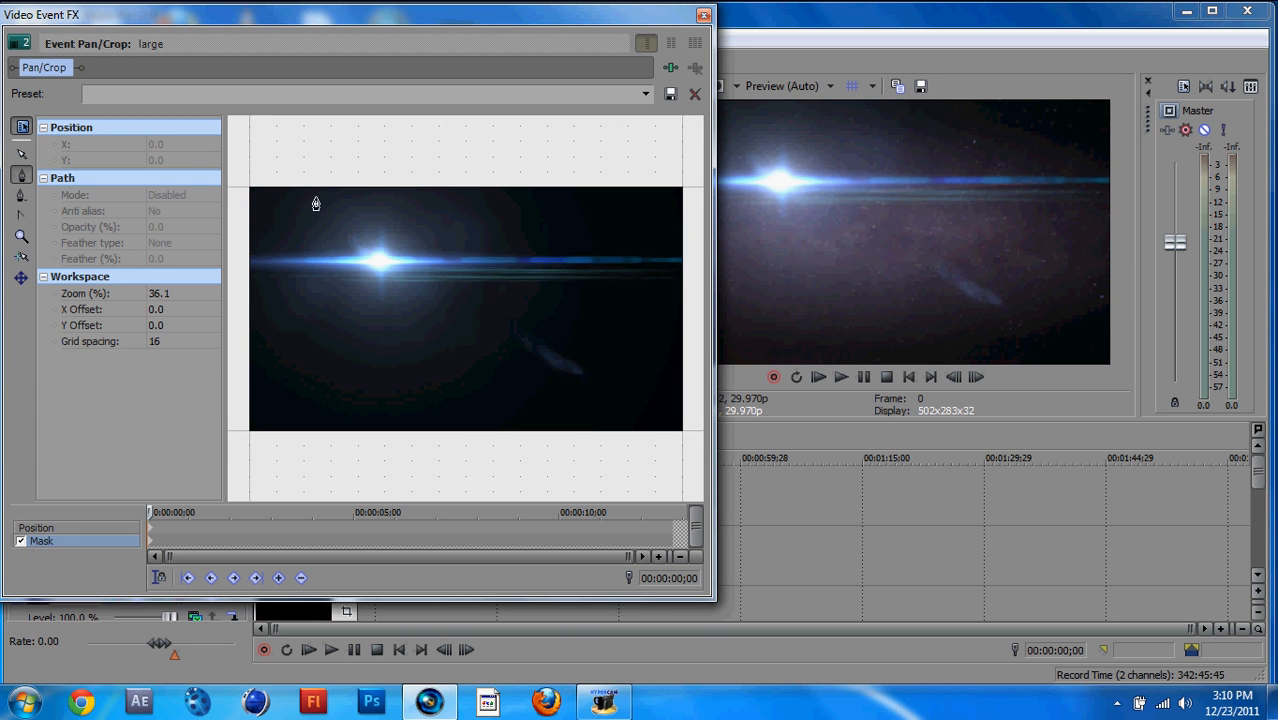
mouse_move(250, 196)
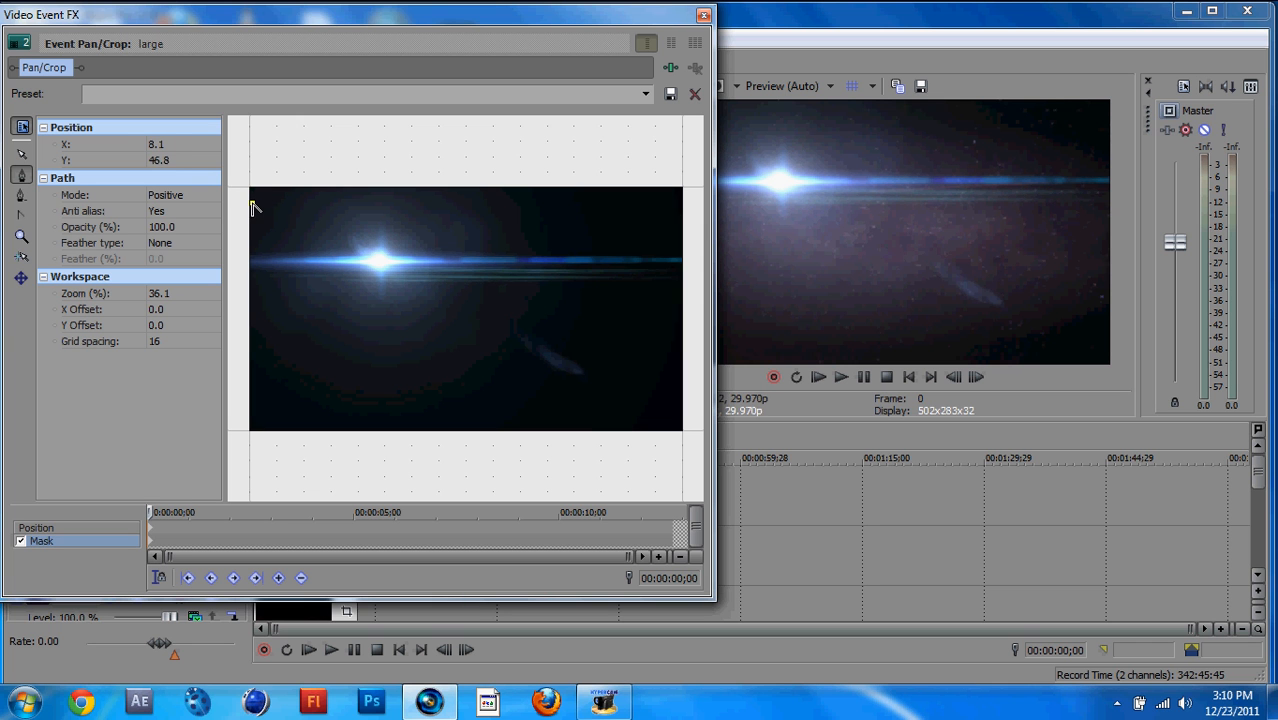
drag(252, 204, 548, 204)
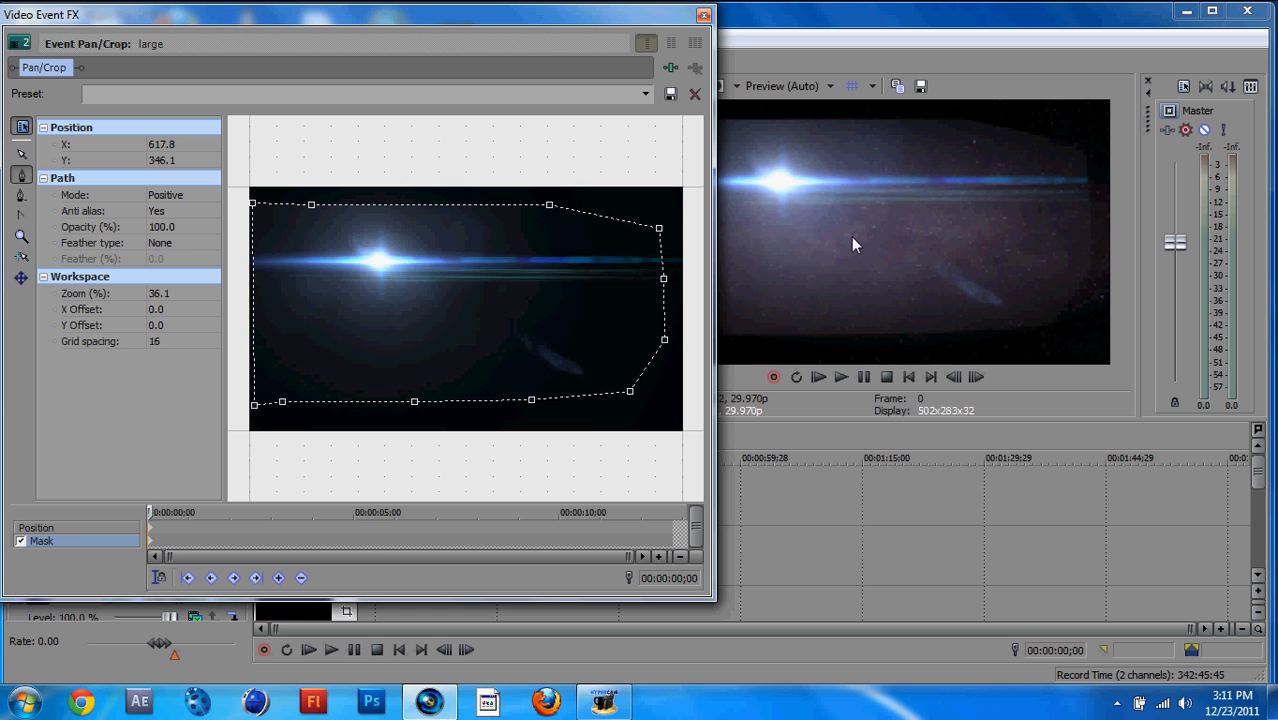
mouse_move(148, 272)
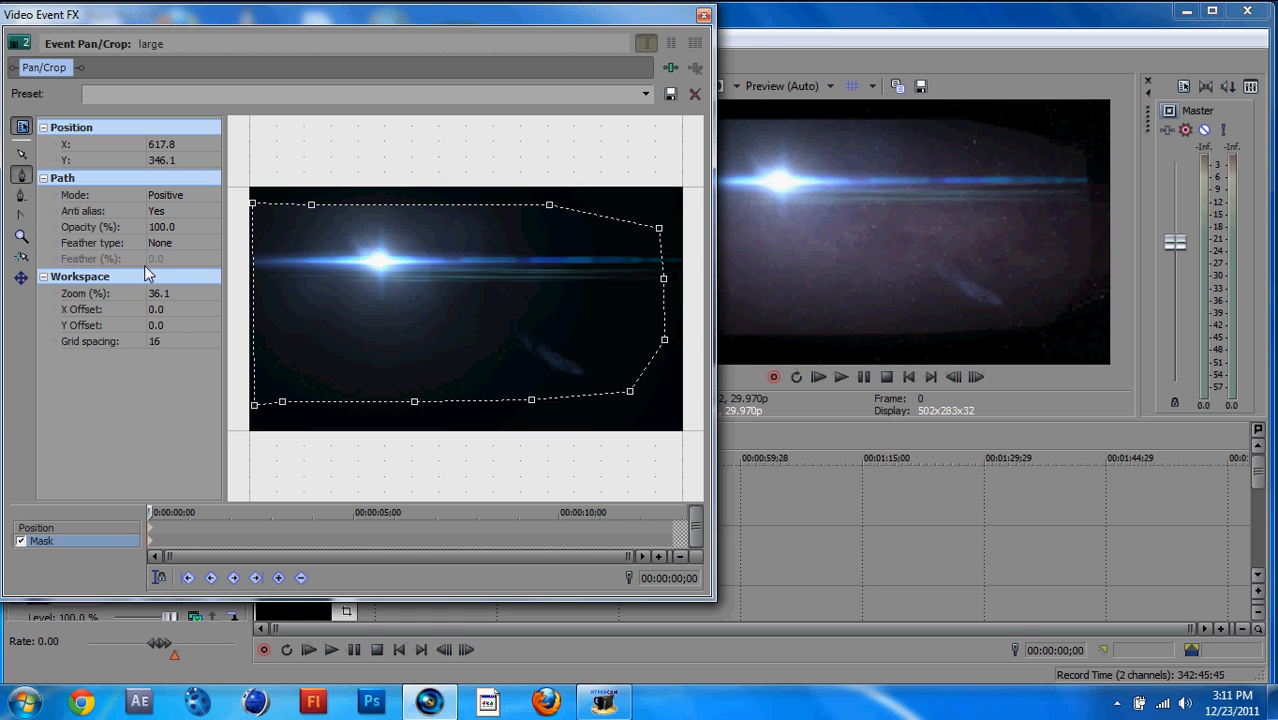
- Set the mask Feather type to In and raise Feather (%) with the spinner to soften edges
click(212, 244)
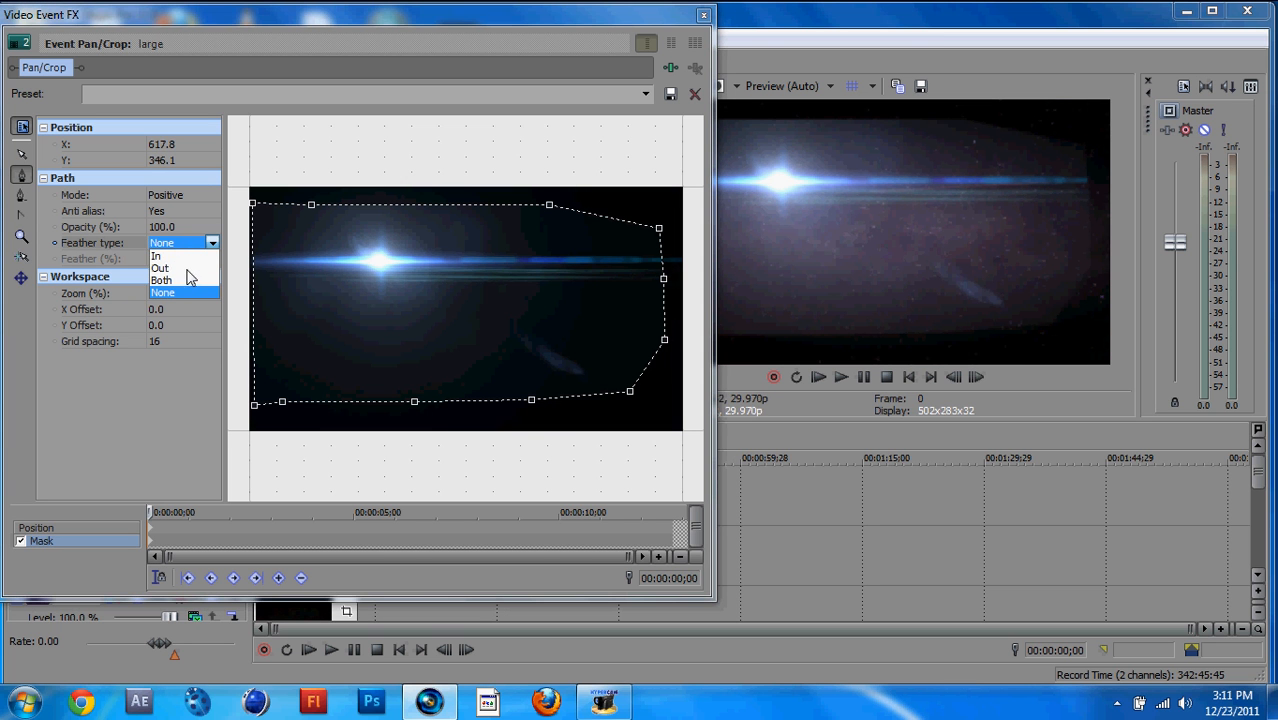
mouse_move(114, 252)
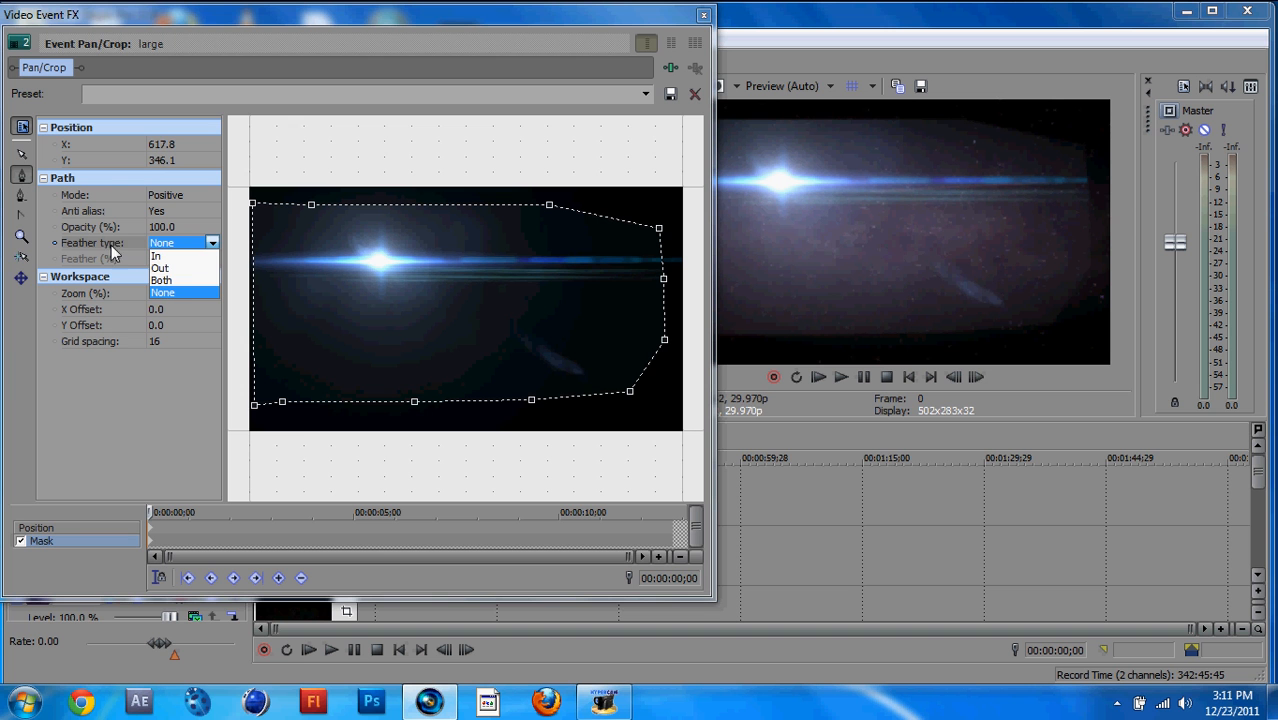
mouse_move(172, 266)
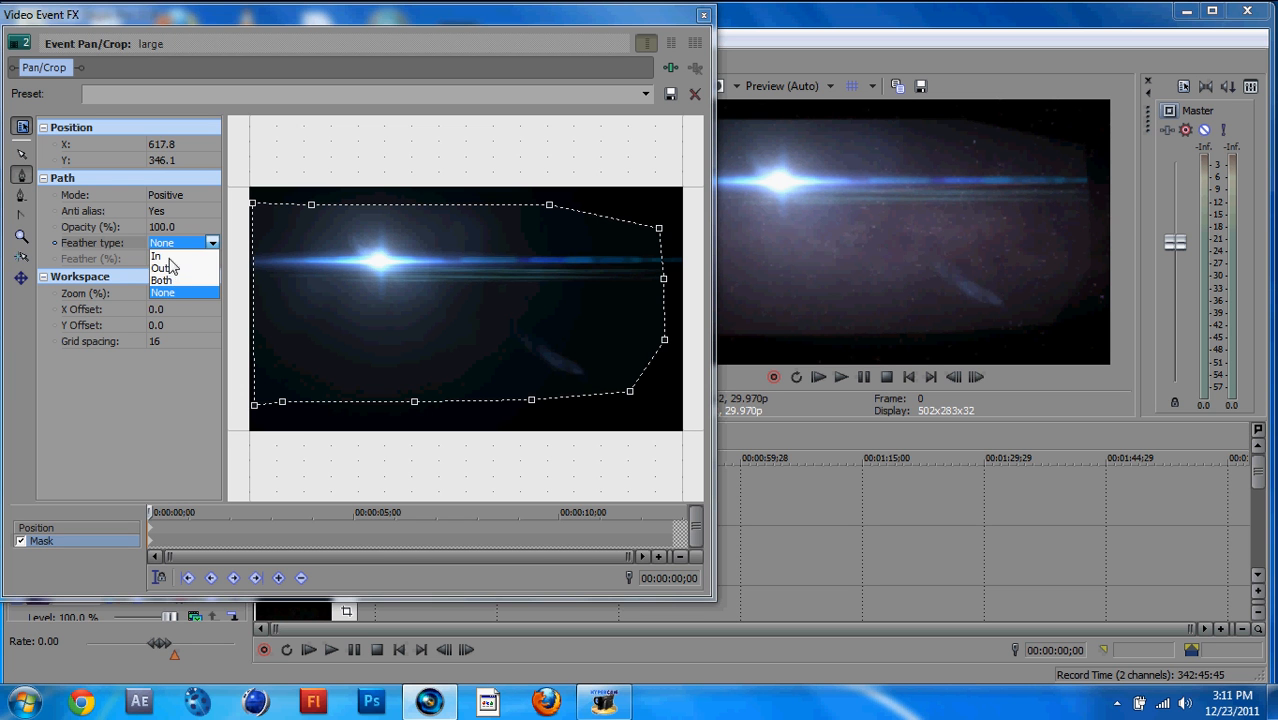
click(156, 256)
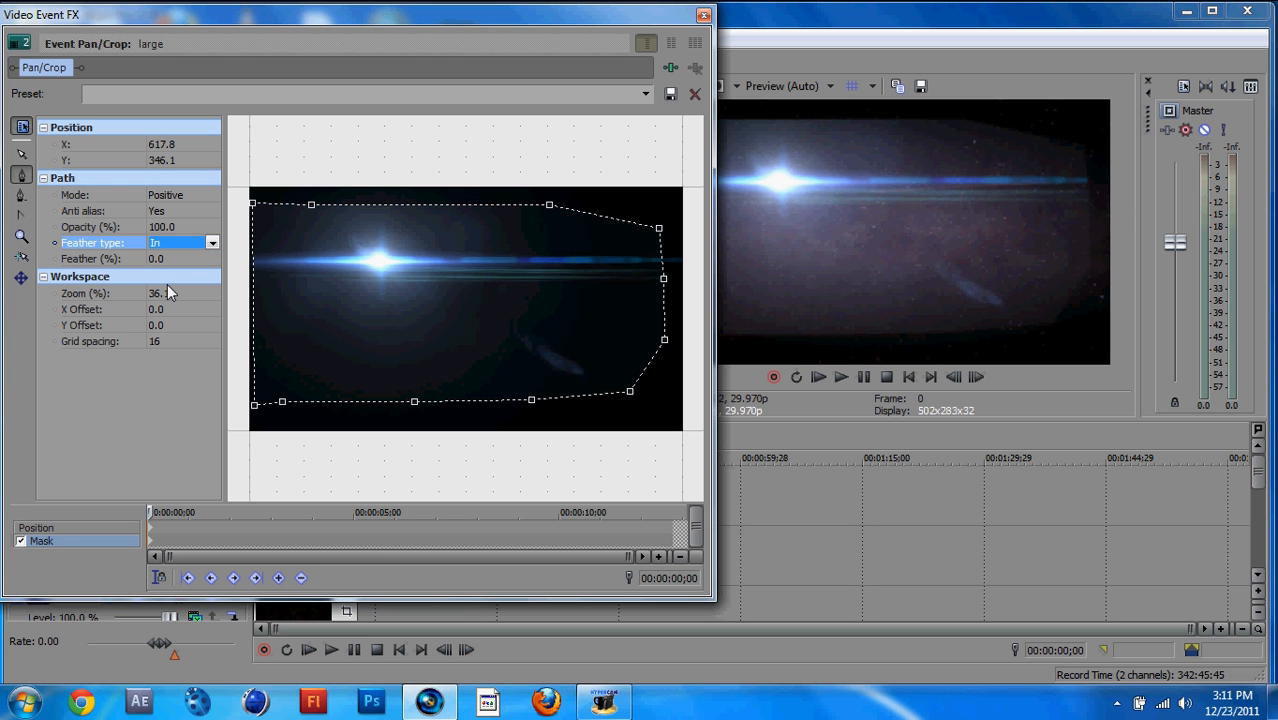
click(180, 258)
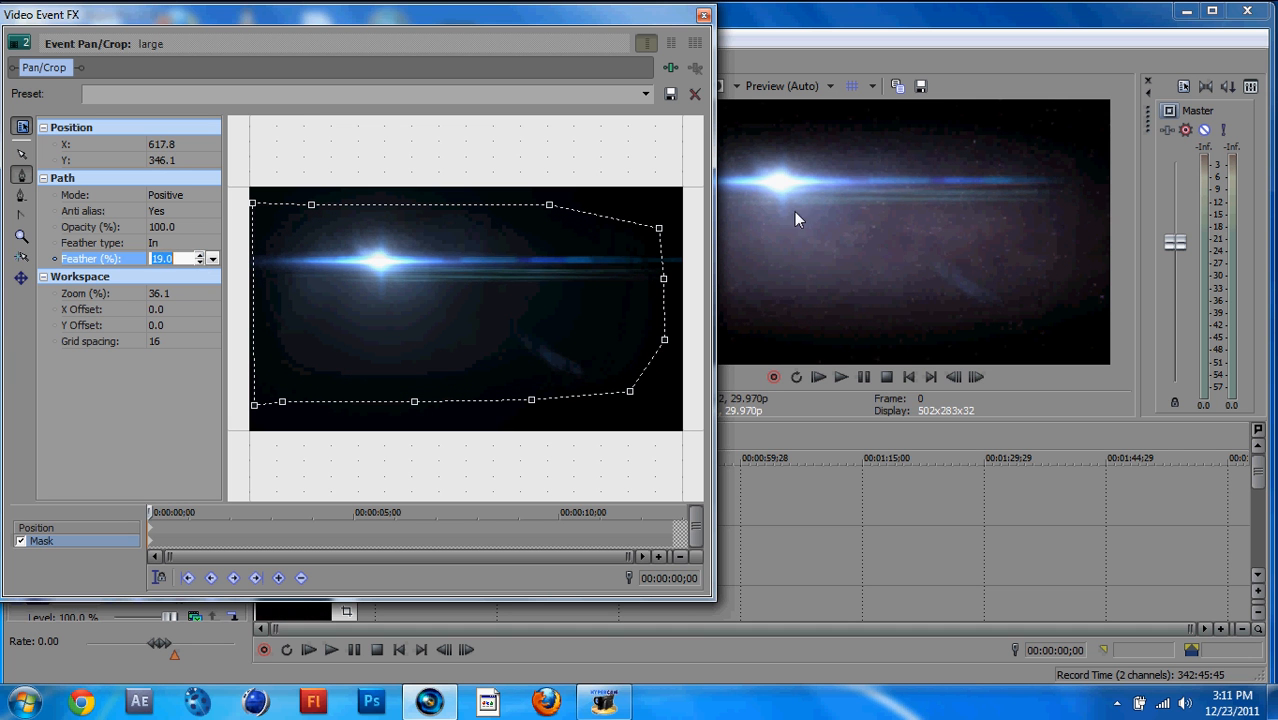
mouse_move(368, 308)
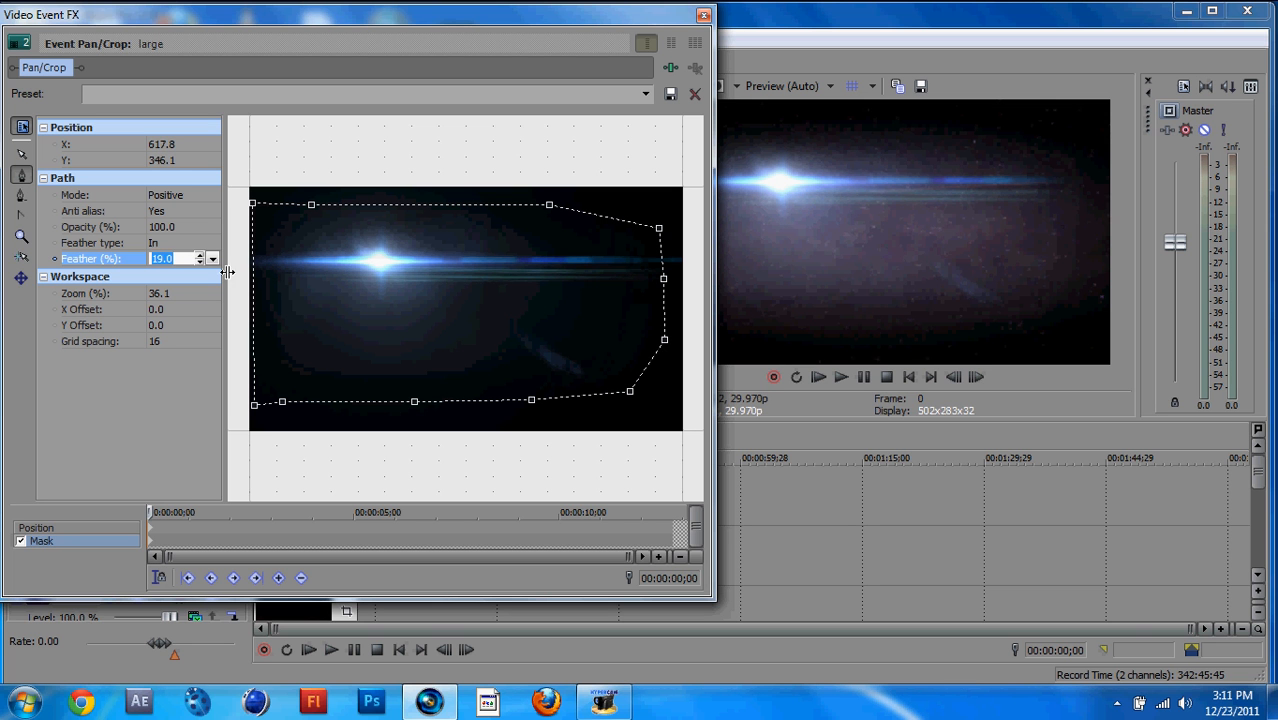
click(200, 254)
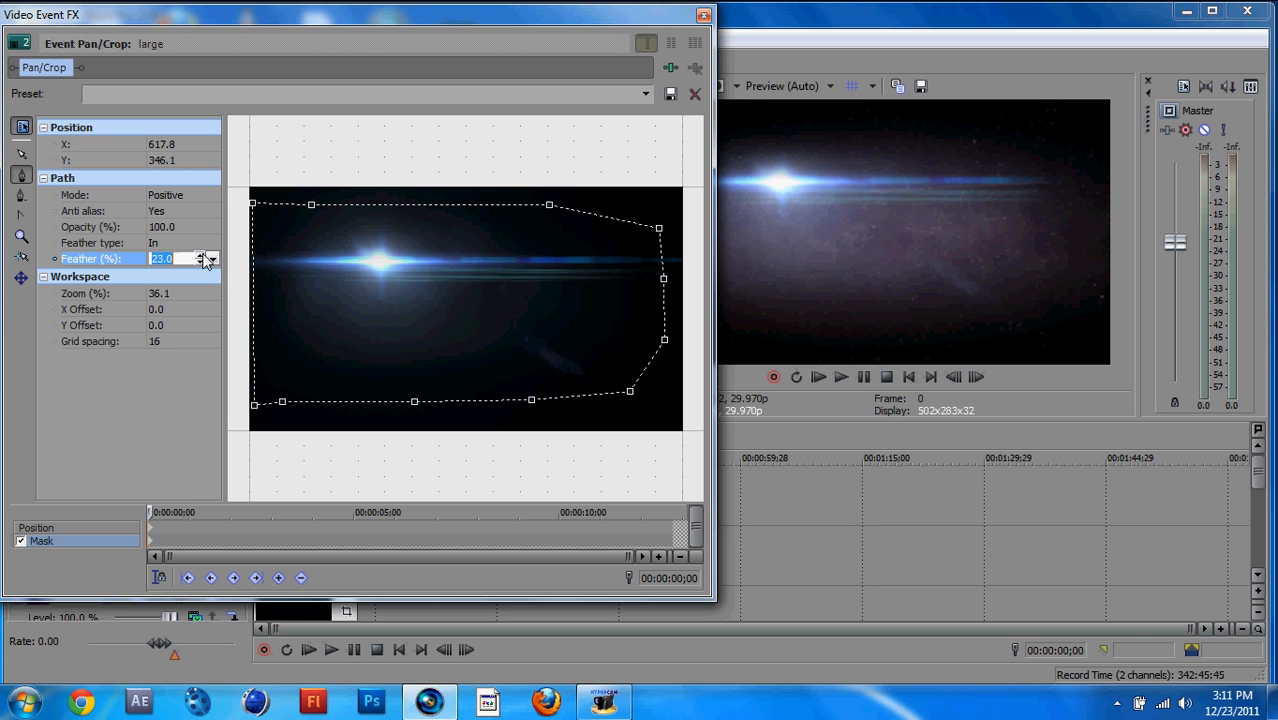
click(200, 256)
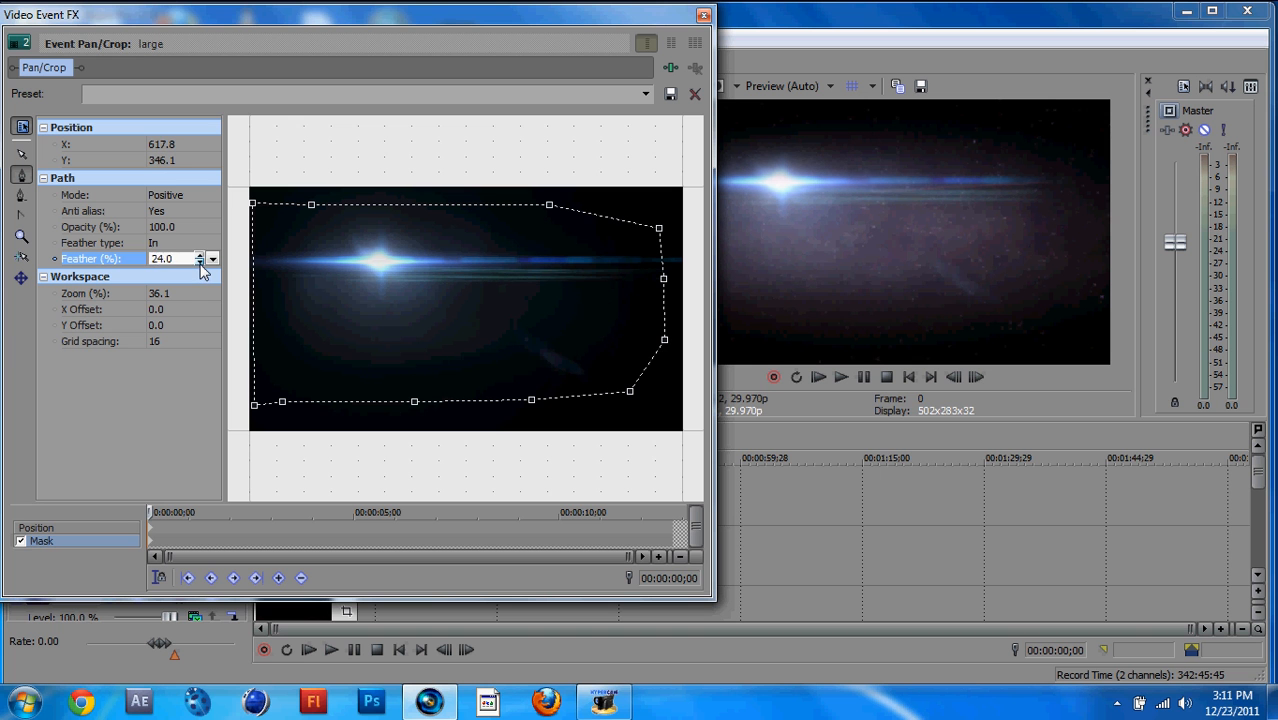
click(200, 262)
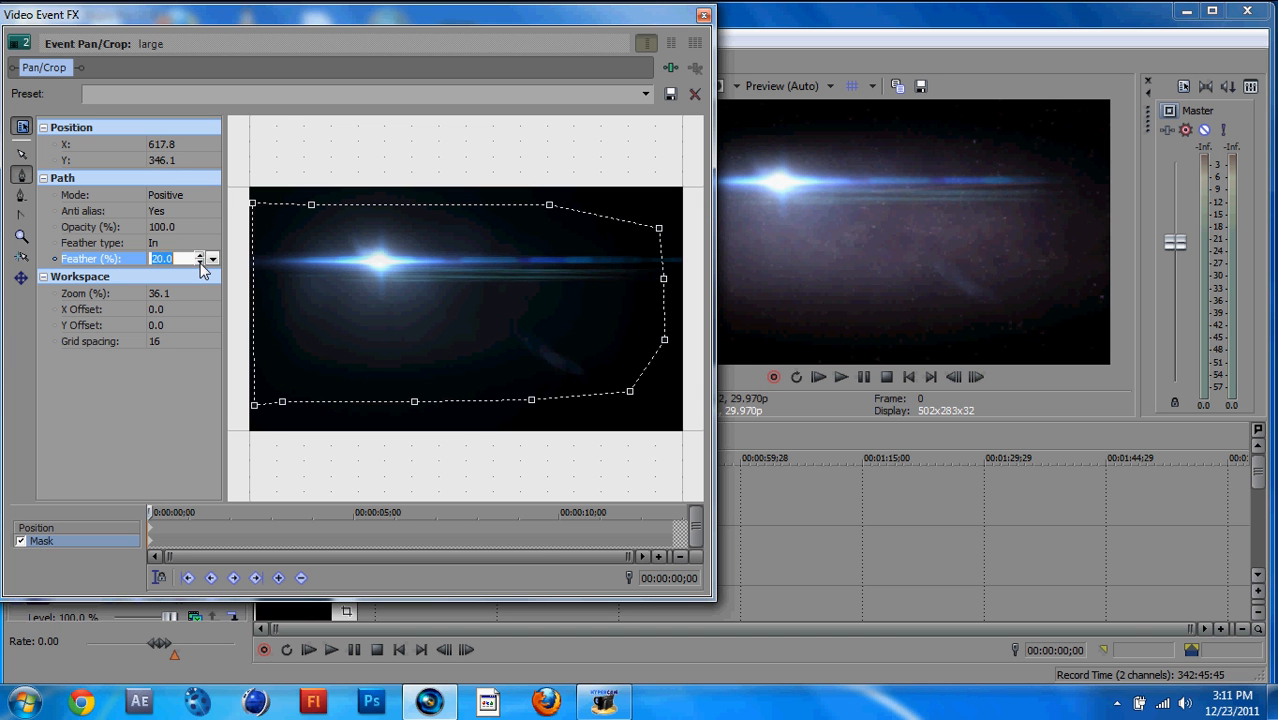
click(200, 262)
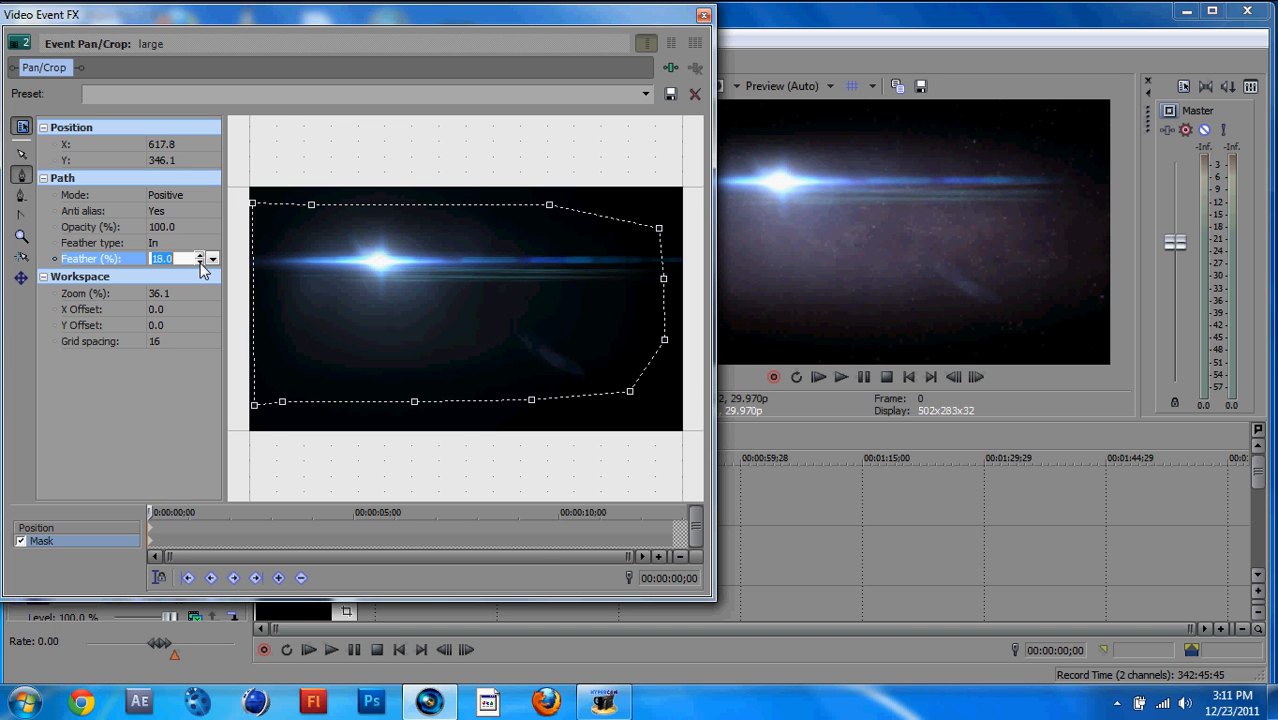
click(200, 262)
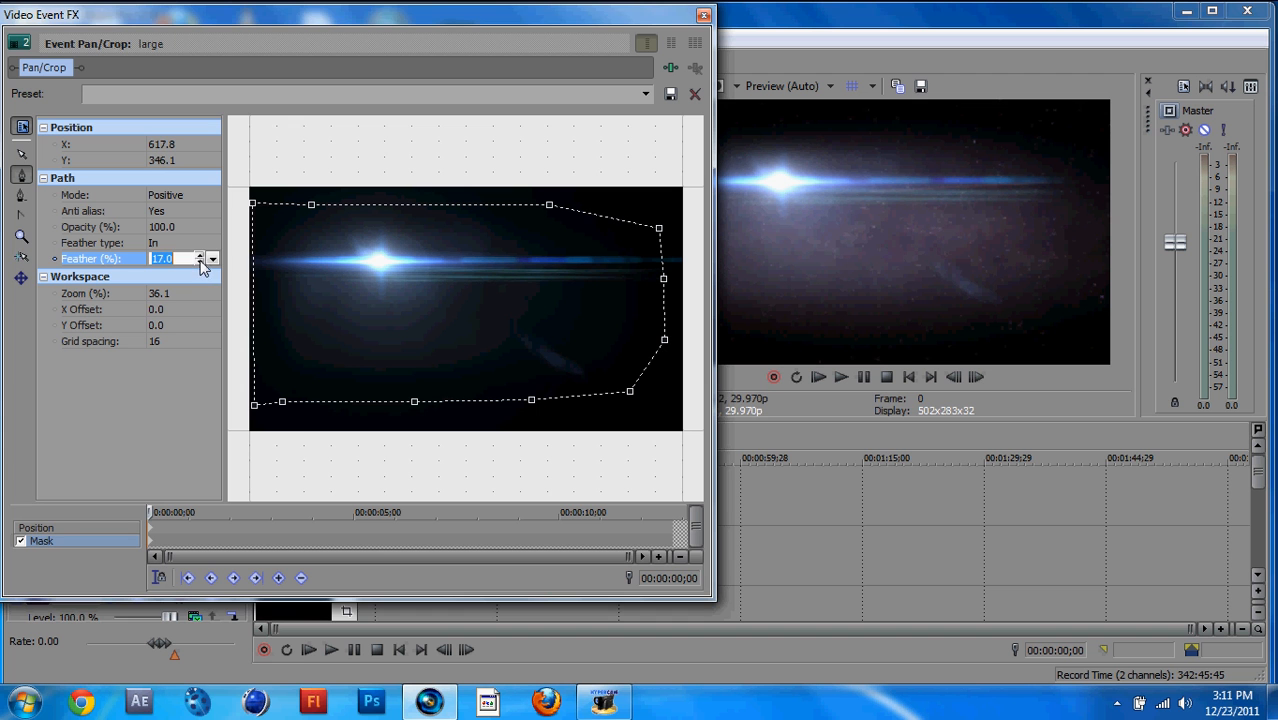
click(212, 212)
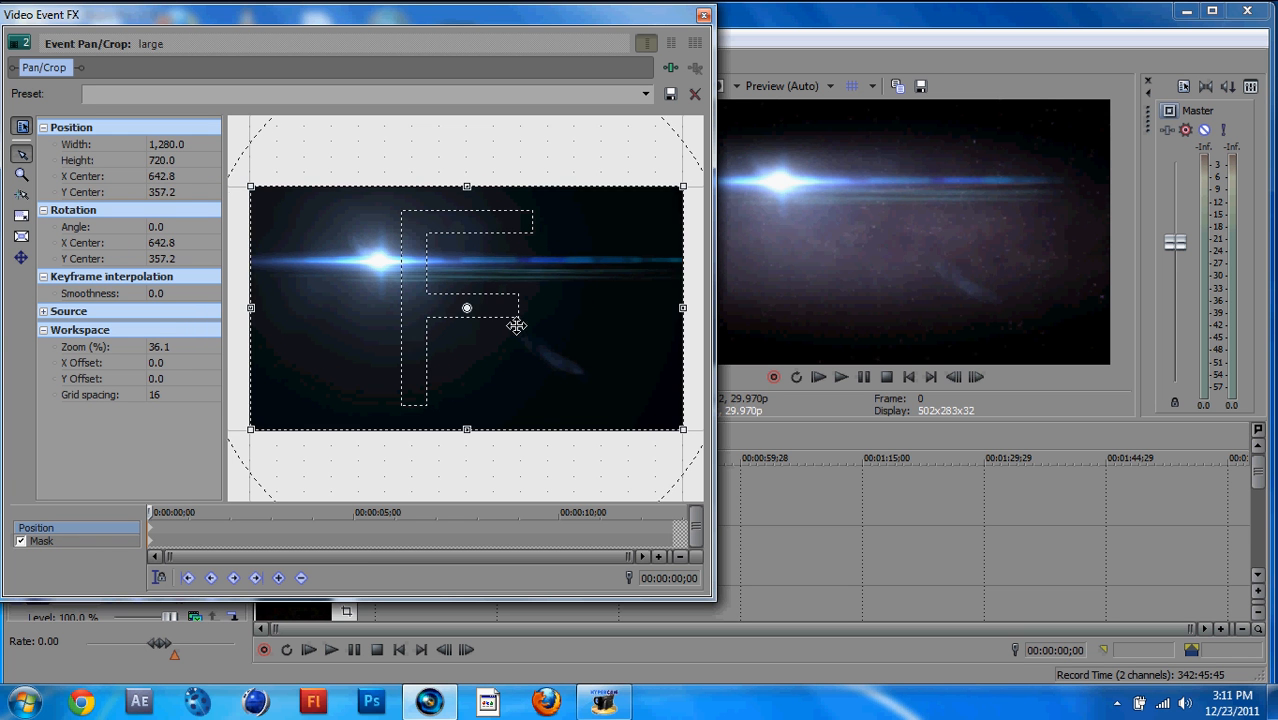
- Shift the flare image left and down in Position mode, then move the window aside
drag(468, 308, 548, 268)
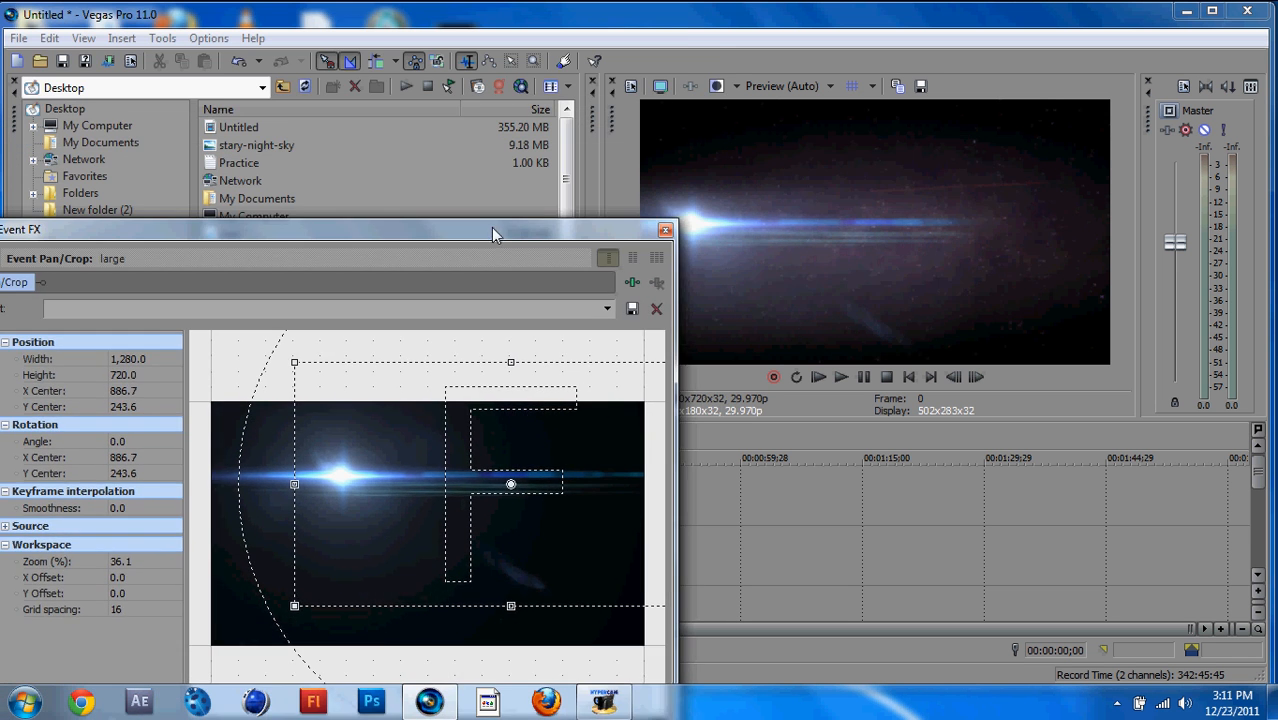
drag(512, 486, 556, 472)
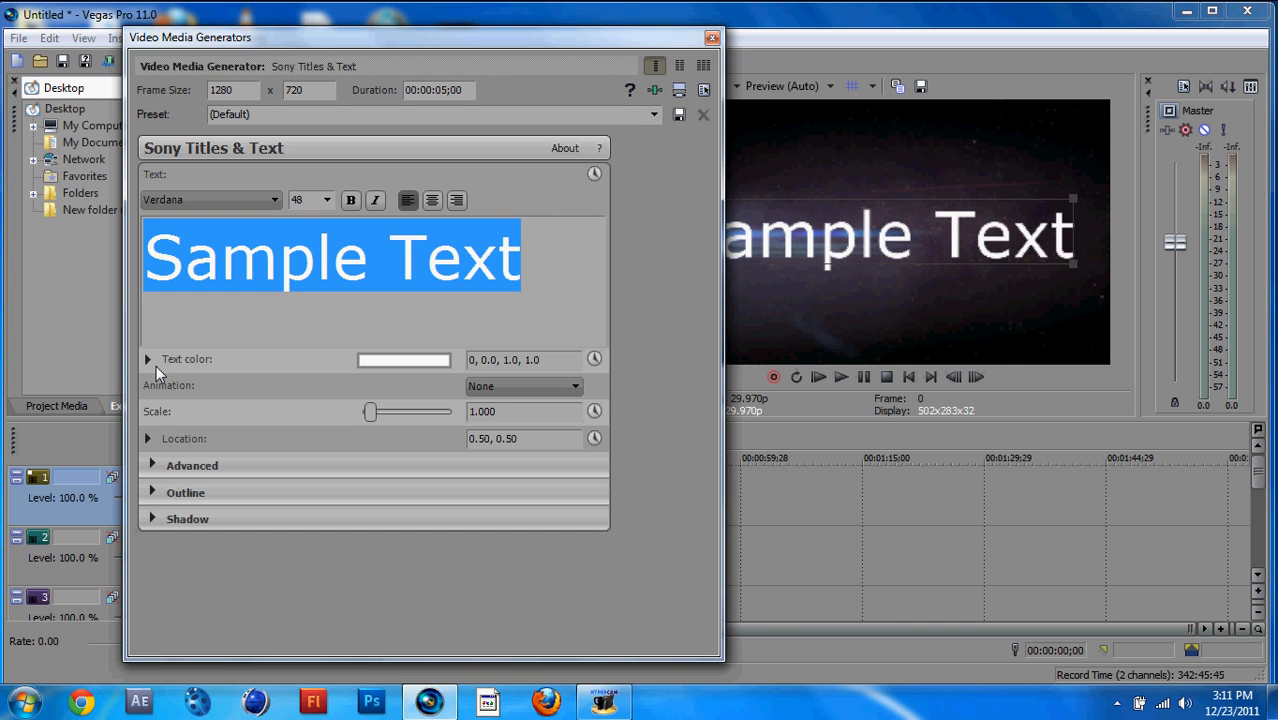
- Enter the title text 'DigitalRhino' and select it
text(Dit)
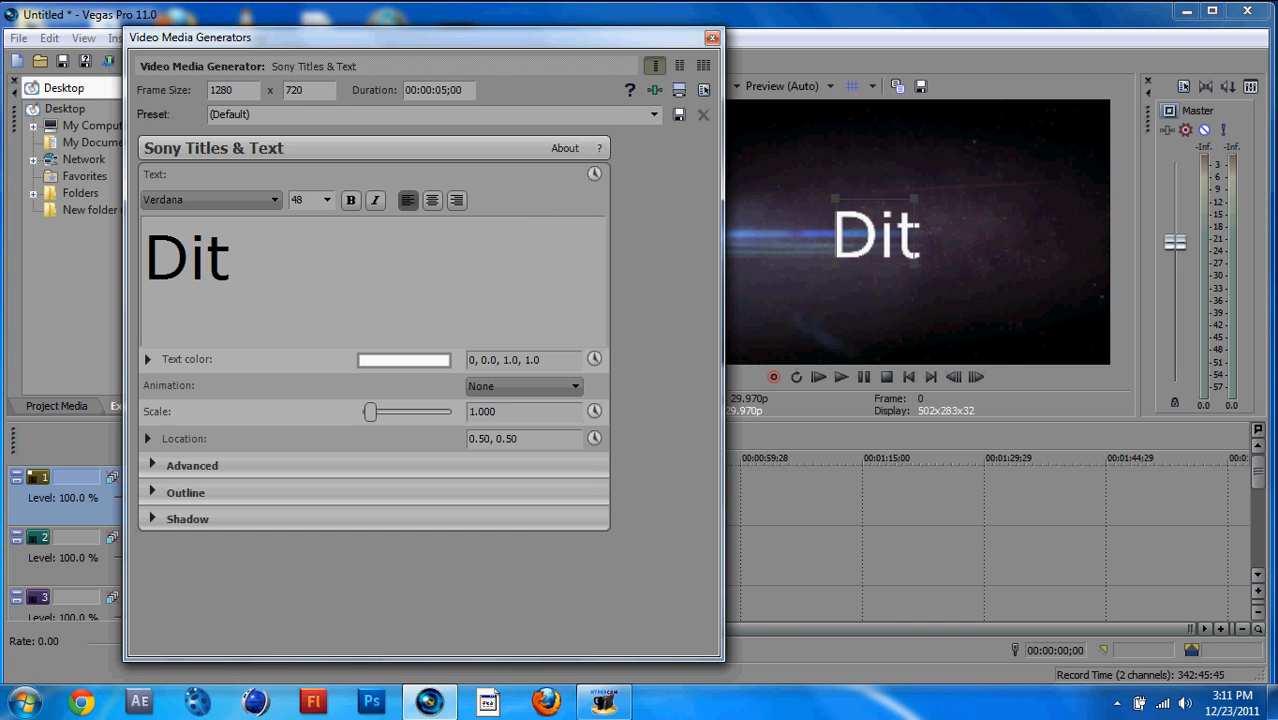
text(g)
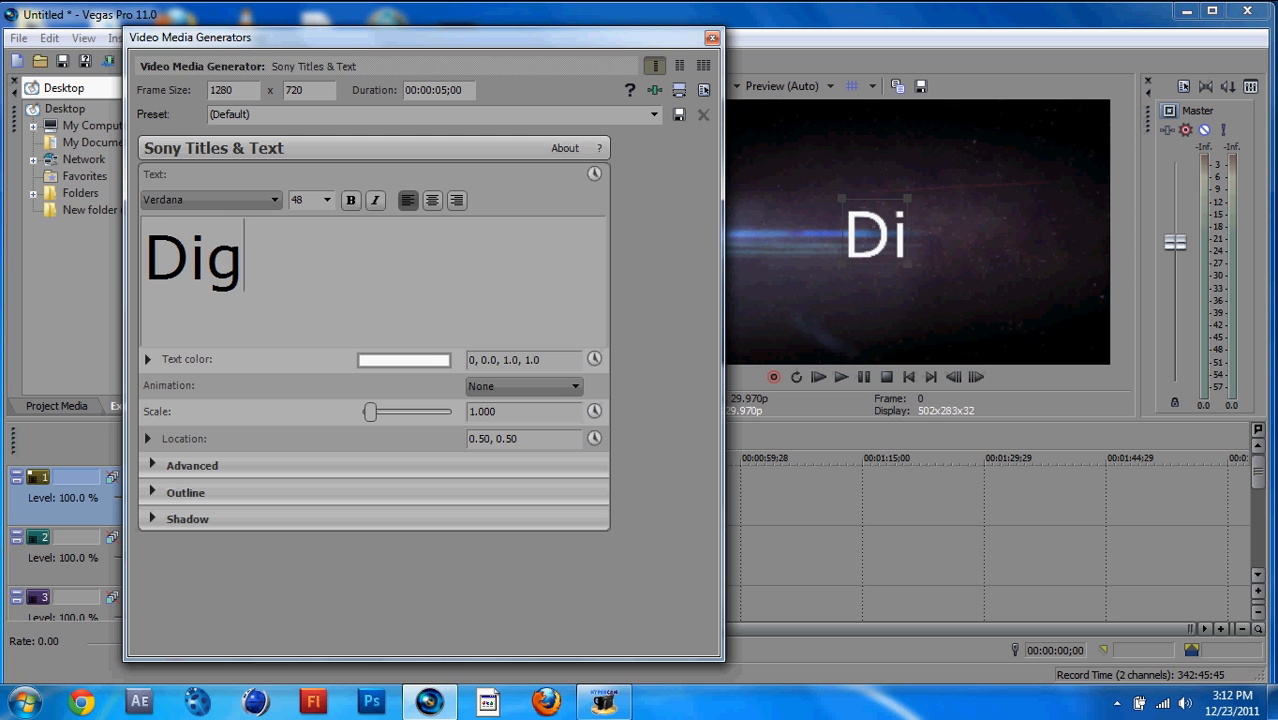
text(italRh)
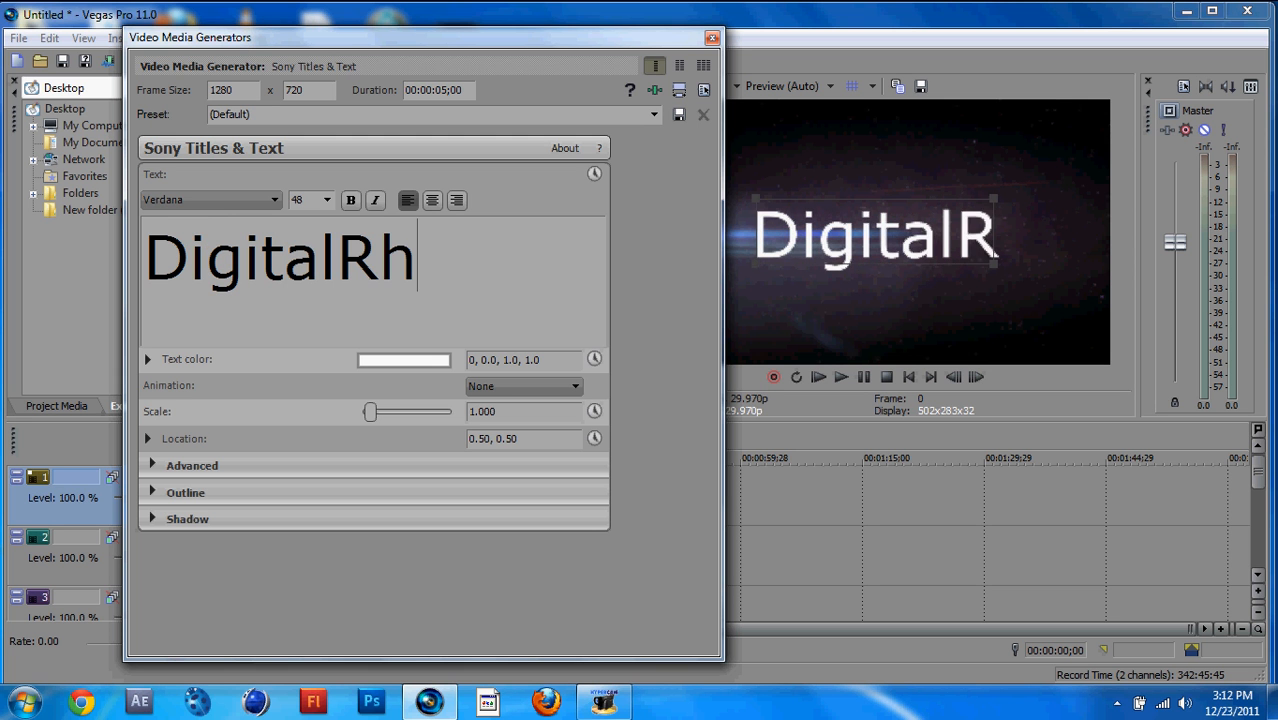
text(ino)
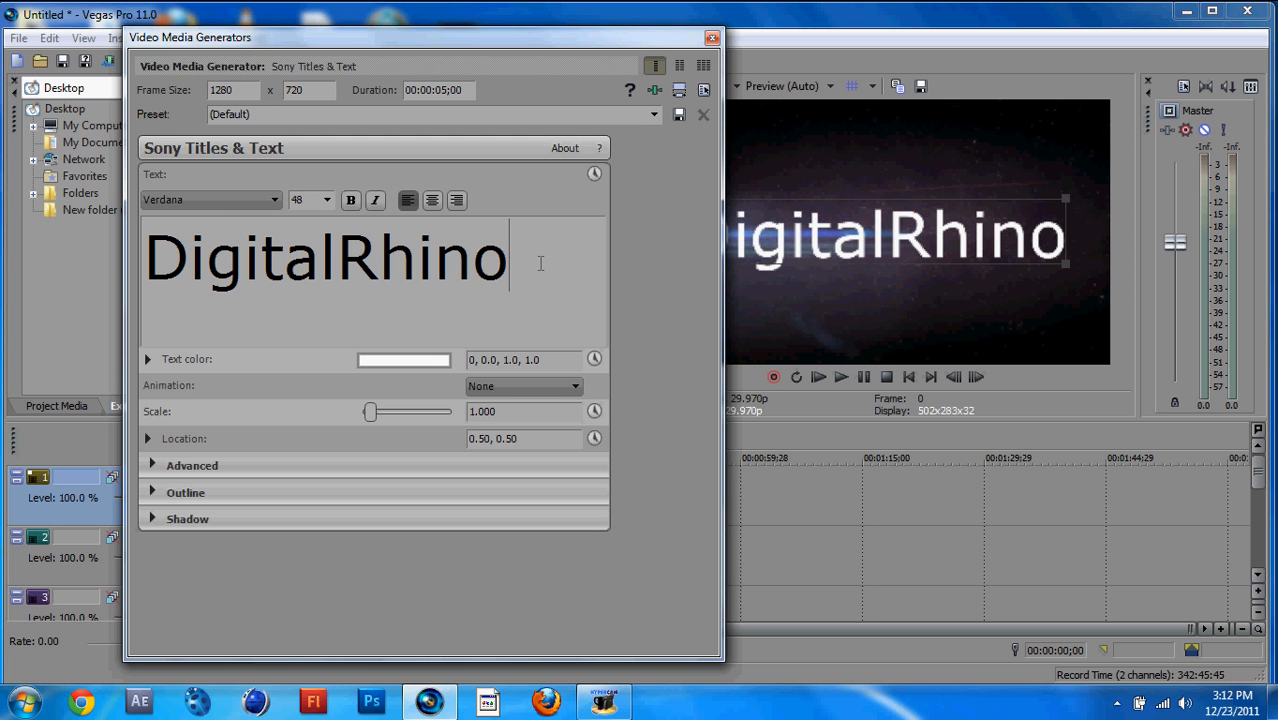
click(276, 200)
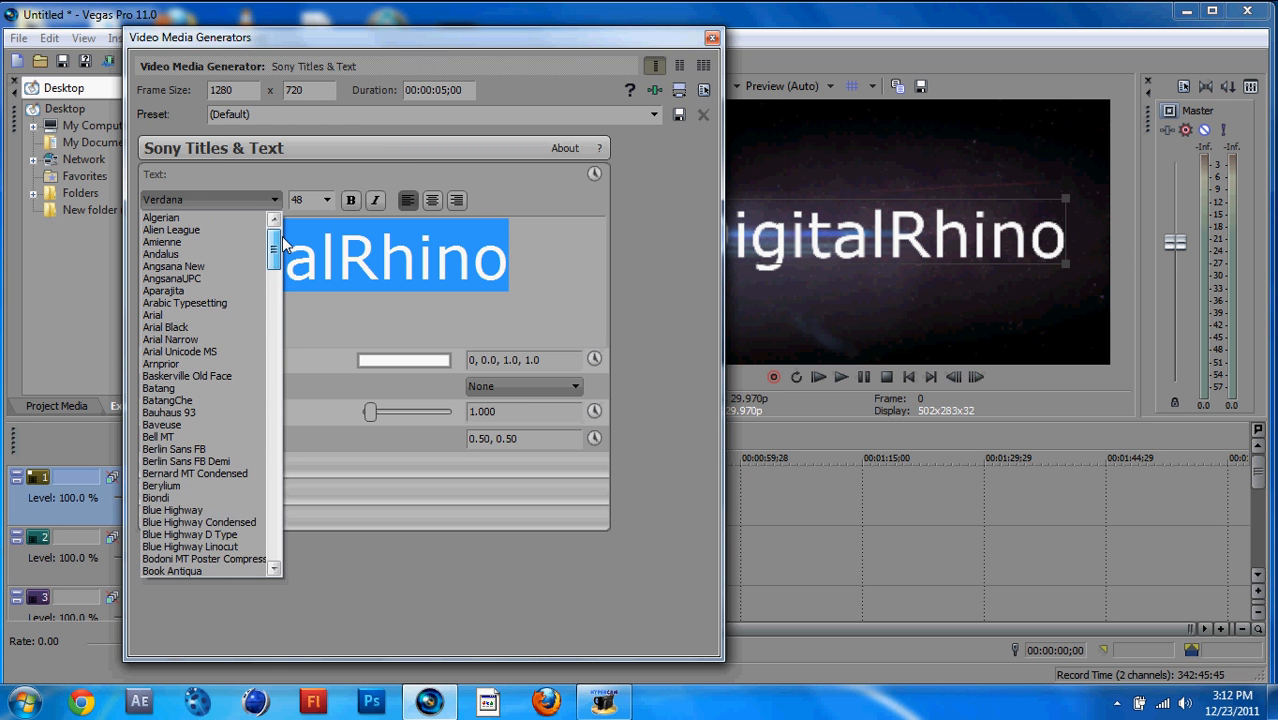
- Style the title in the Alien League font at a smaller size and close the generator
click(170, 230)
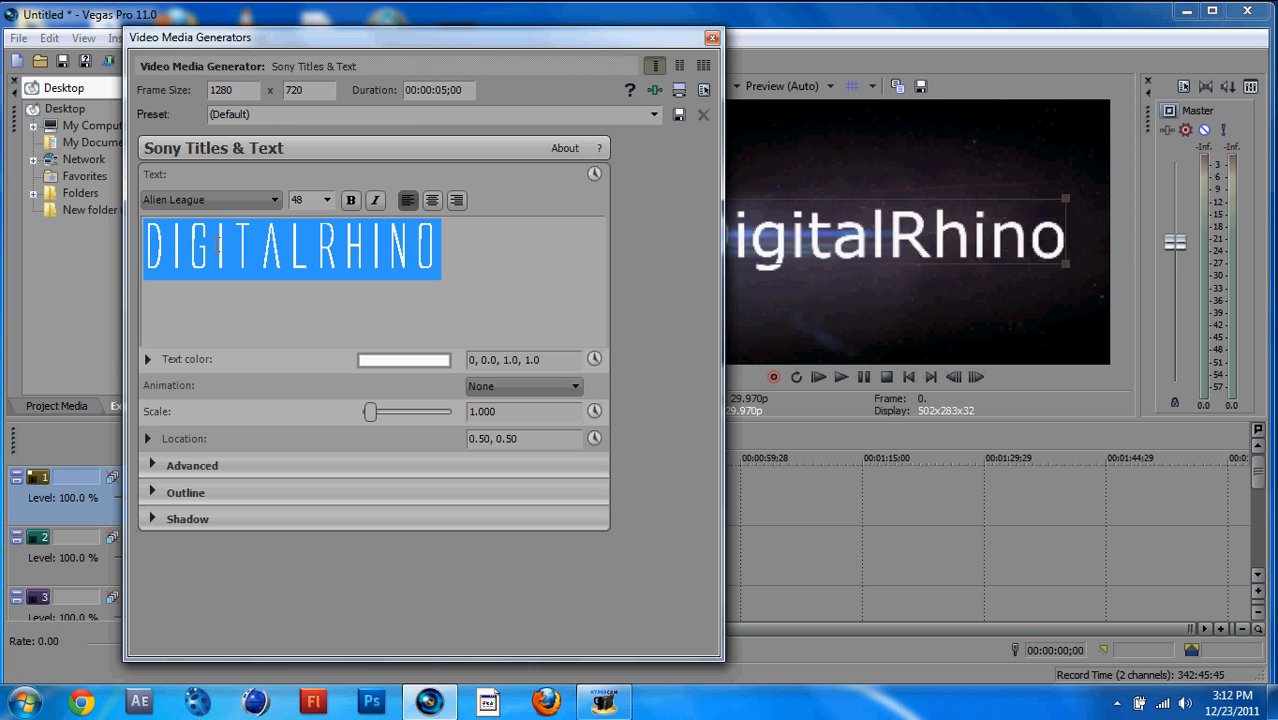
drag(420, 36, 576, 216)
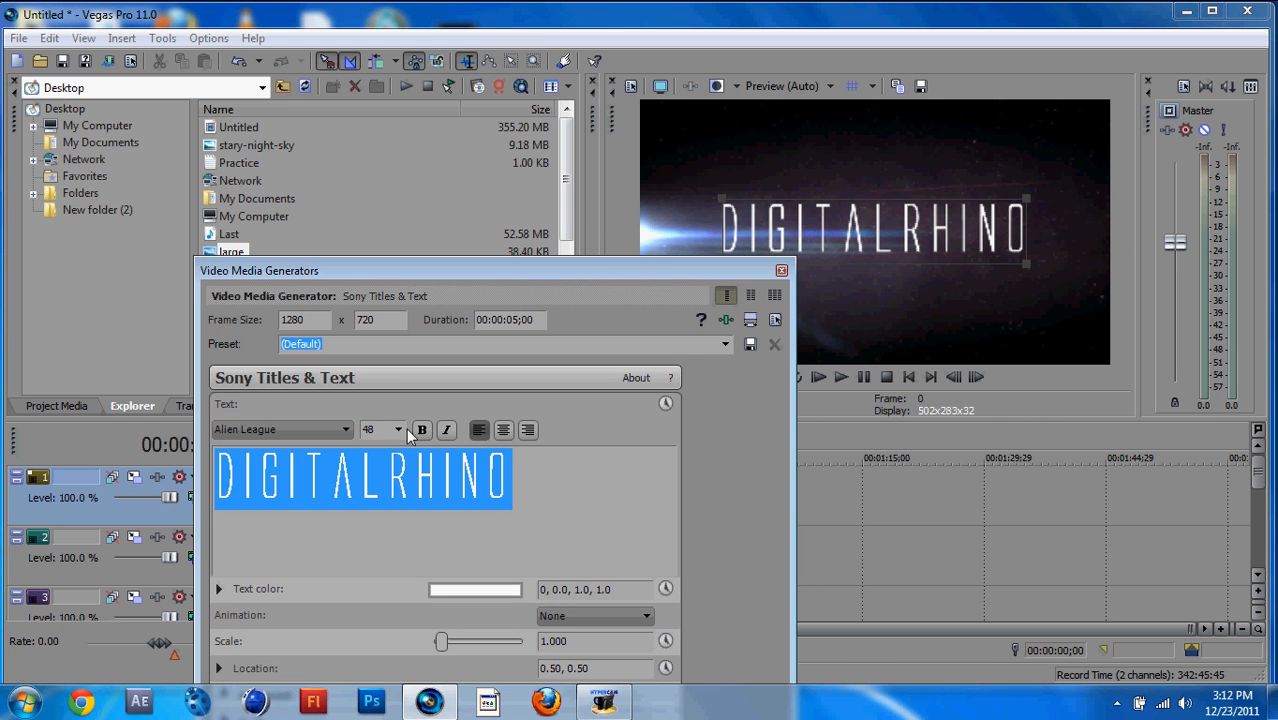
click(396, 428)
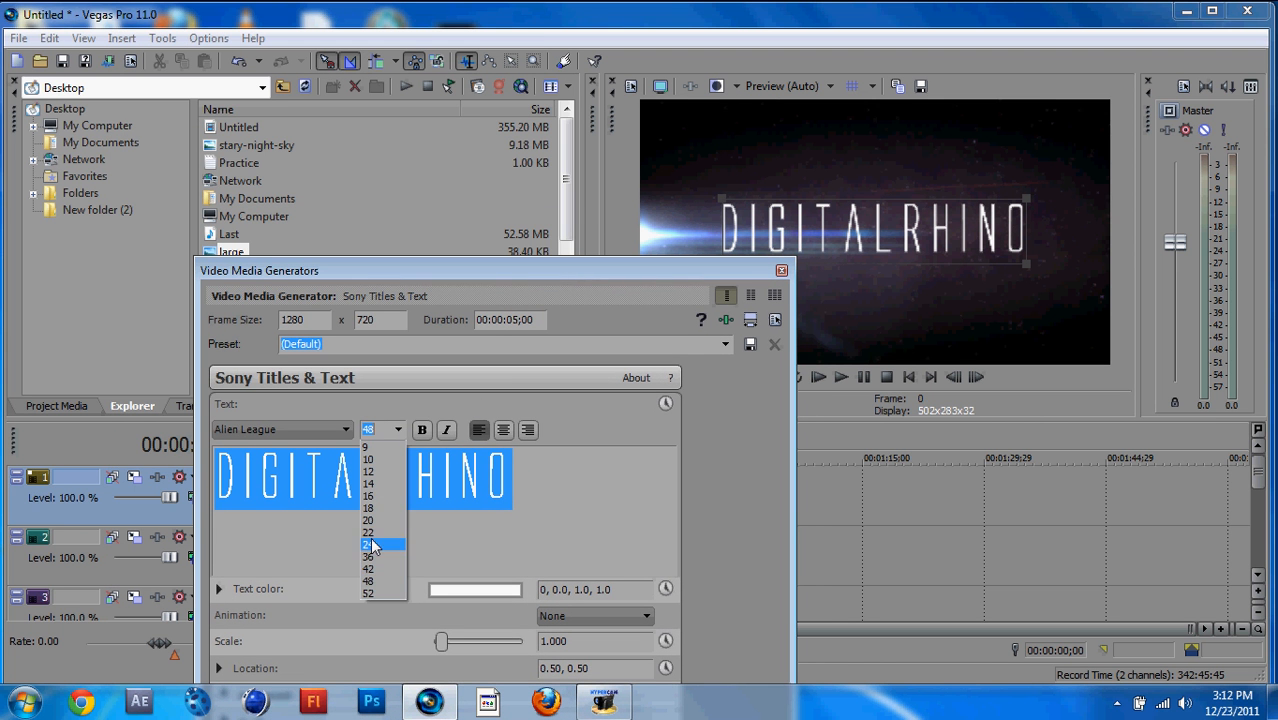
click(368, 544)
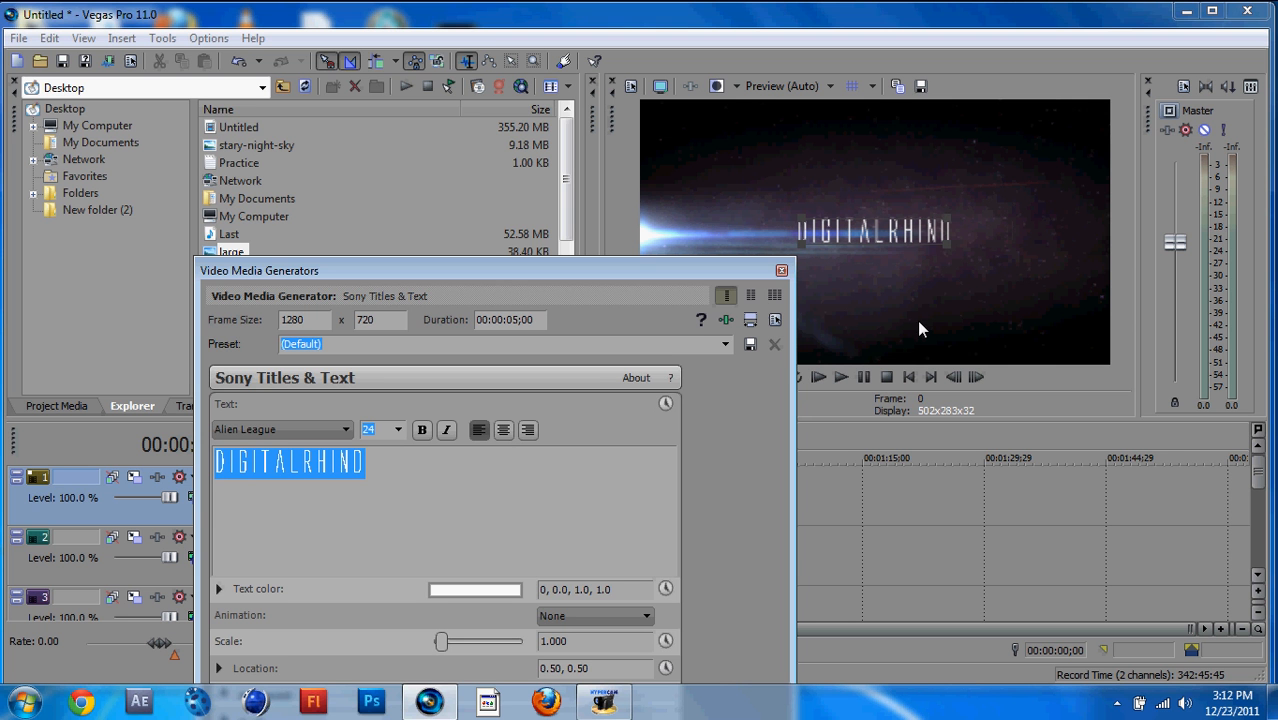
click(782, 270)
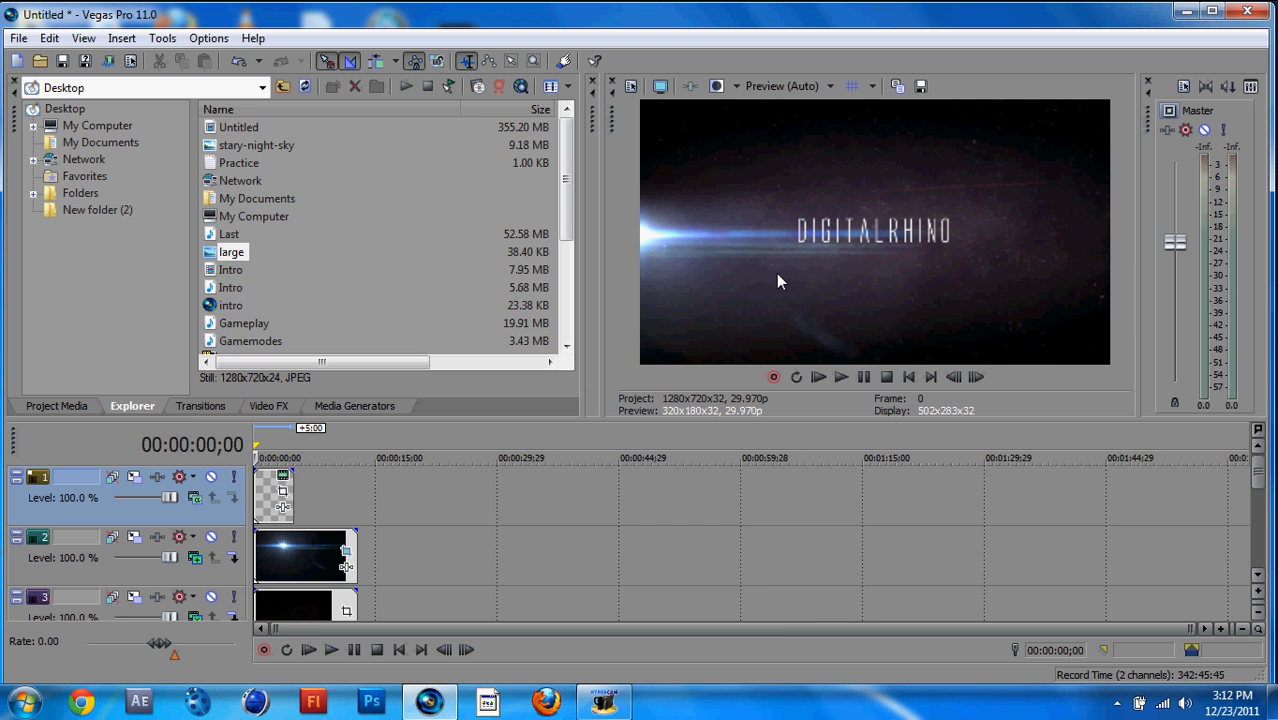
mouse_move(788, 86)
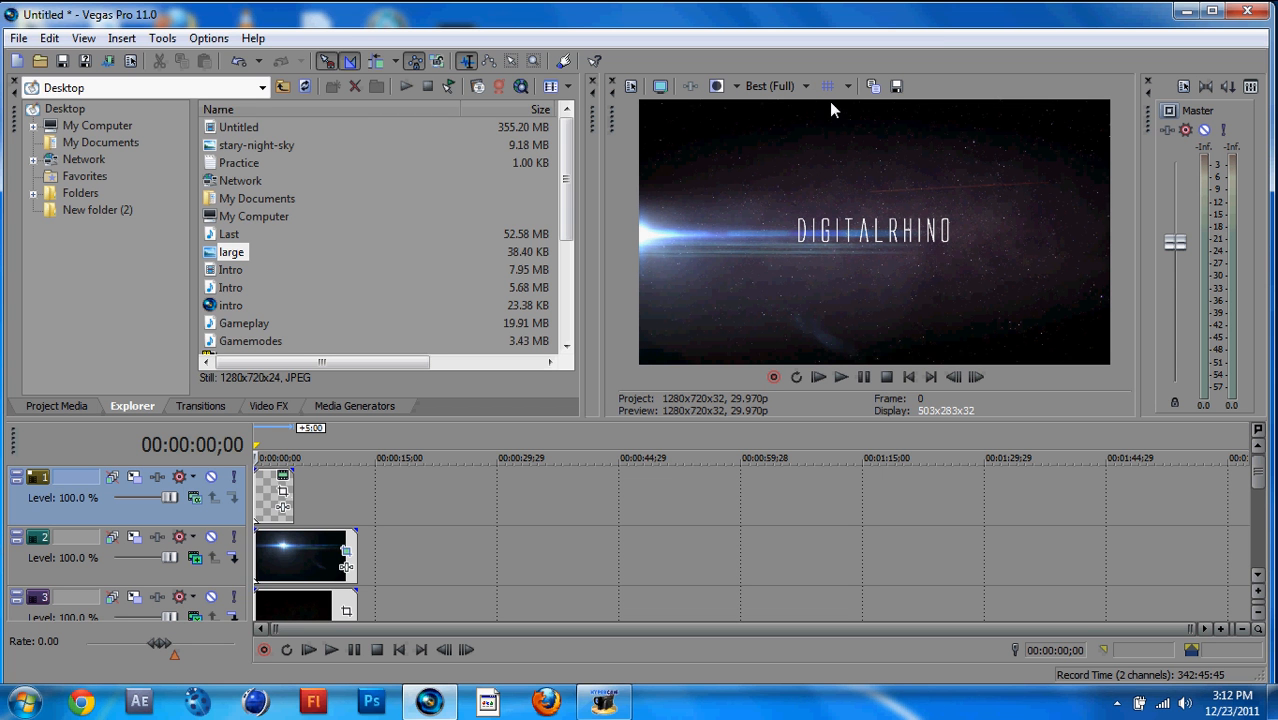
- Give the title event a roughly three-second fade-in and play back to check it
click(778, 86)
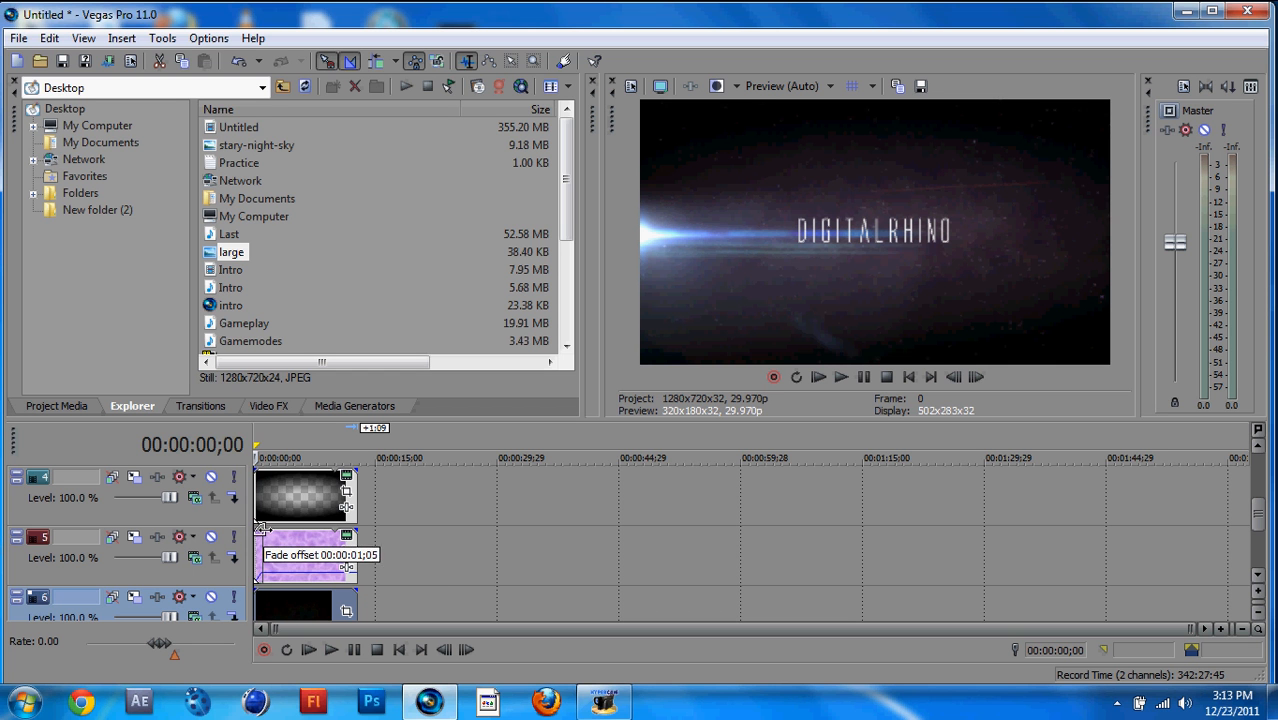
drag(262, 528, 280, 528)
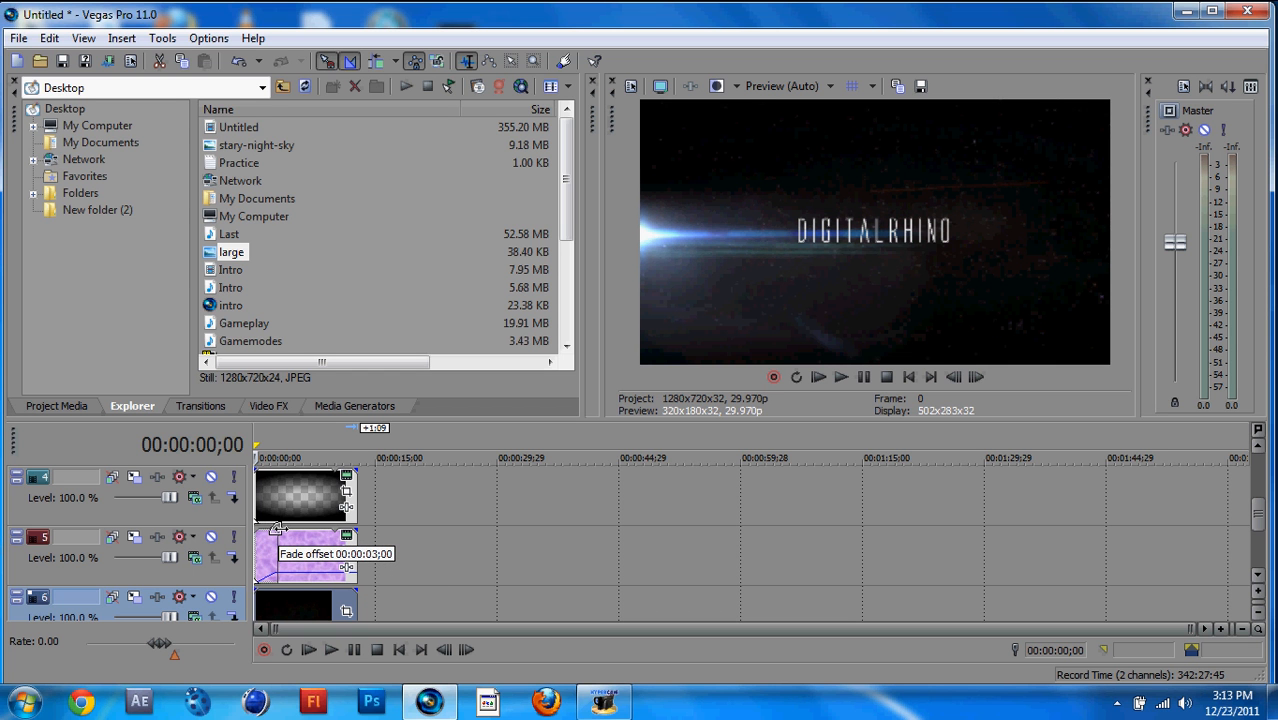
click(280, 456)
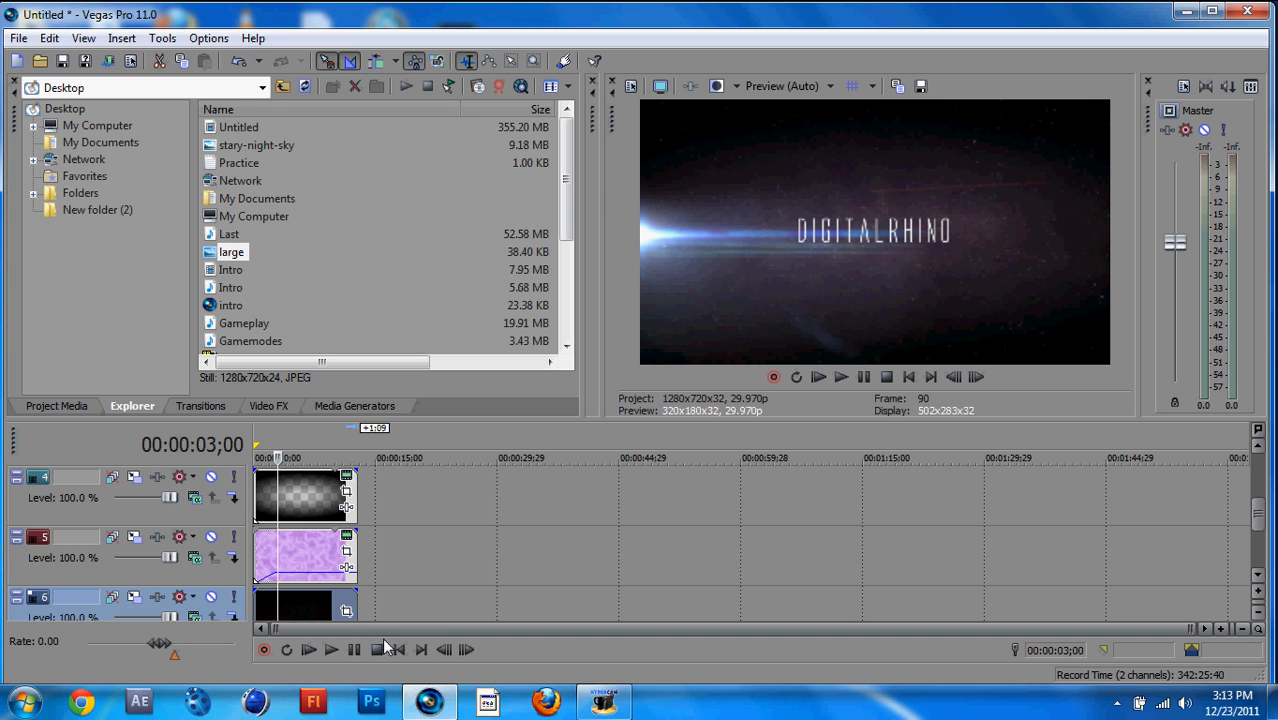
click(332, 648)
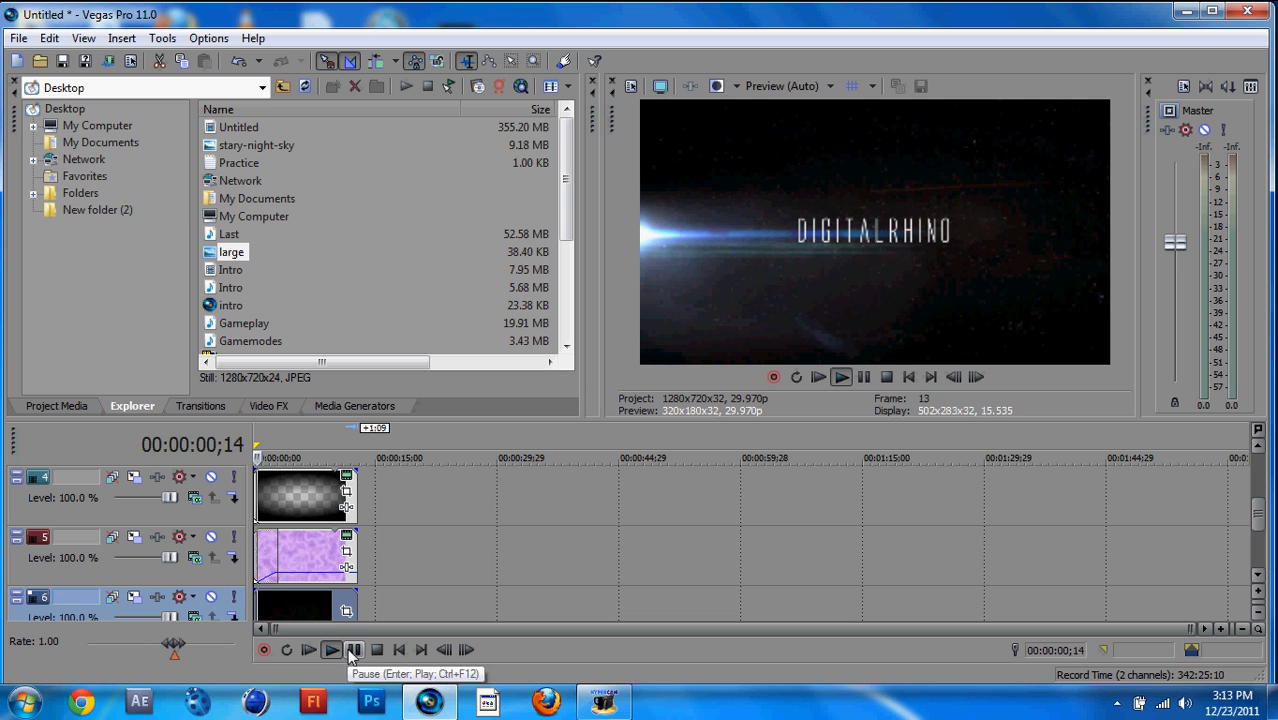
click(332, 648)
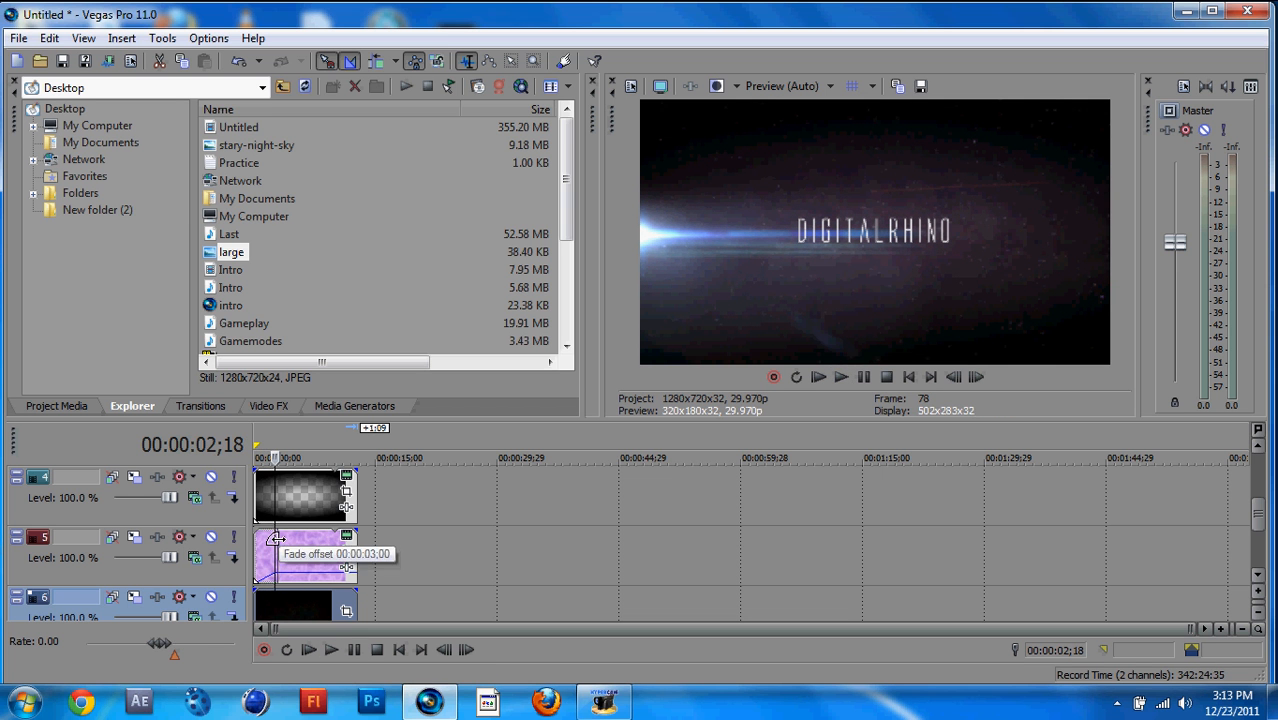
drag(278, 540, 270, 568)
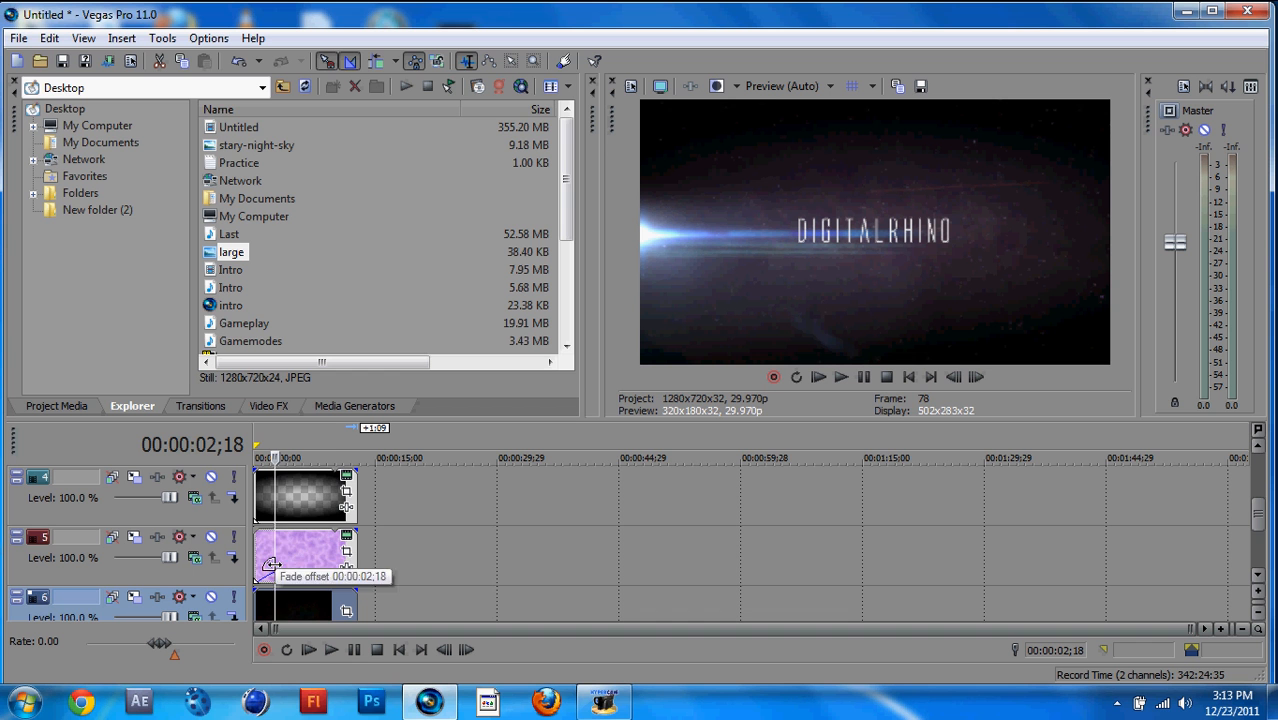
mouse_move(504, 490)
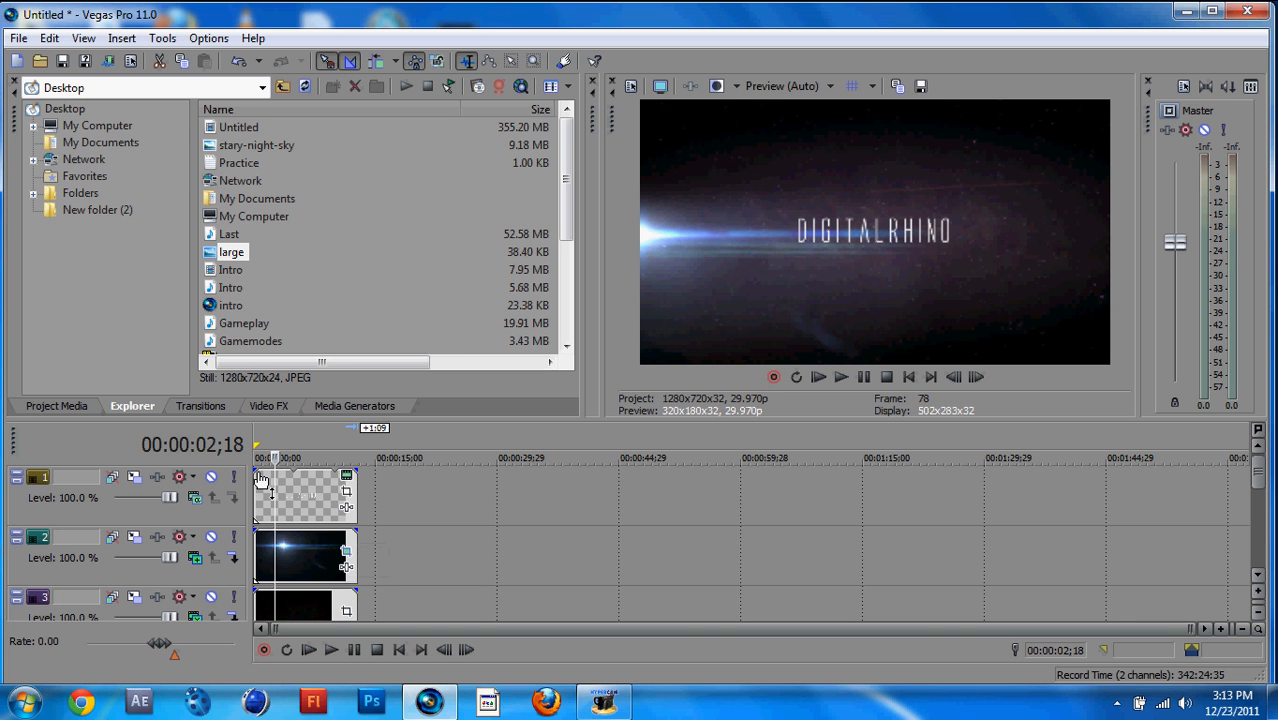
- Add a matching fade-in to the start of the track 1 clip
drag(258, 472, 272, 472)
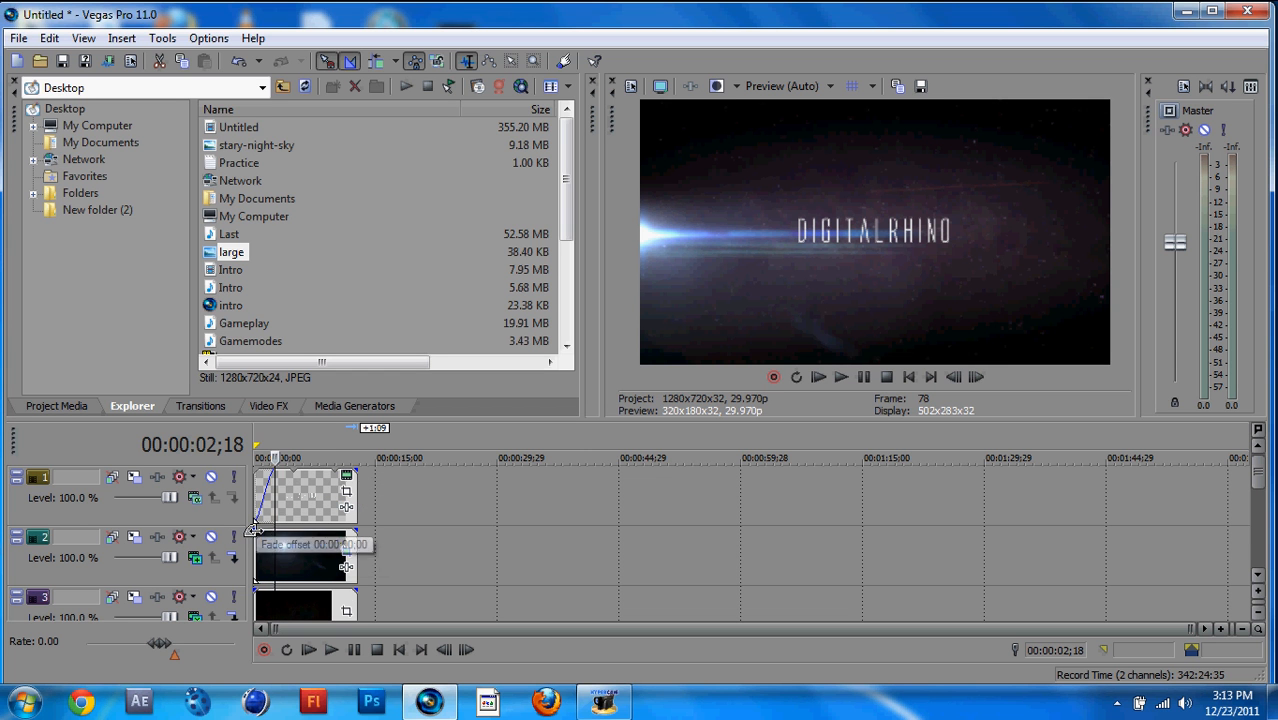
drag(252, 528, 278, 528)
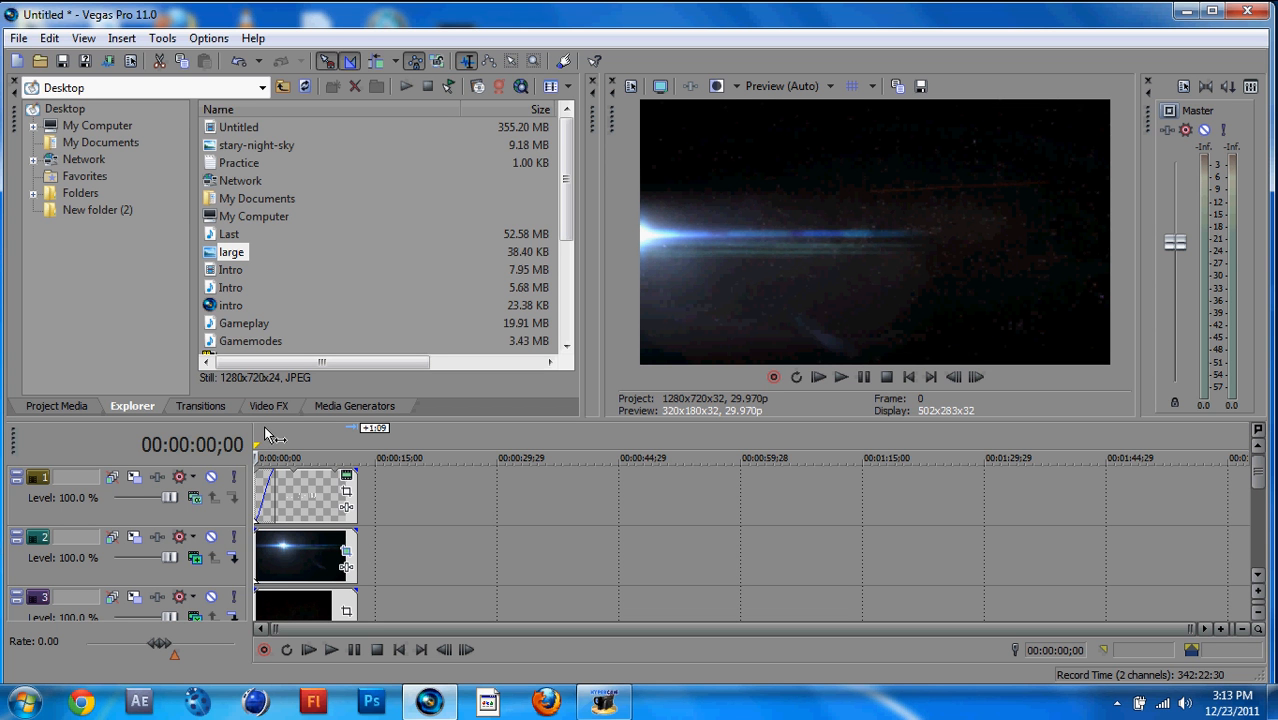
- Apply Brightness and Contrast to the flare clip at brightness -1.000 and enable its keyframe lane
click(268, 404)
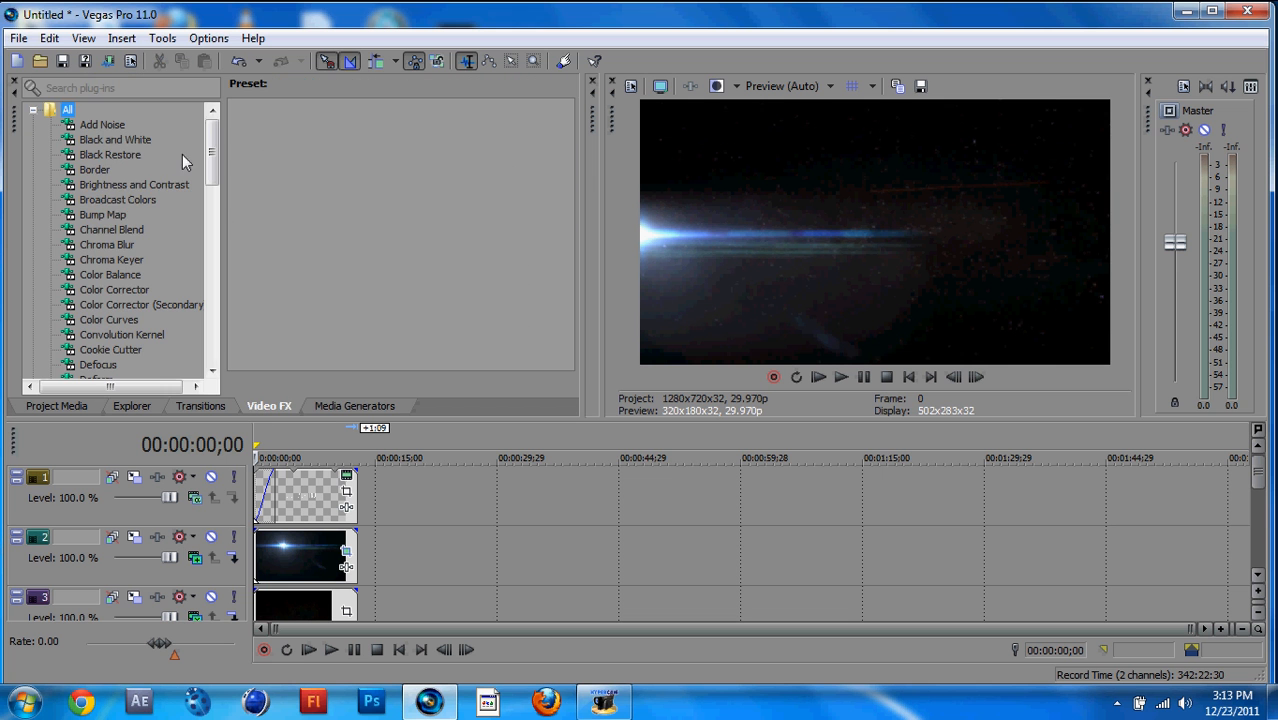
click(134, 184)
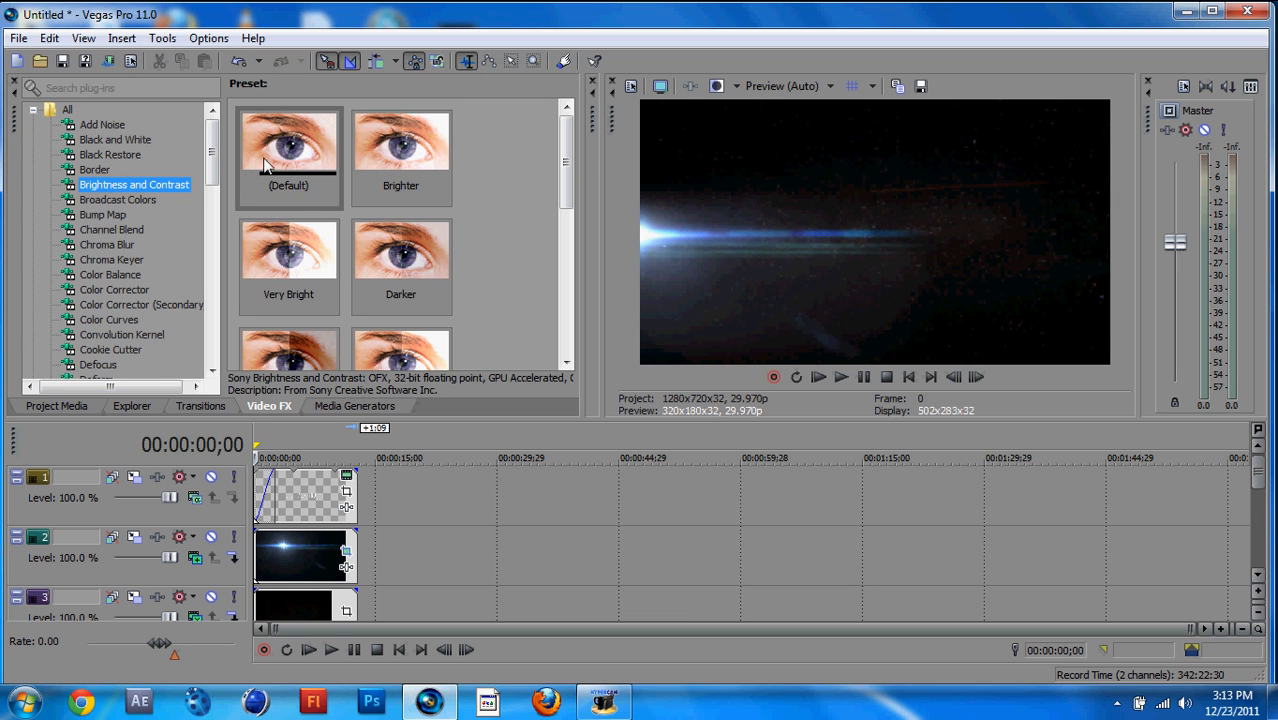
click(288, 150)
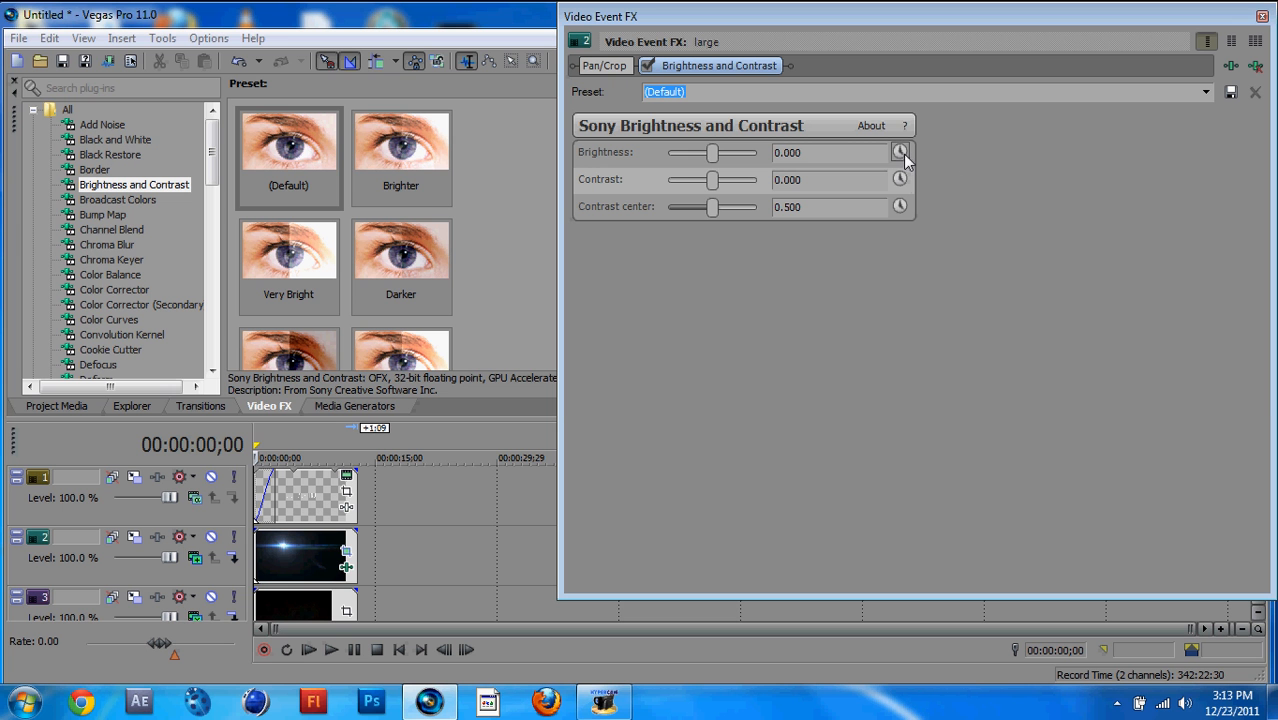
click(900, 152)
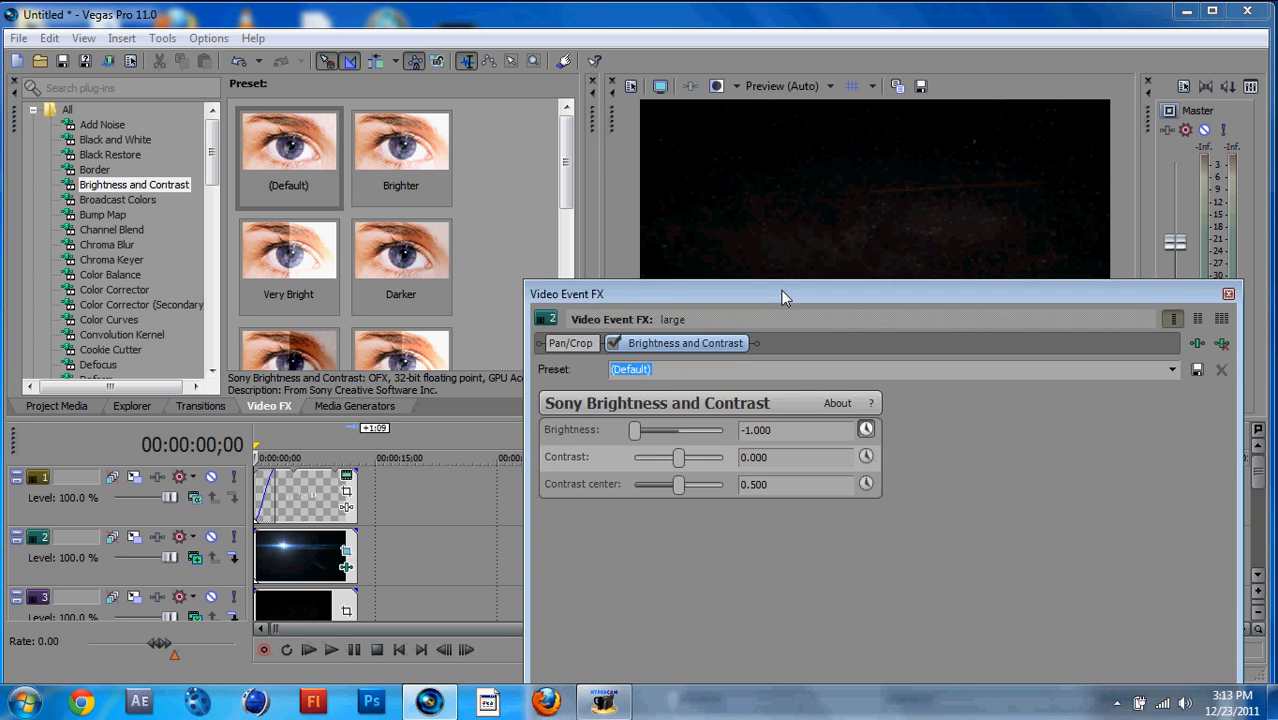
drag(784, 294, 716, 336)
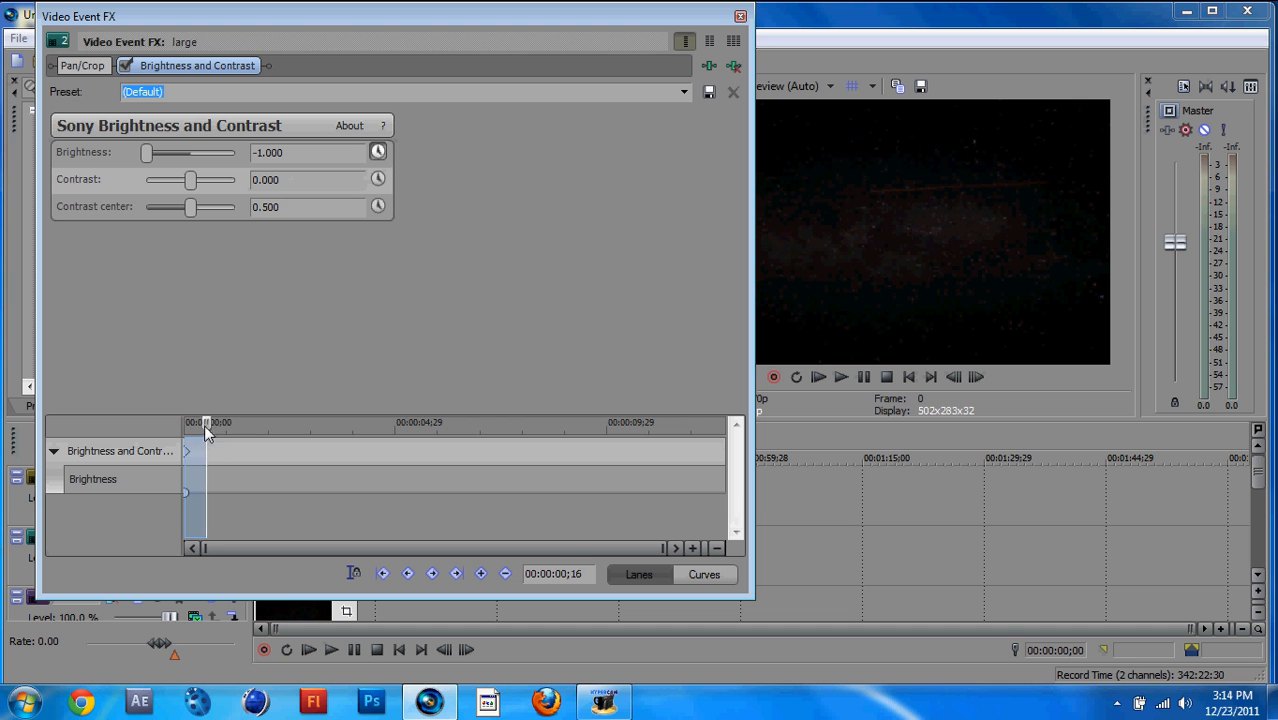
- Keyframe brightness up around 2.5 s and to -0.116 at a later point
drag(190, 422, 296, 422)
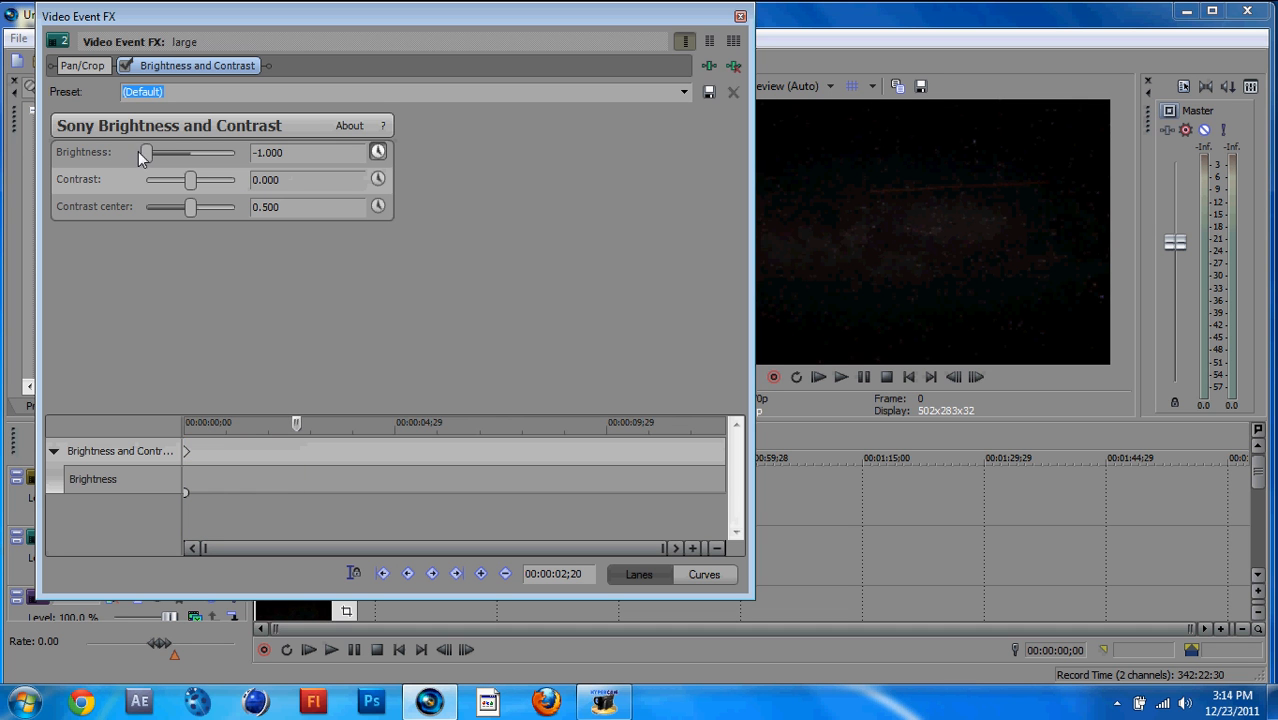
drag(144, 152, 184, 152)
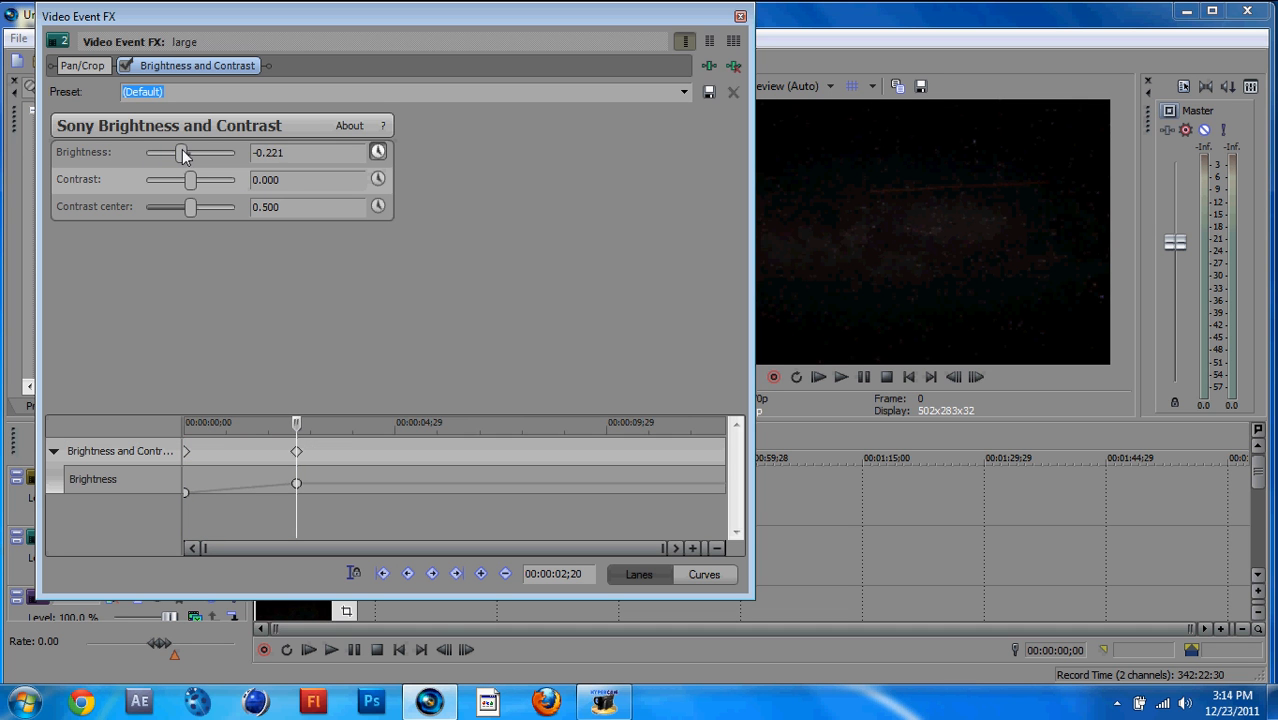
drag(180, 152, 184, 152)
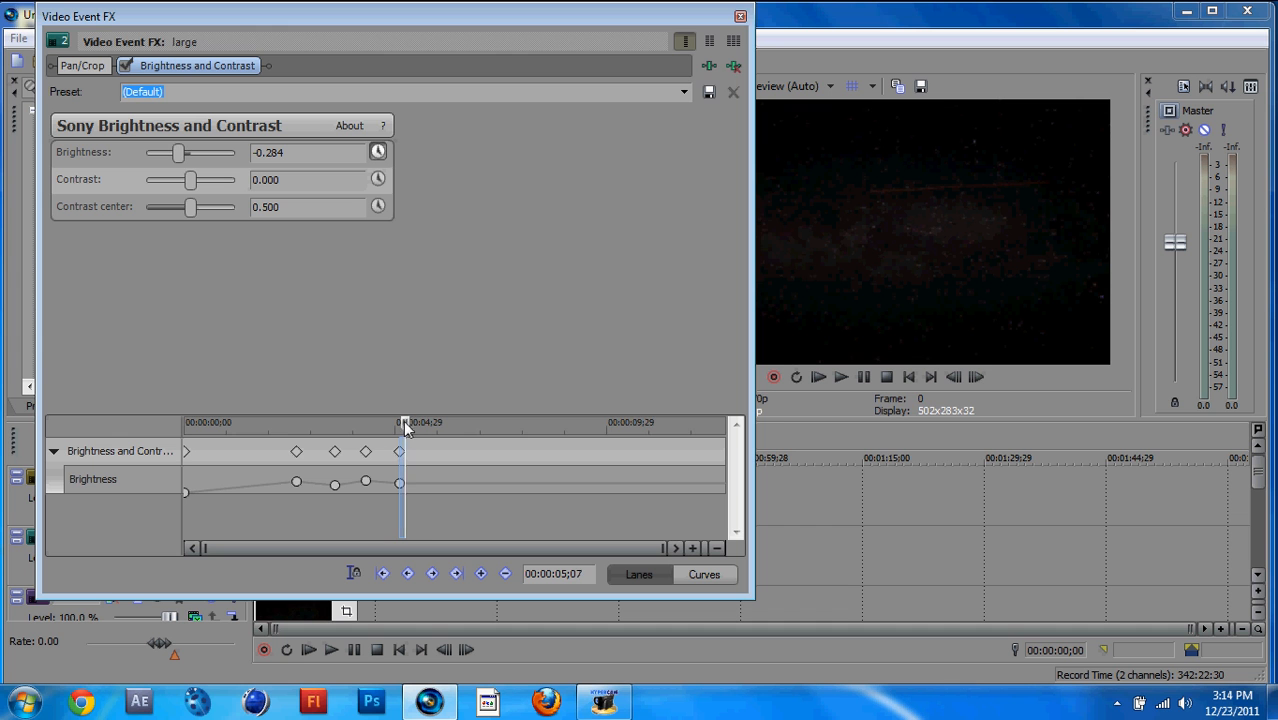
drag(178, 152, 184, 152)
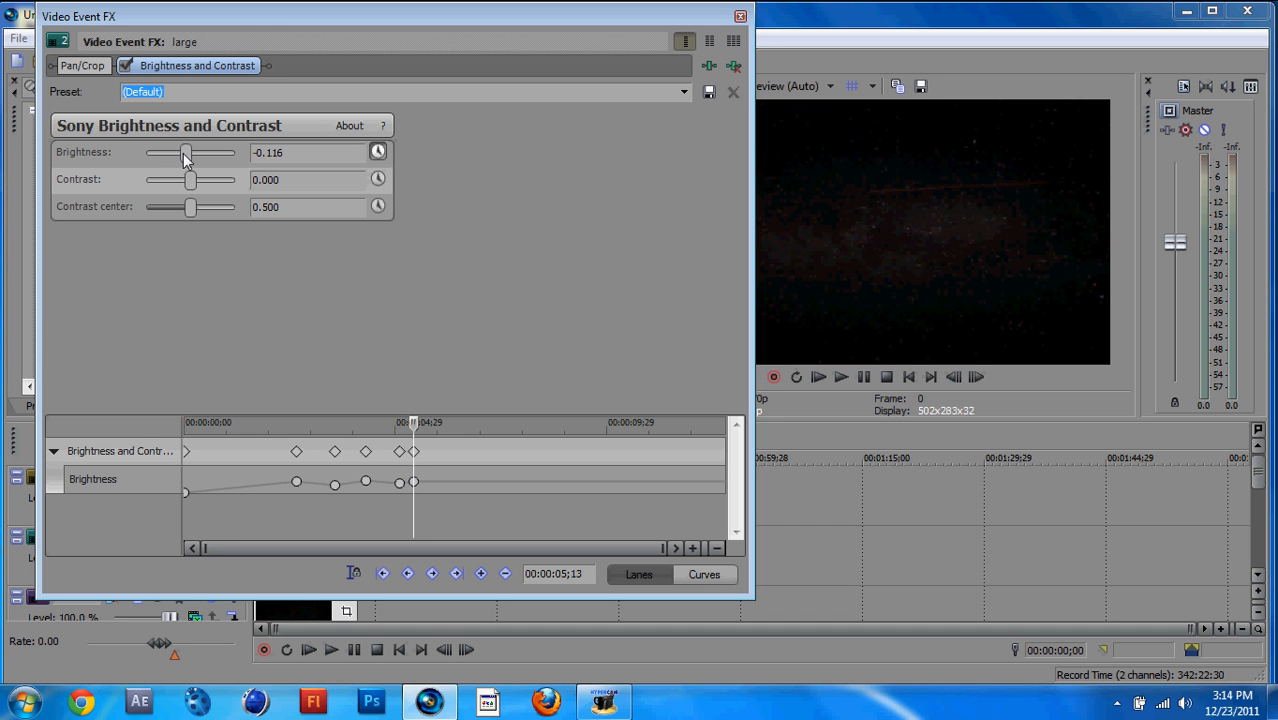
mouse_move(420, 428)
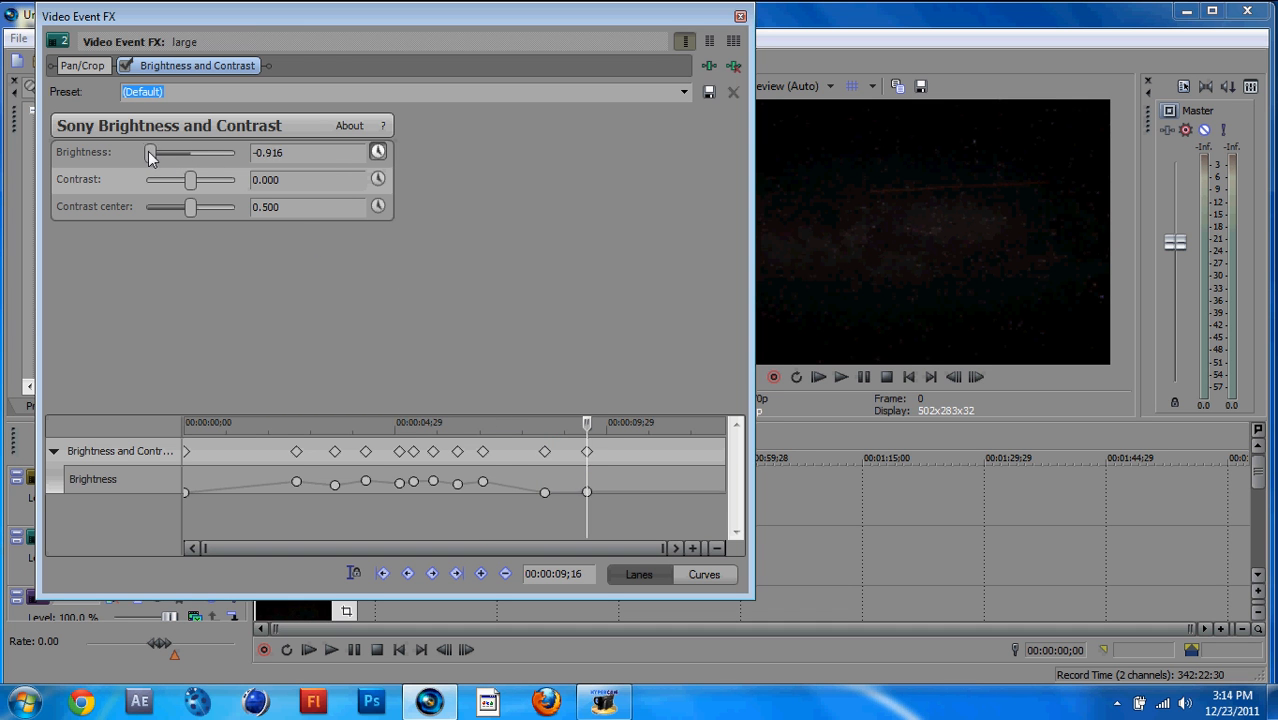
- Add flicker keyframes at -0.916 and -0.179 near the end, then close the FX window
drag(150, 152, 186, 152)
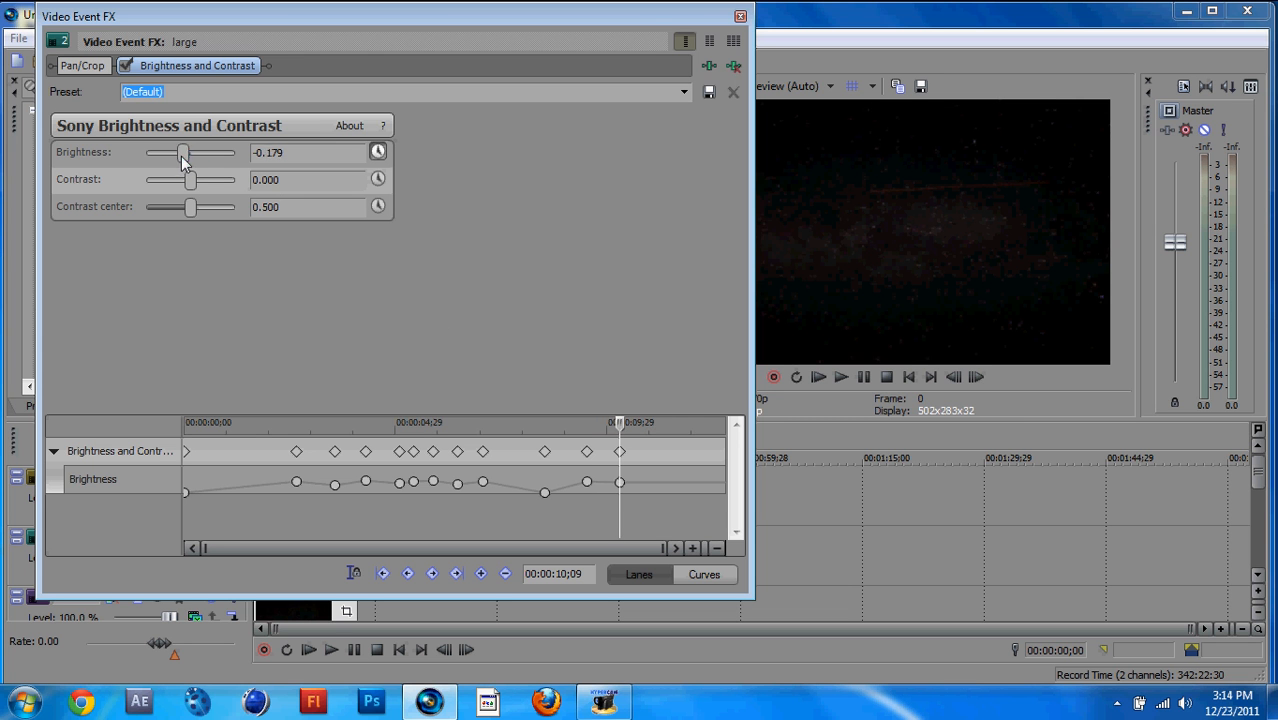
drag(184, 152, 180, 152)
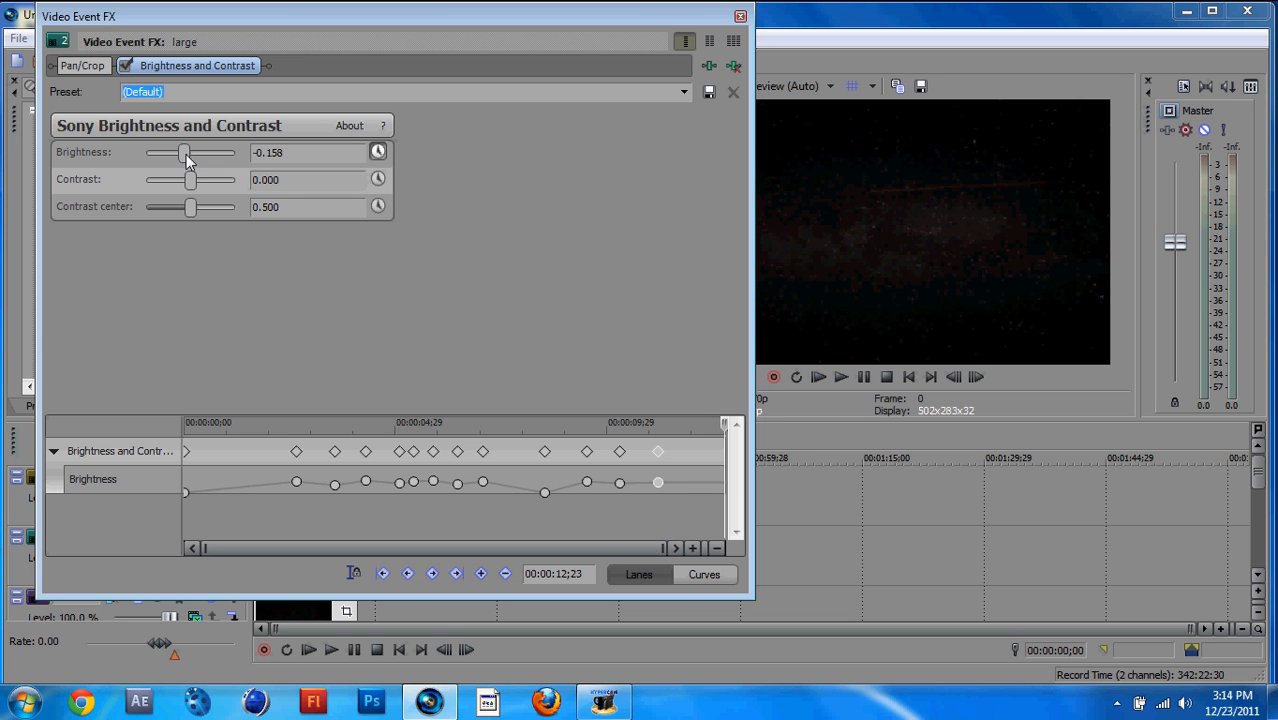
drag(184, 152, 192, 152)
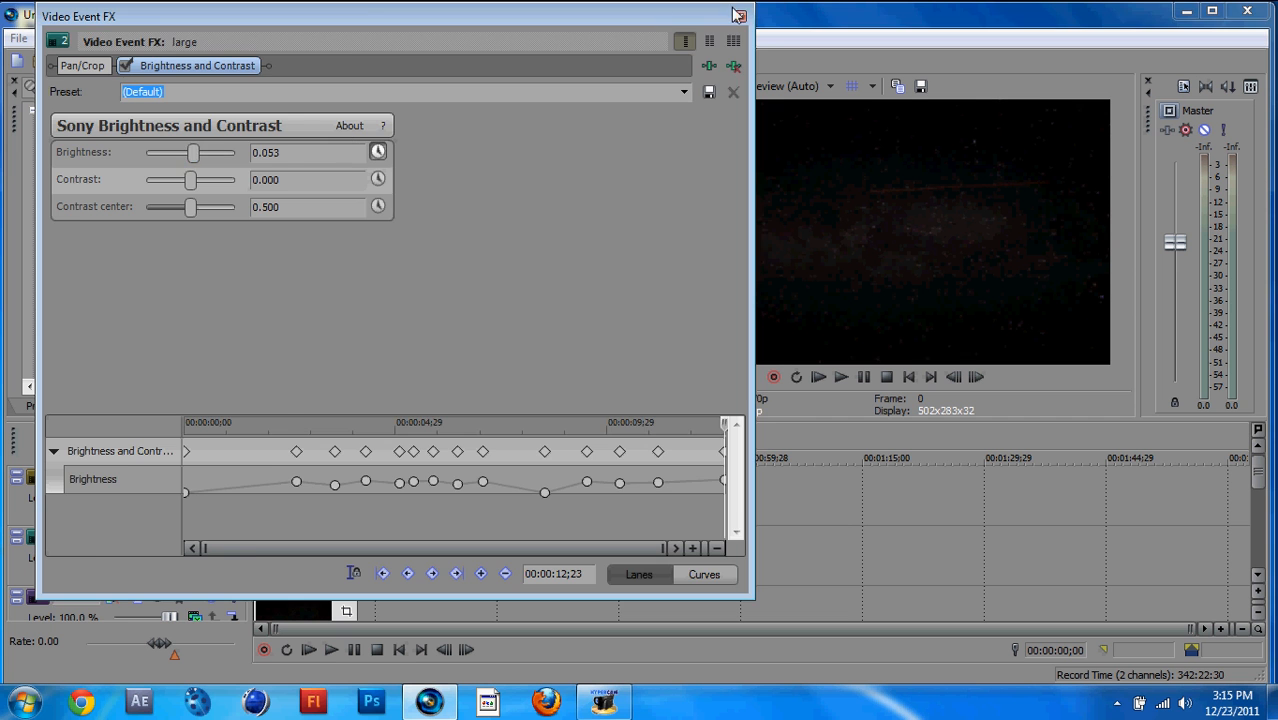
click(738, 16)
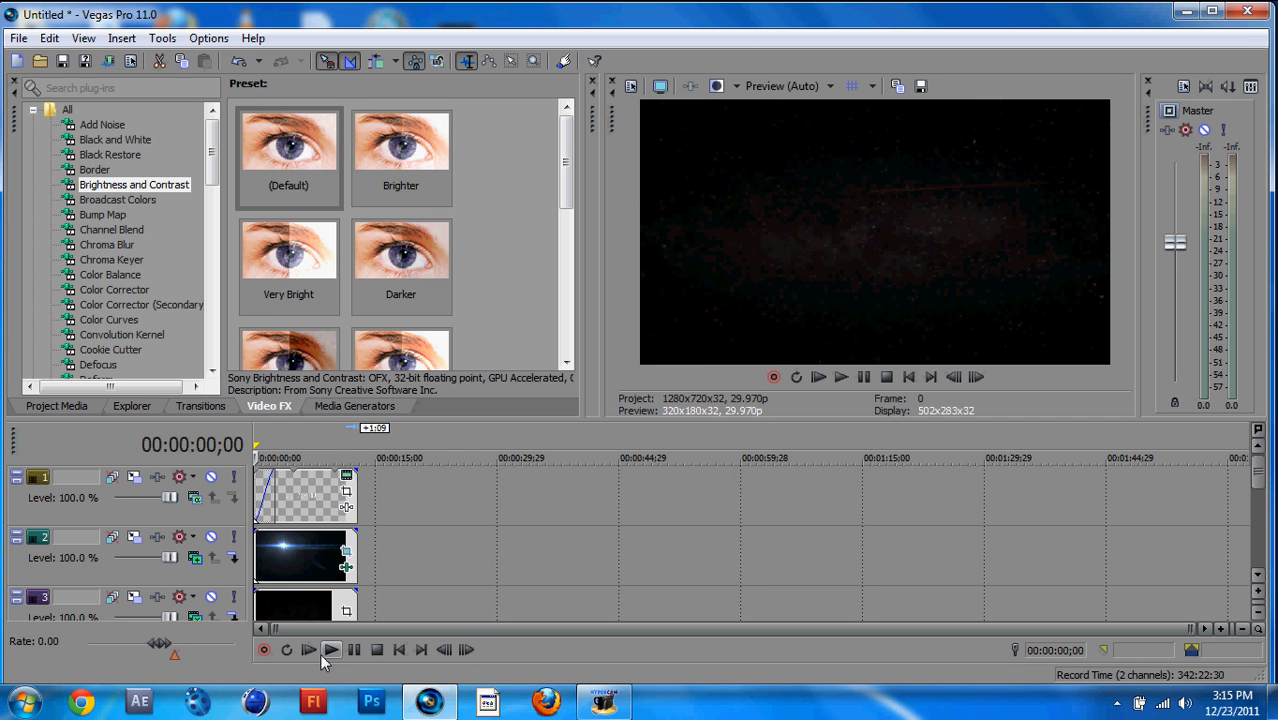
mouse_move(376, 648)
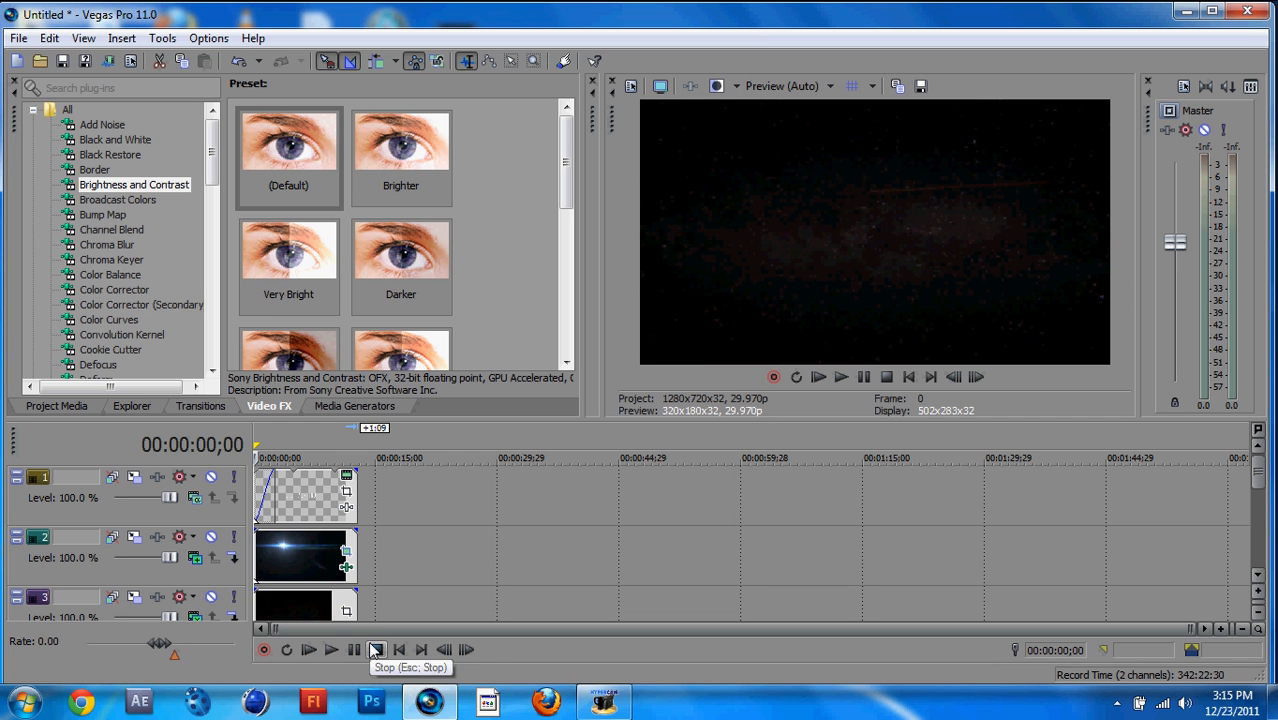
click(330, 648)
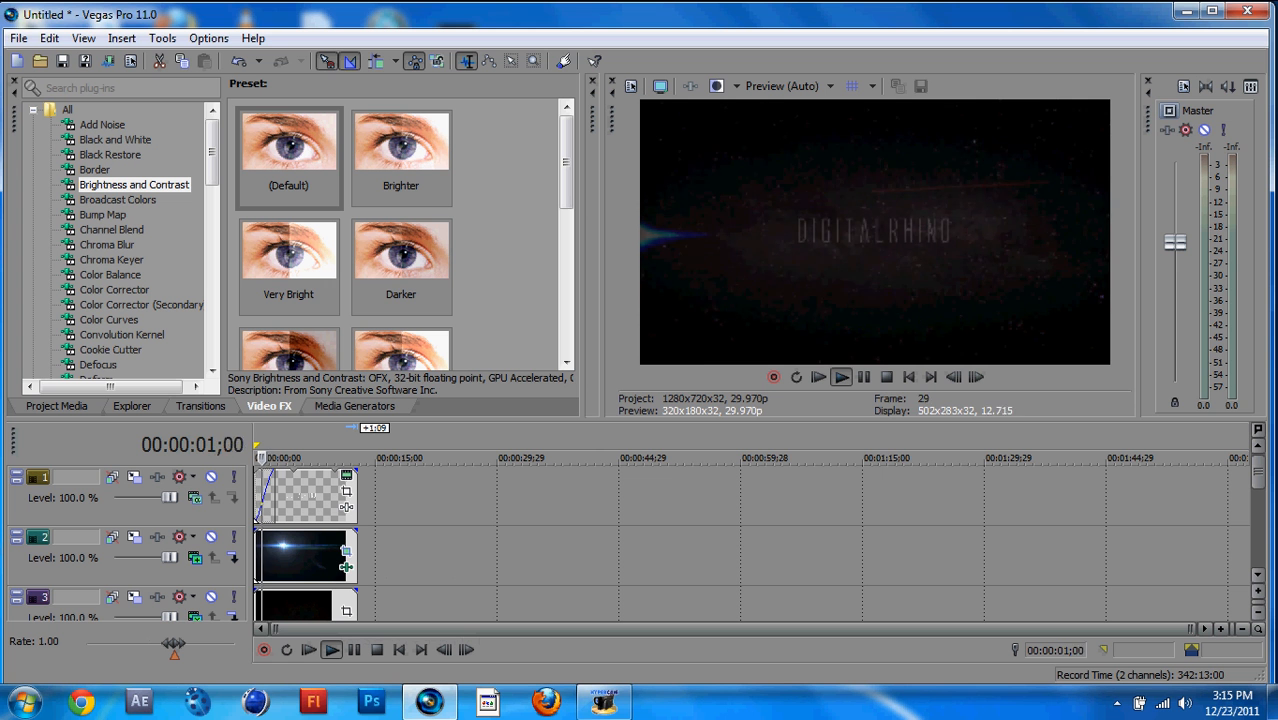
click(332, 648)
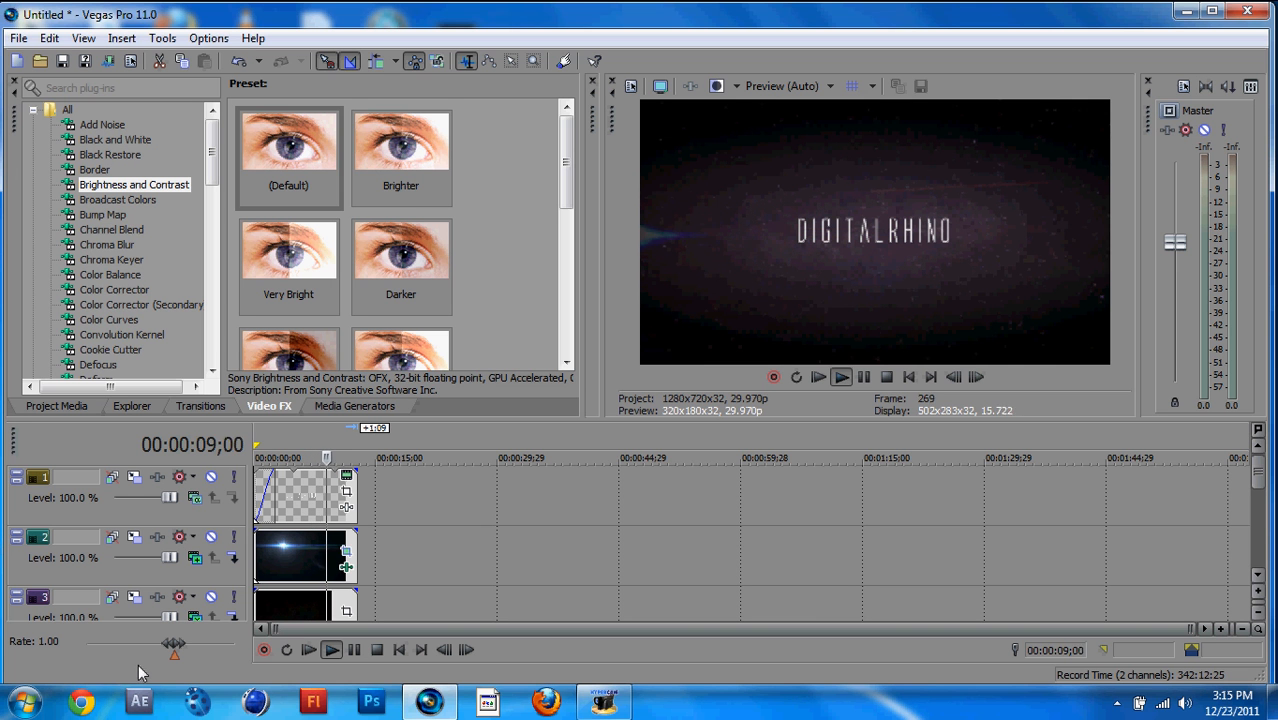
click(354, 648)
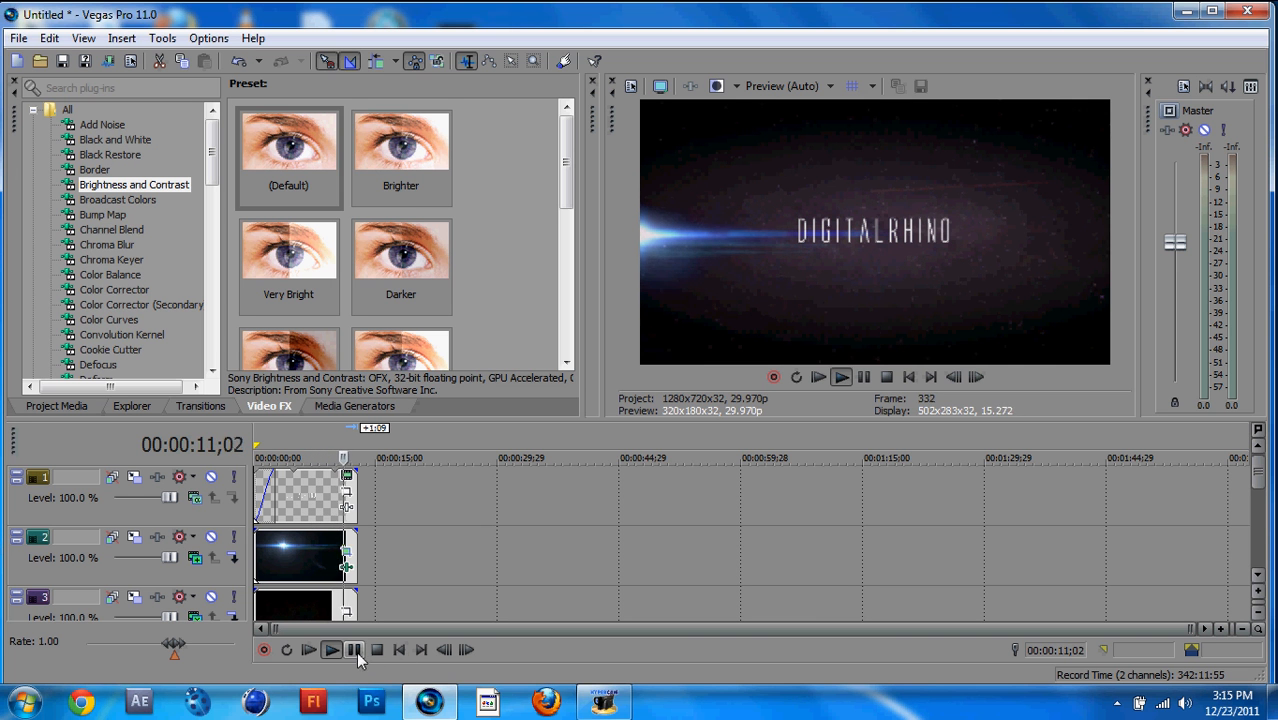
click(376, 648)
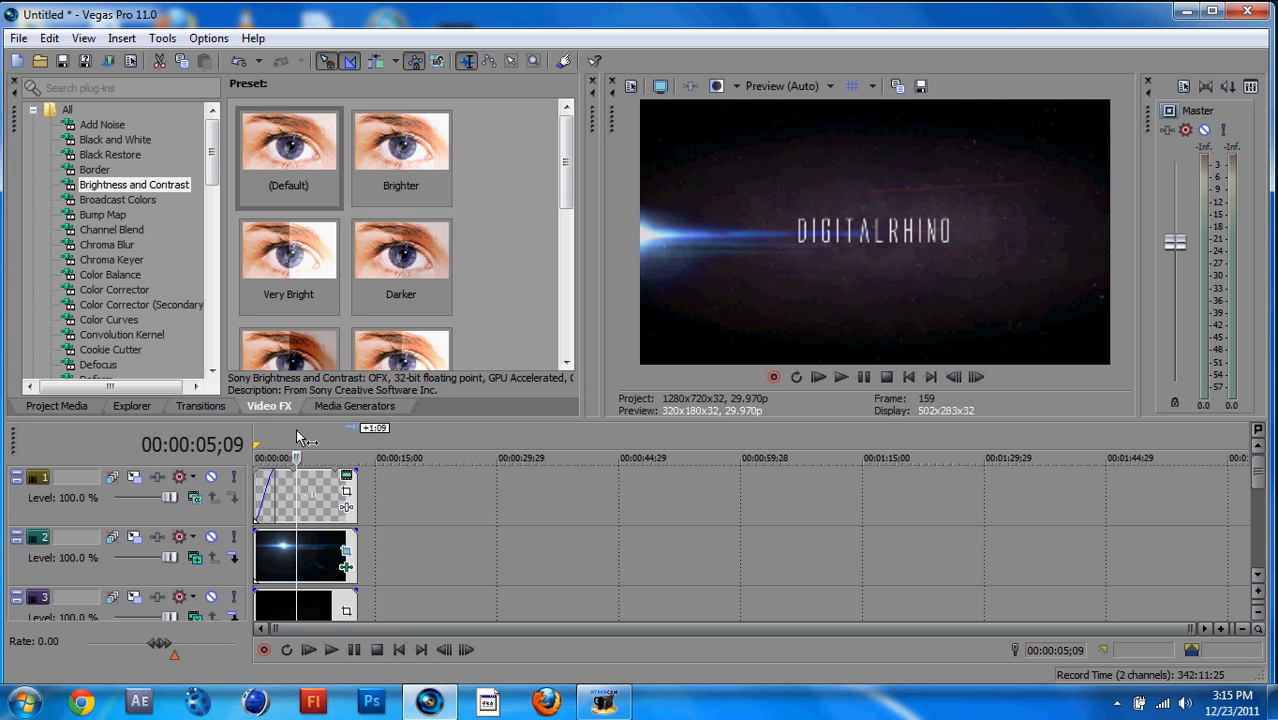
click(398, 648)
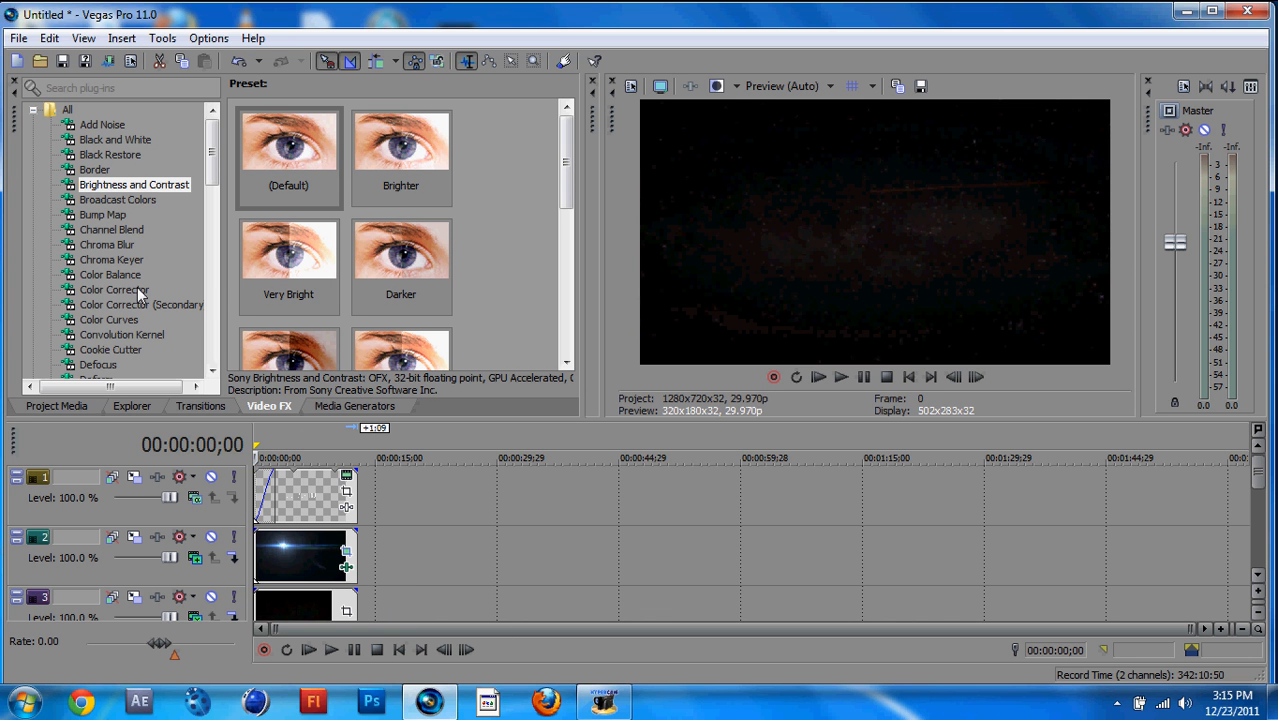
- Apply Color Balance and keyframe Red down to -0.026 near twelve seconds
click(110, 274)
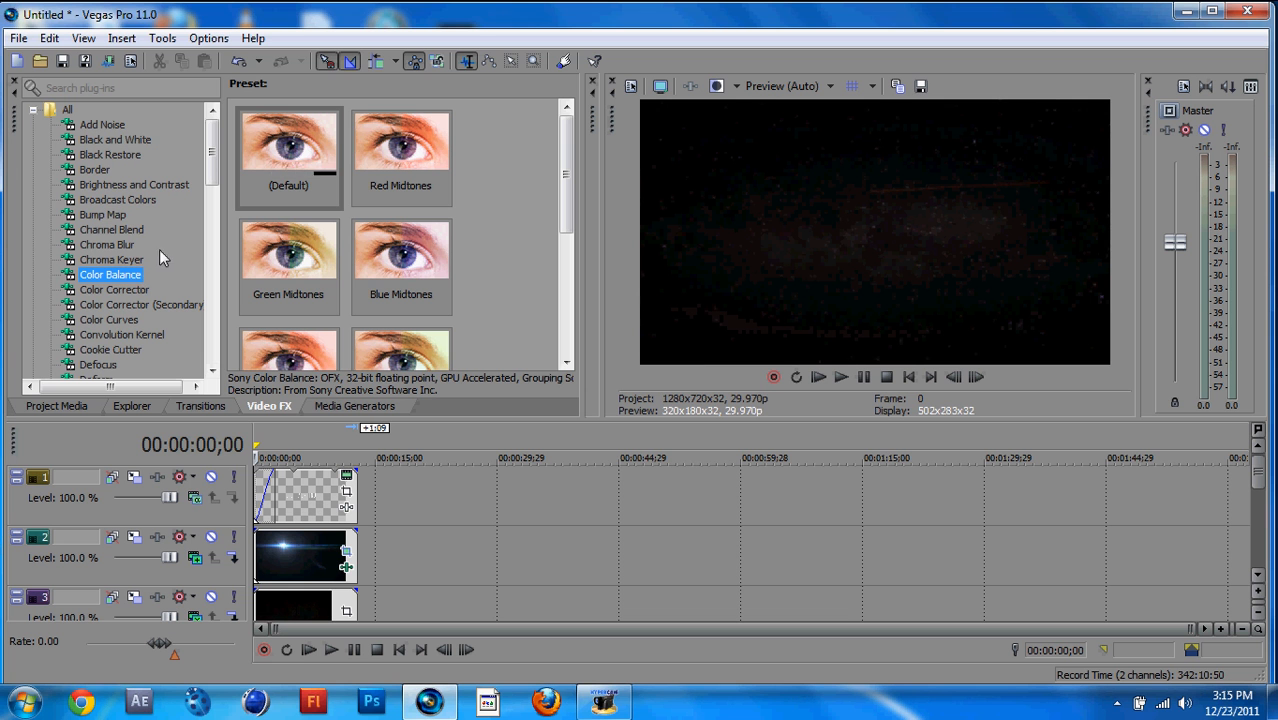
click(288, 144)
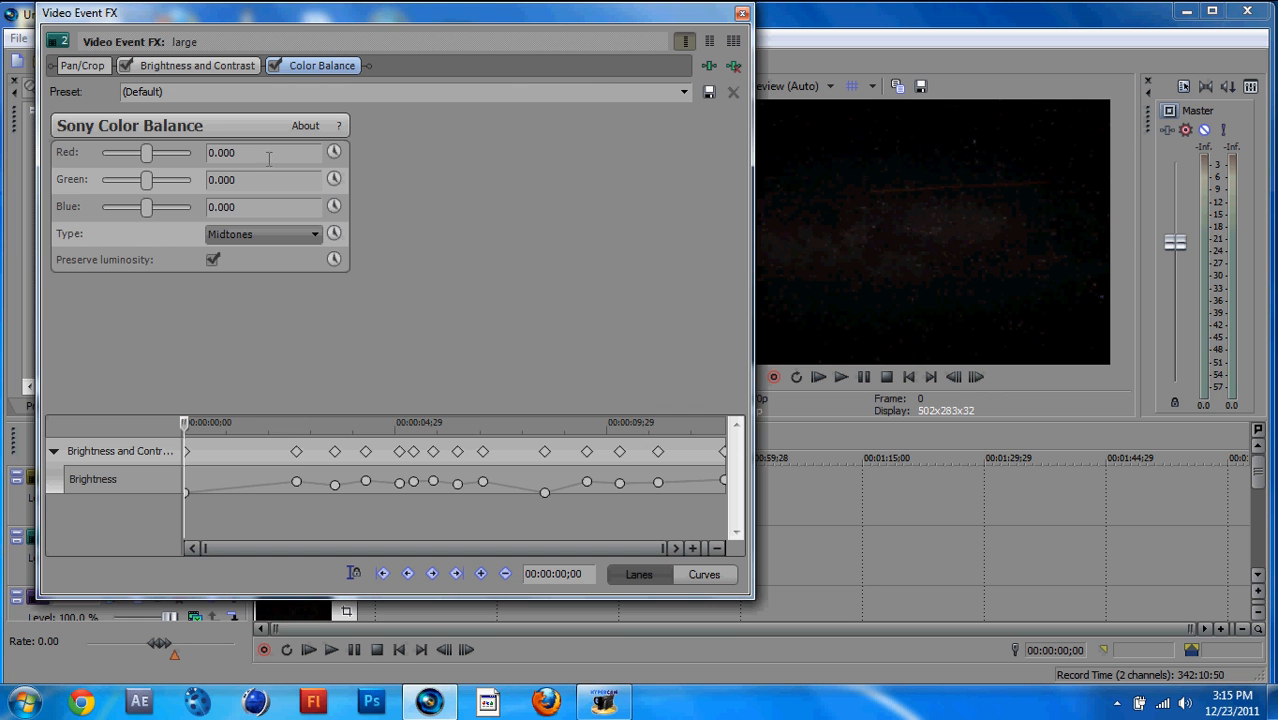
mouse_move(336, 152)
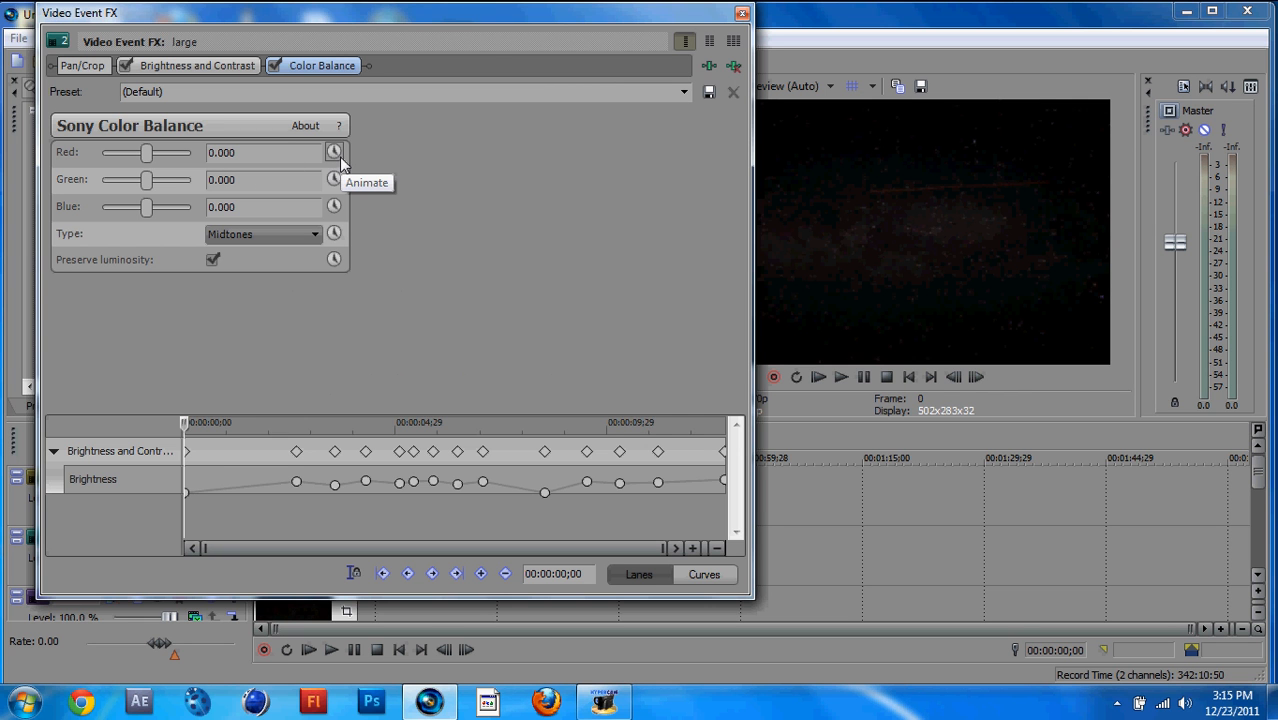
click(334, 152)
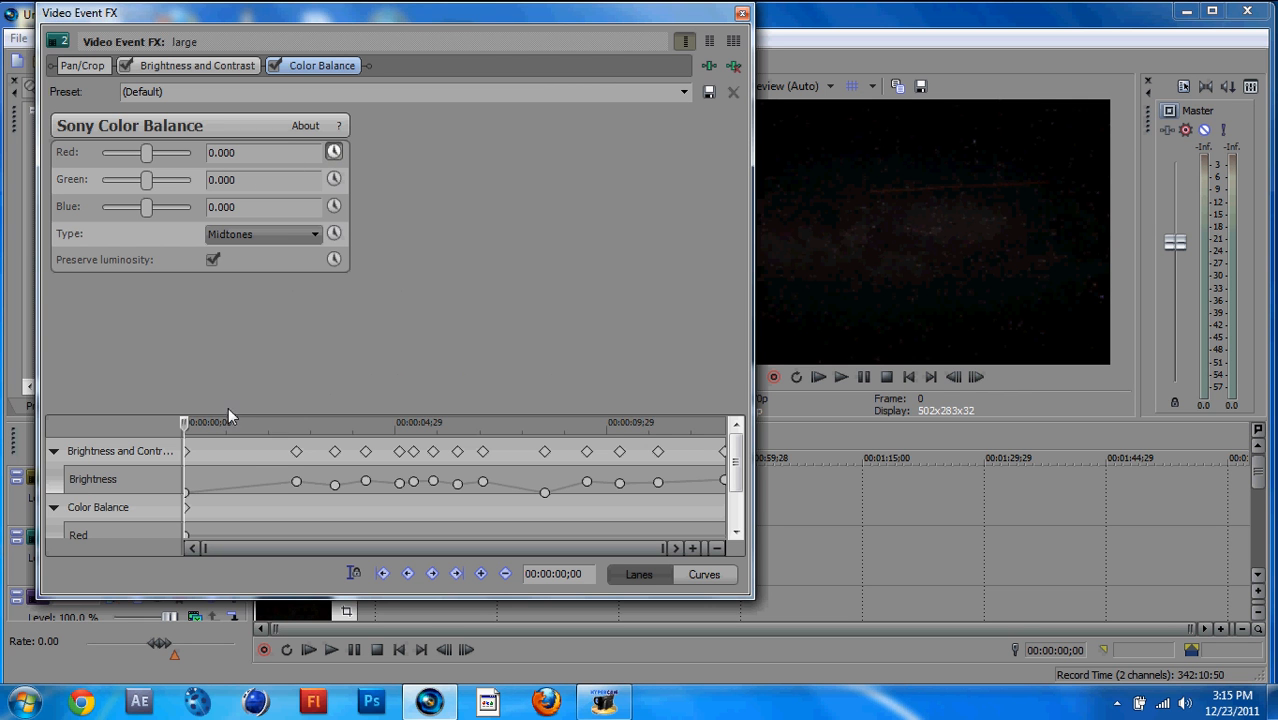
drag(184, 422, 556, 422)
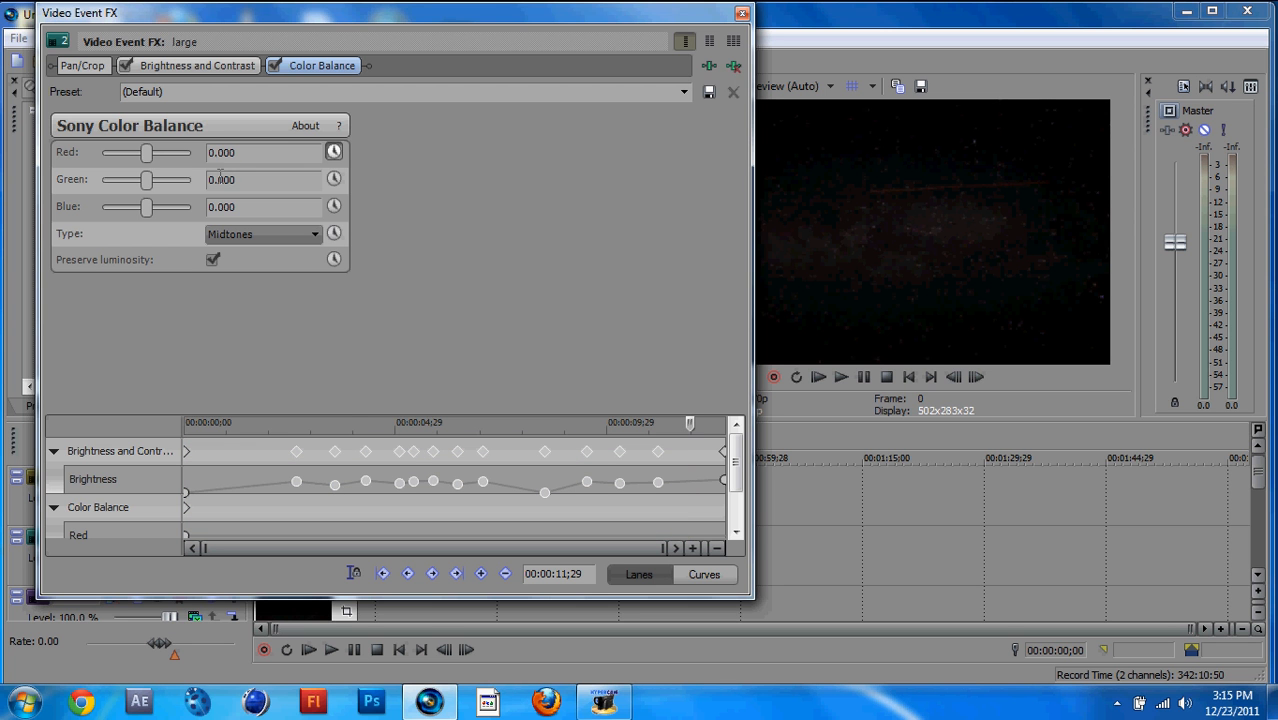
drag(148, 152, 148, 158)
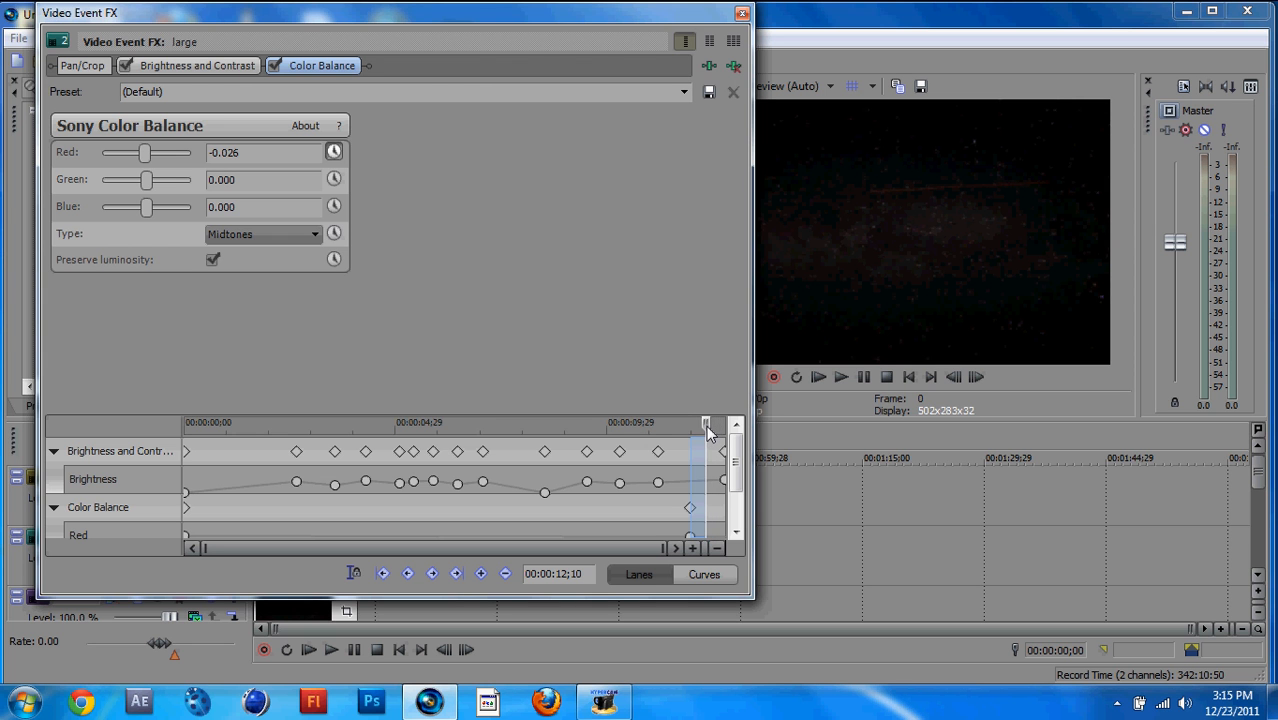
drag(144, 152, 192, 152)
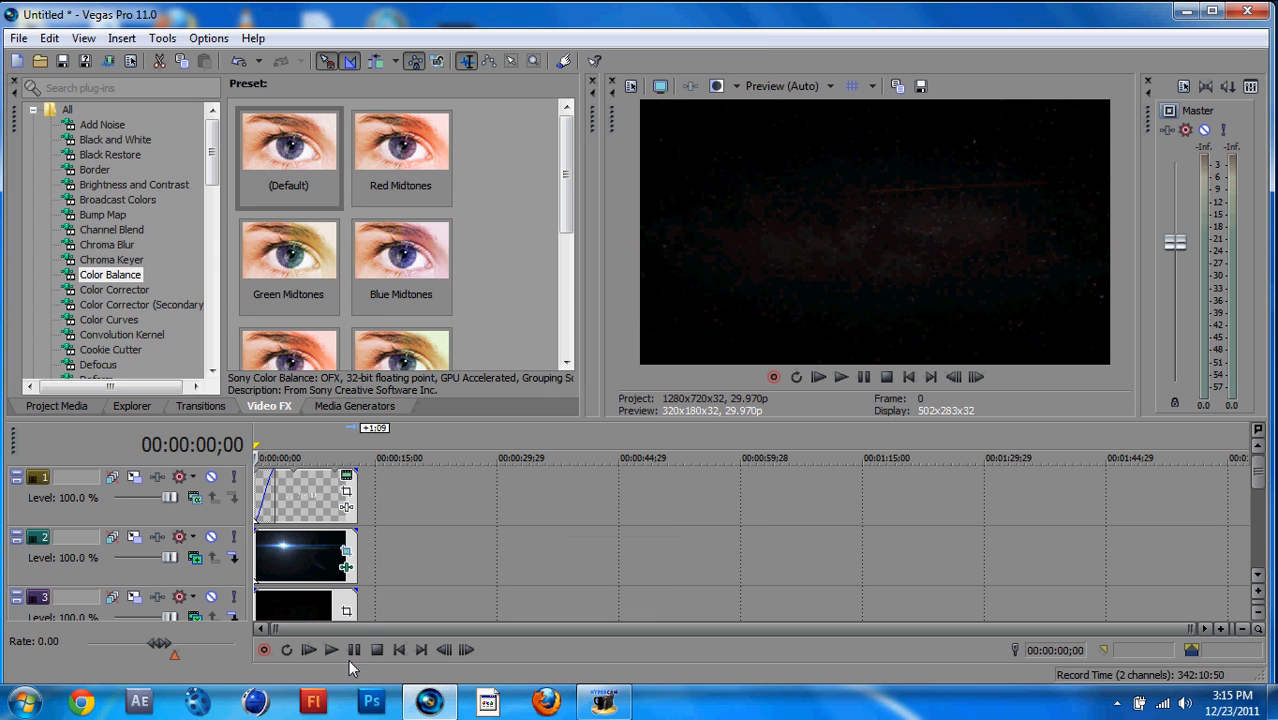
click(332, 648)
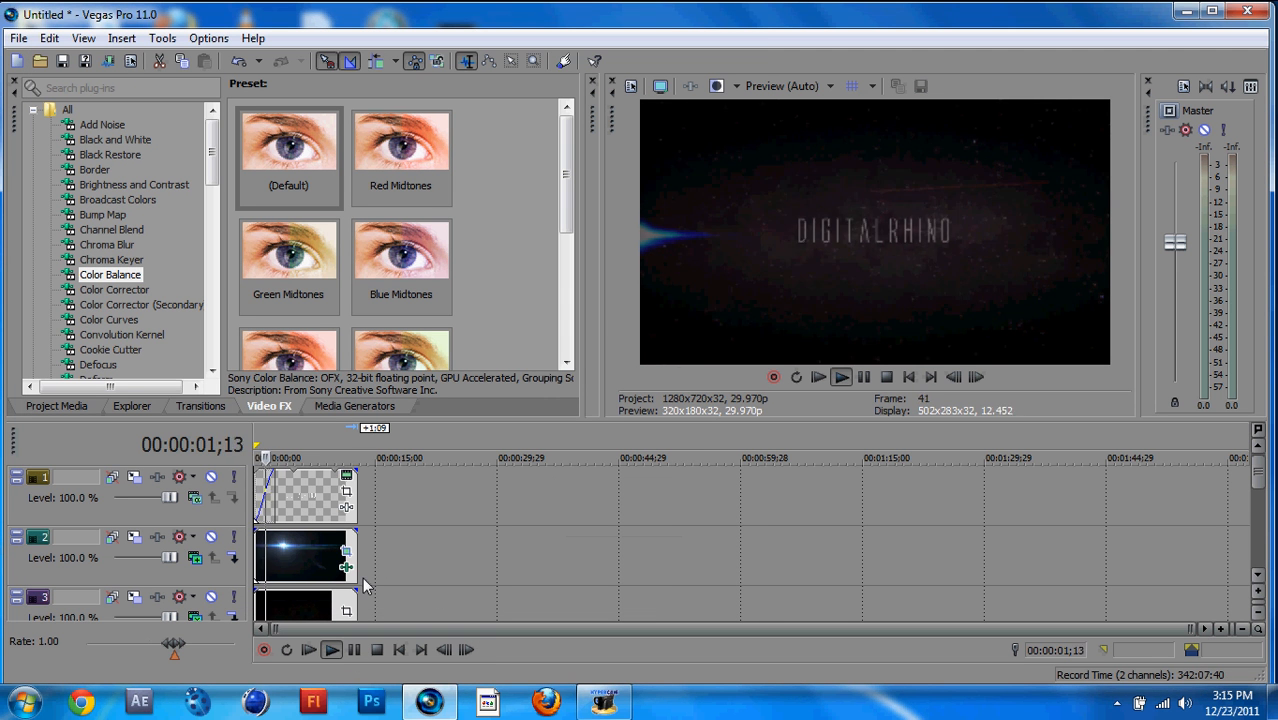
click(840, 376)
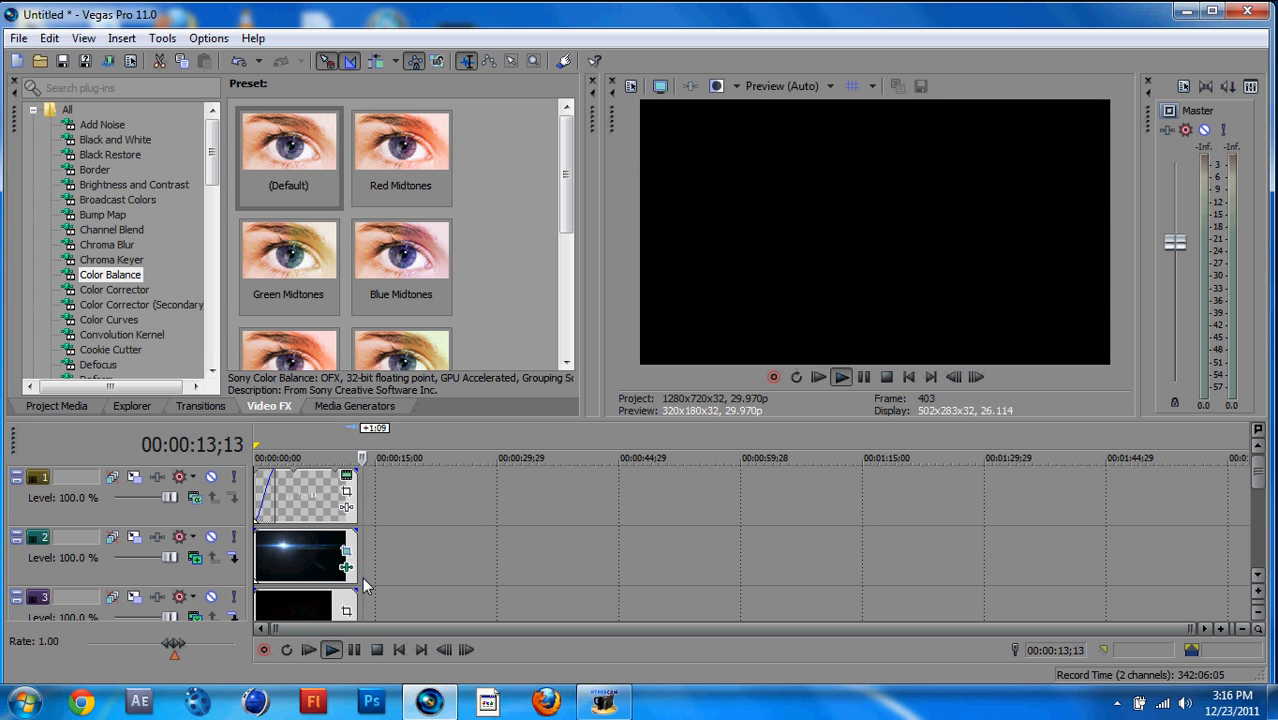
click(376, 650)
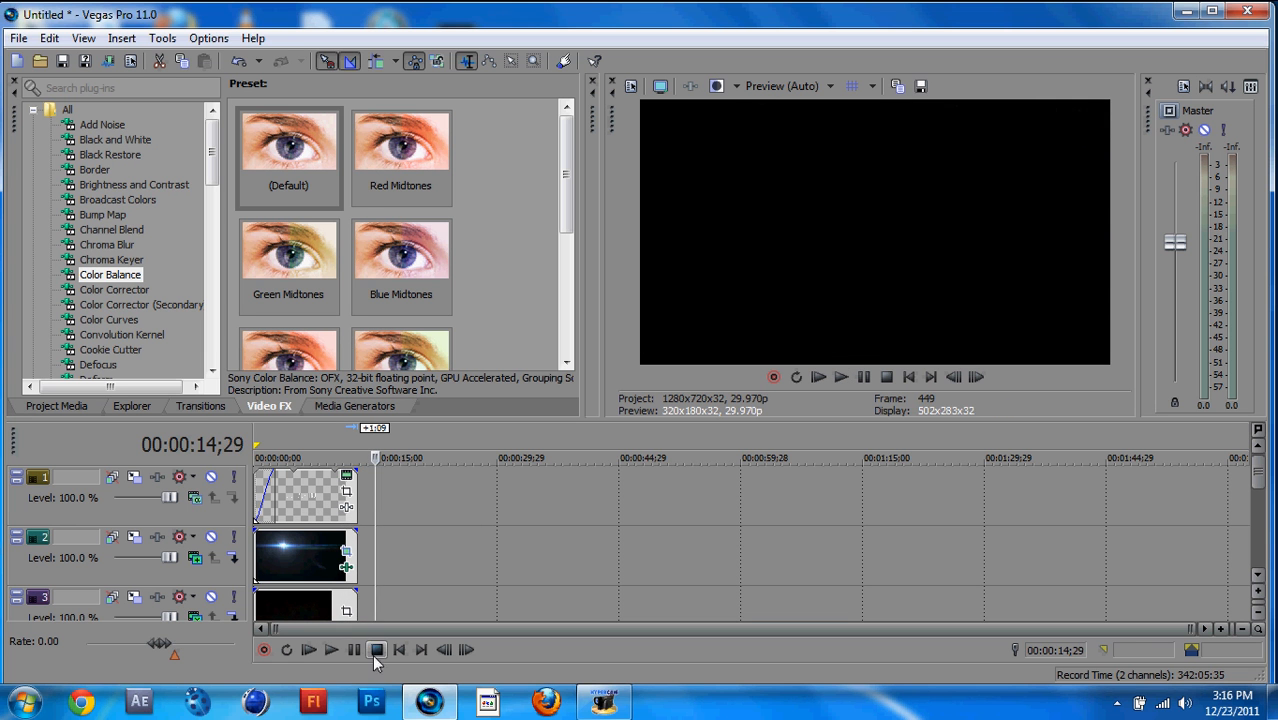
click(376, 650)
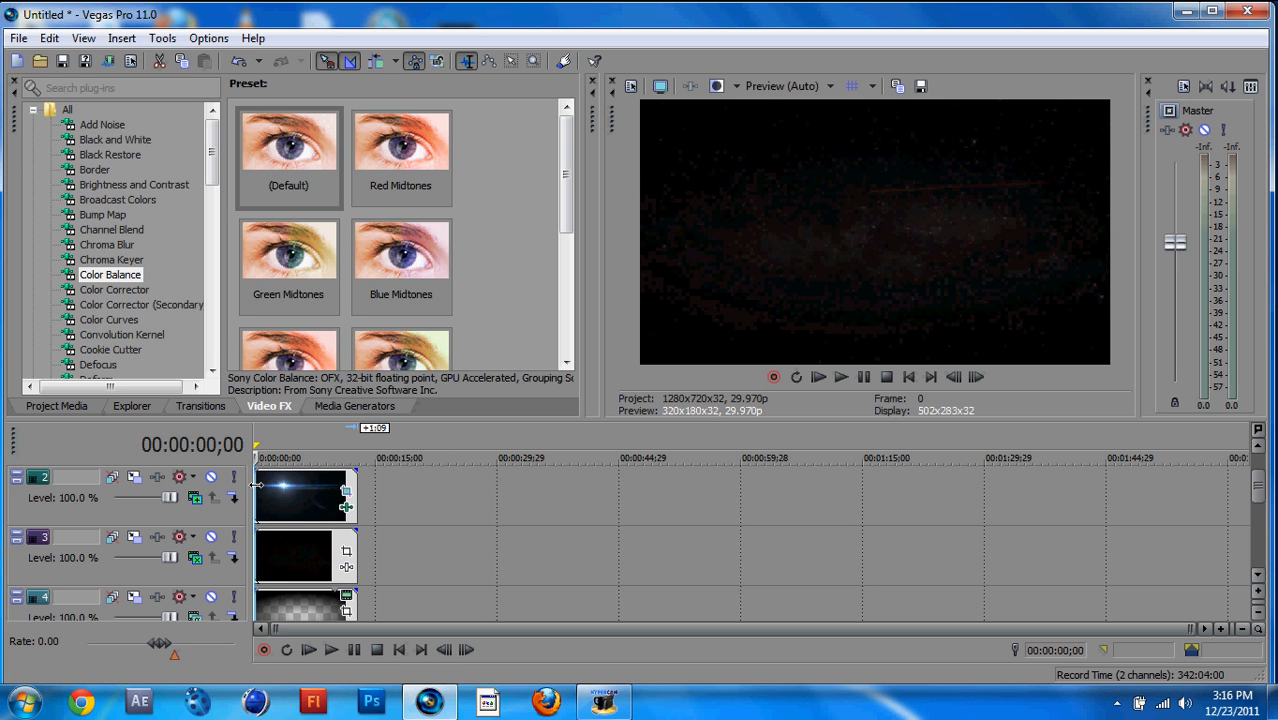
click(330, 648)
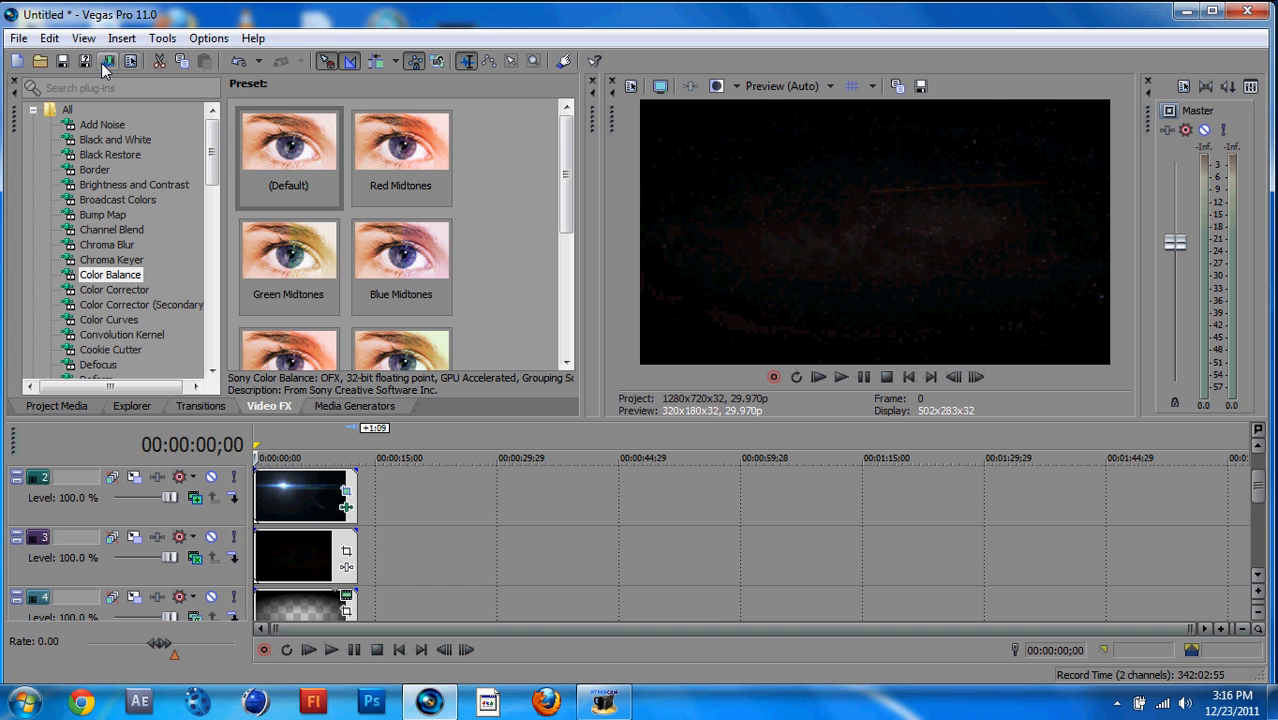
- Render As a Windows Media Video 6 Mbps HD 720-30p file named 'Intro tut' on the Desktop
click(16, 38)
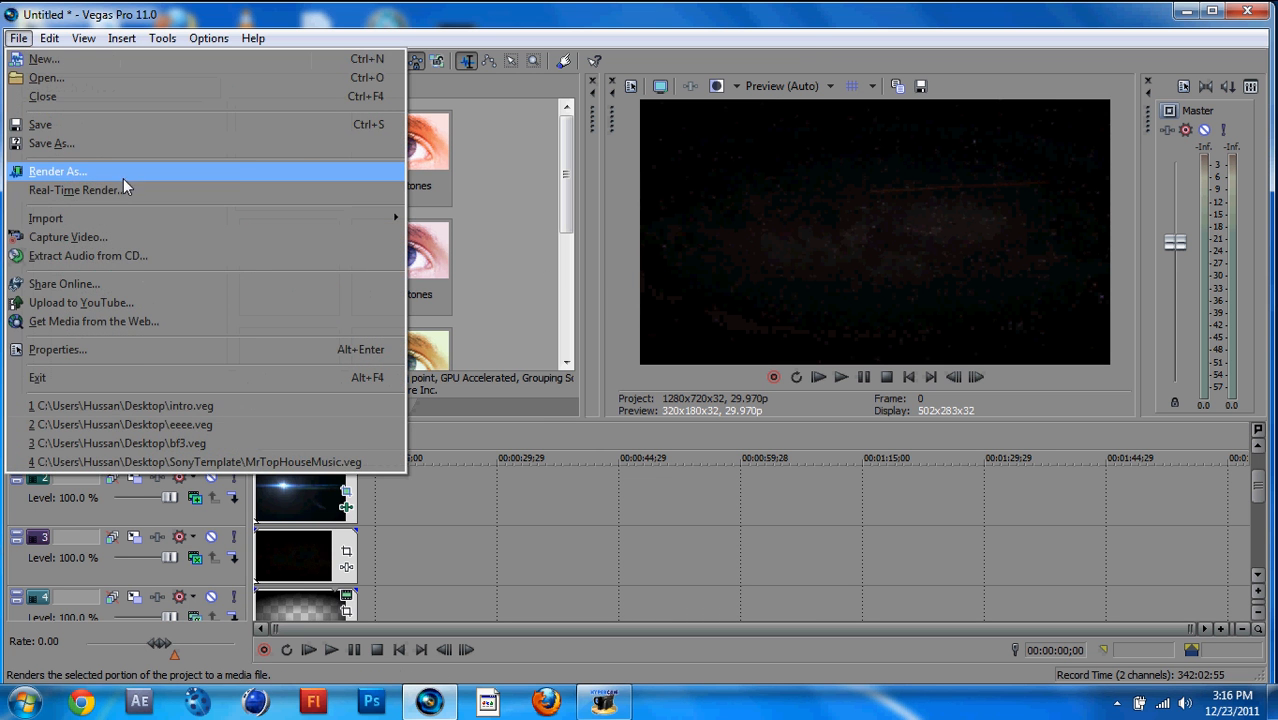
click(58, 172)
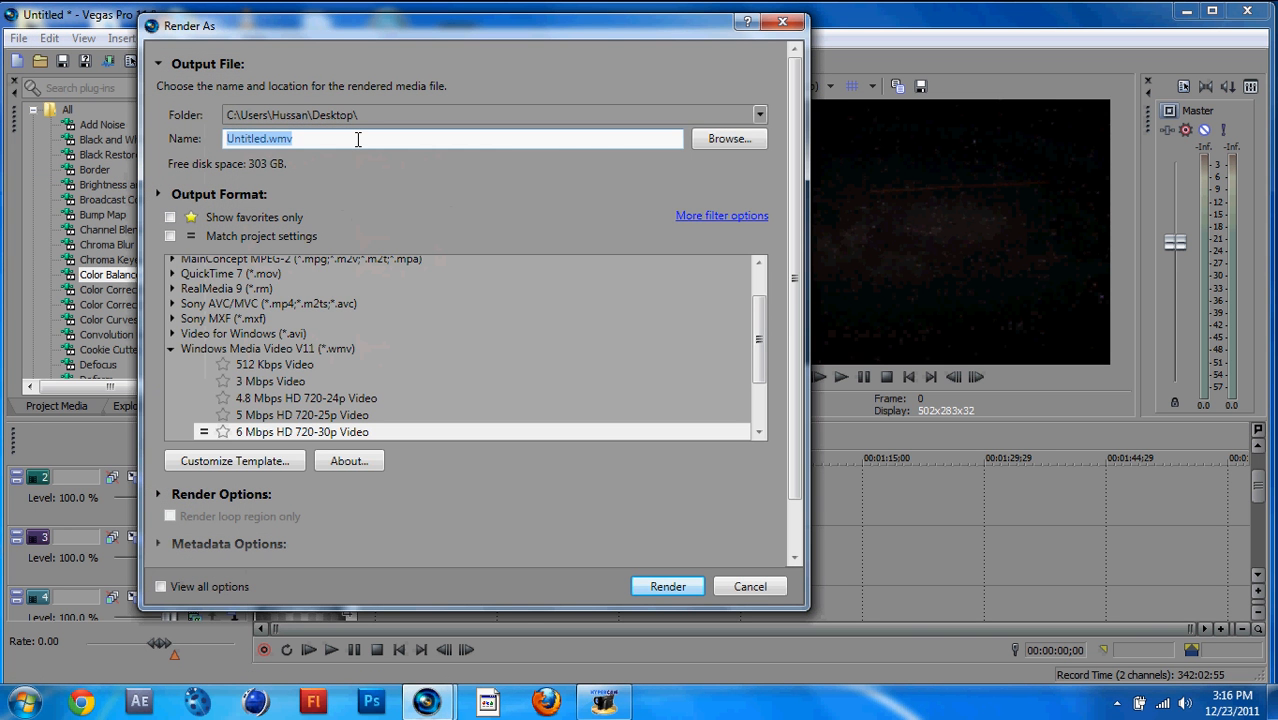
key(Delete)
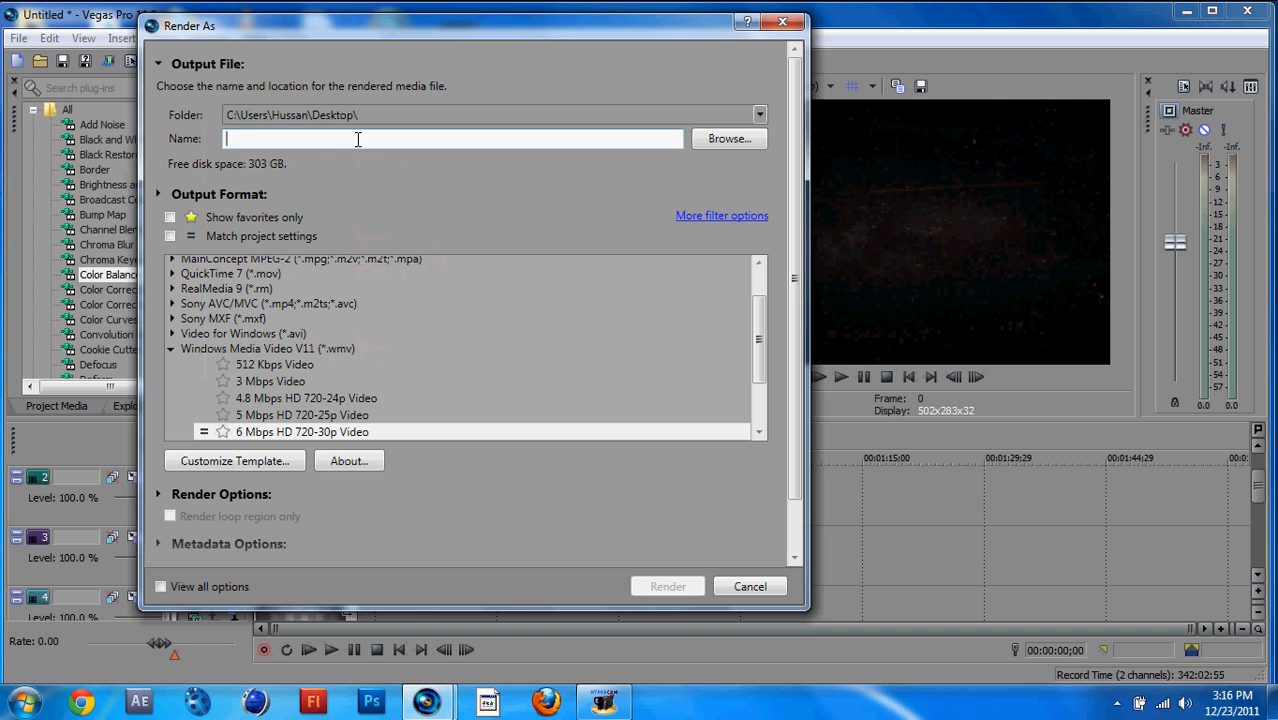
text(Inte)
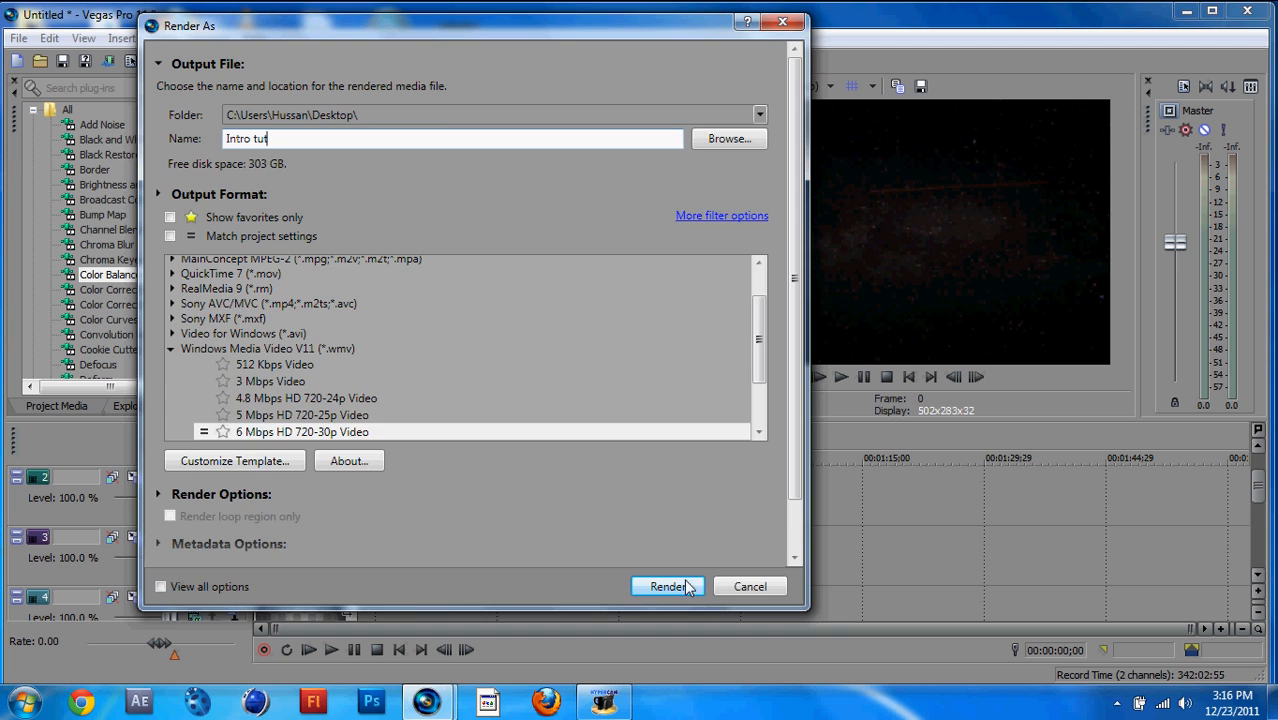
click(666, 586)
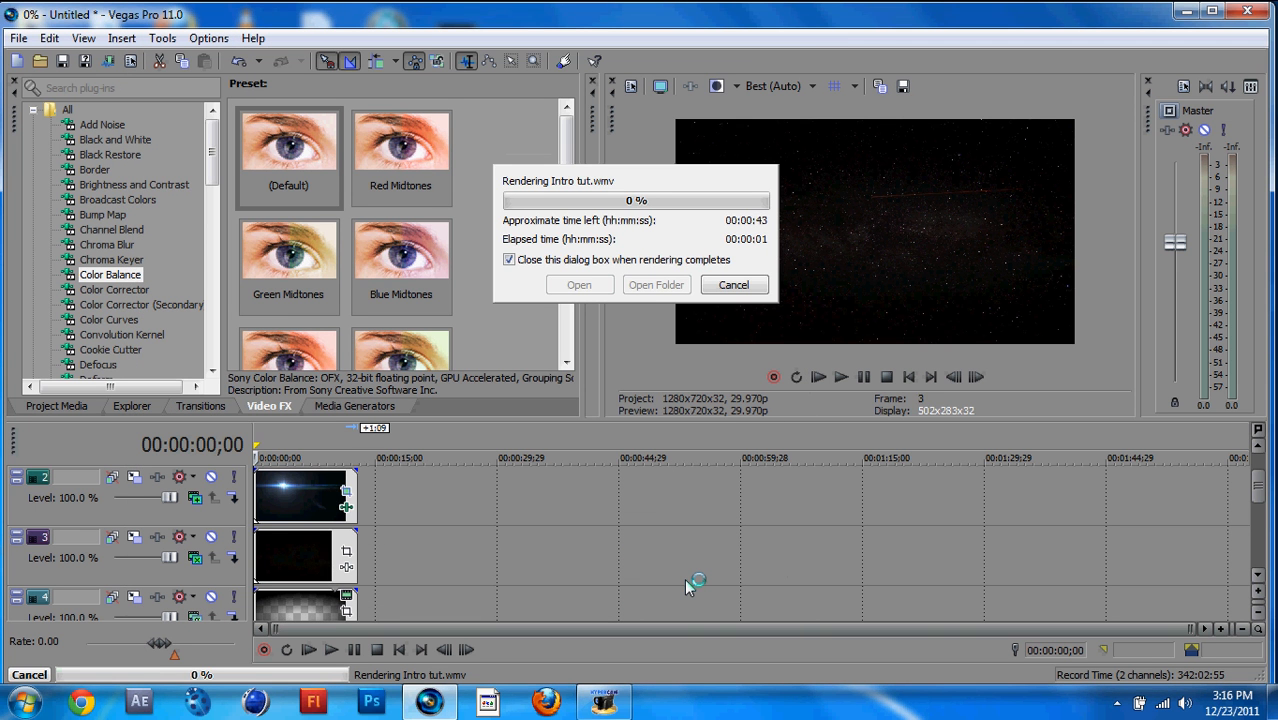